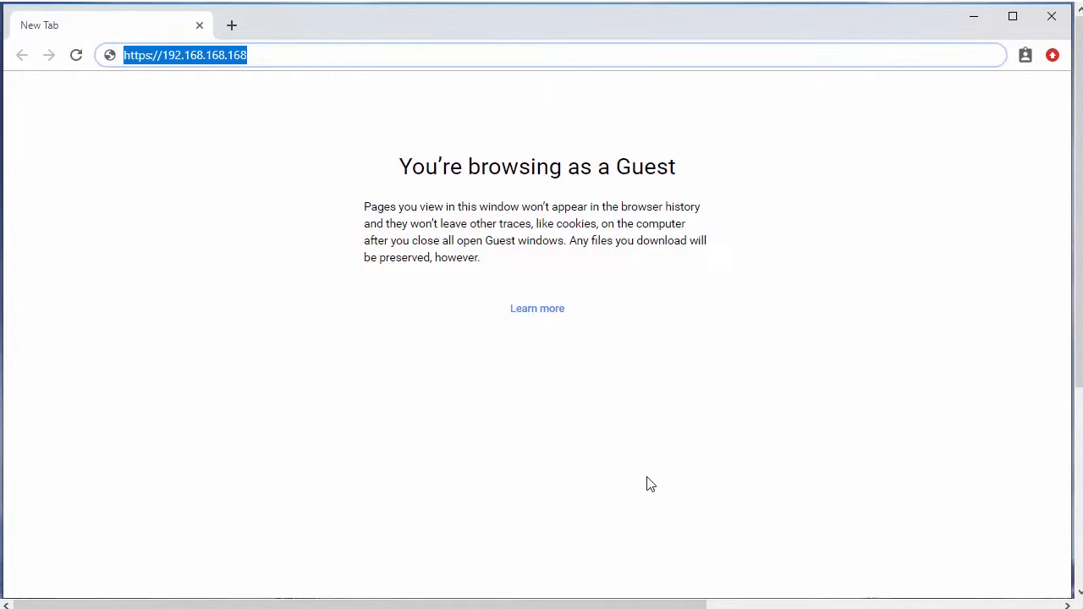
{"action": "mouse_move", "coordinate": [643, 457]}
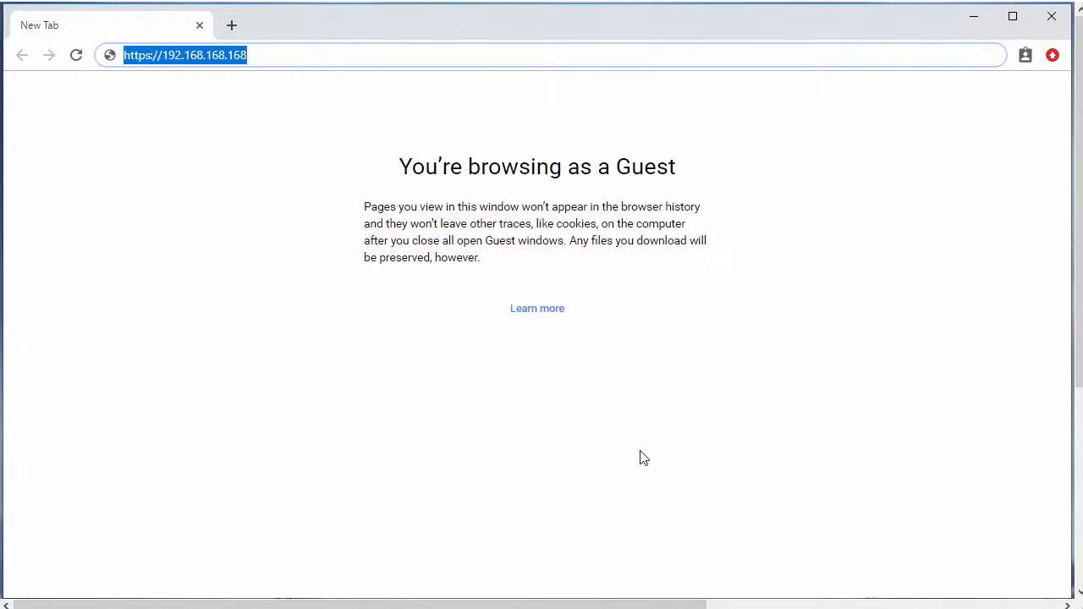
{"action": "mouse_move", "coordinate": [274, 54]}
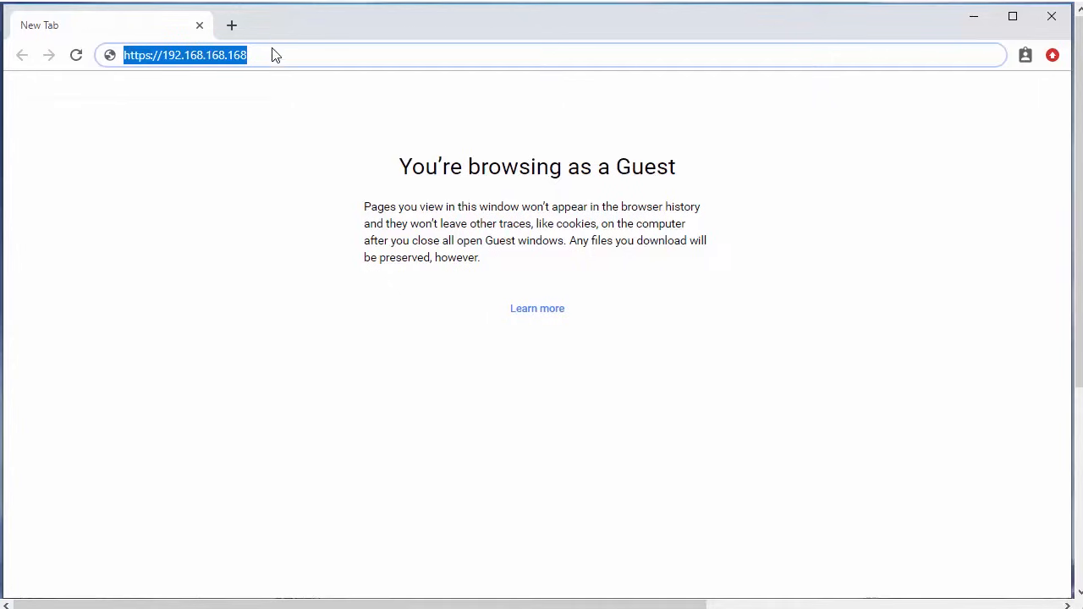
{"action": "left_click", "coordinate": [294, 122]}
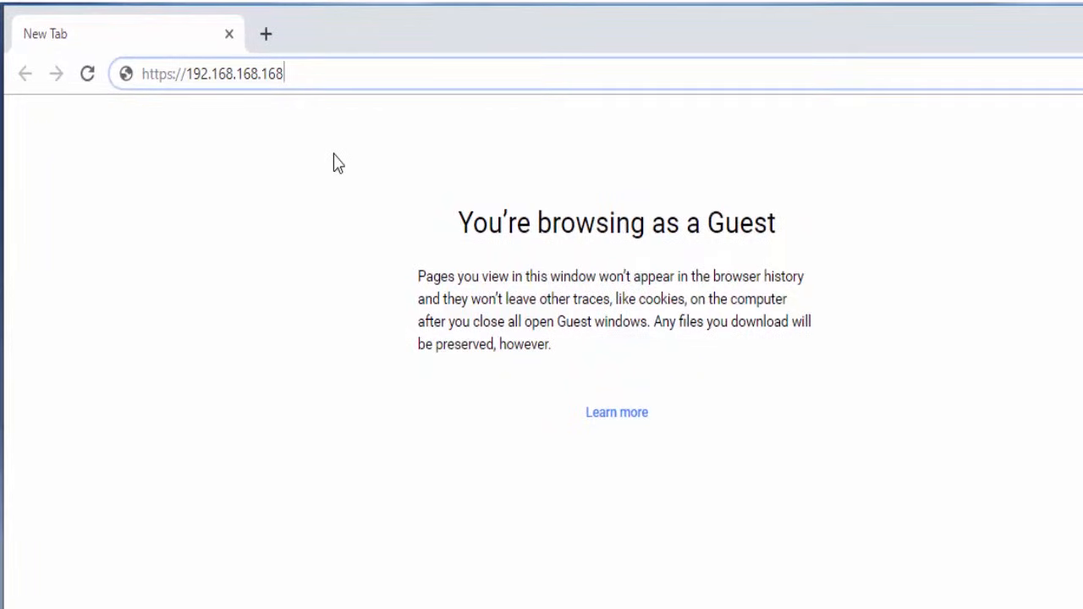
{"action": "key", "text": "Return"}
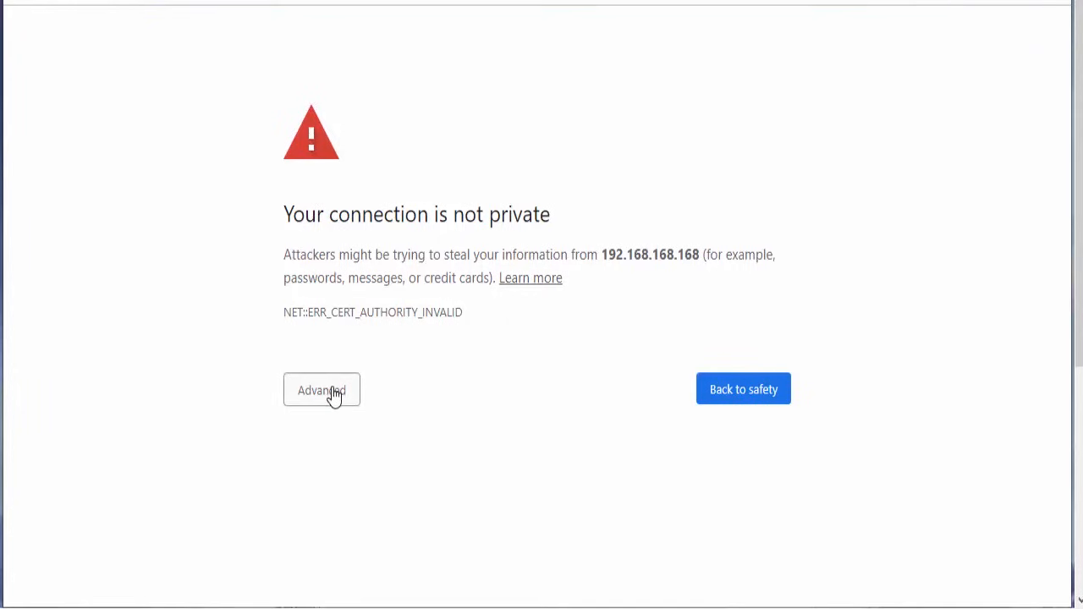
{"action": "left_click", "coordinate": [321, 389]}
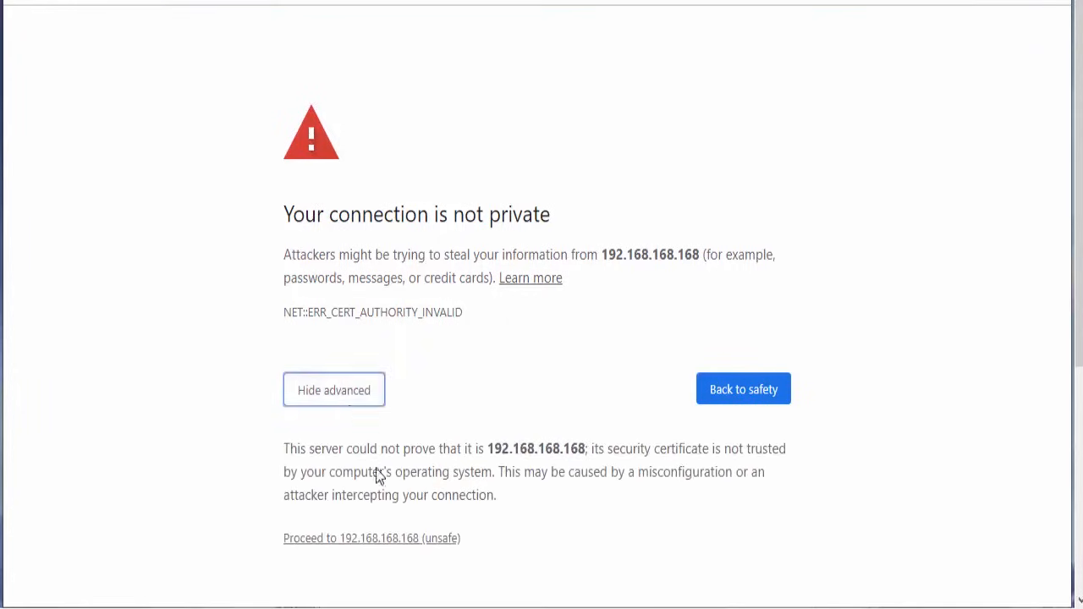
{"action": "mouse_move", "coordinate": [358, 402]}
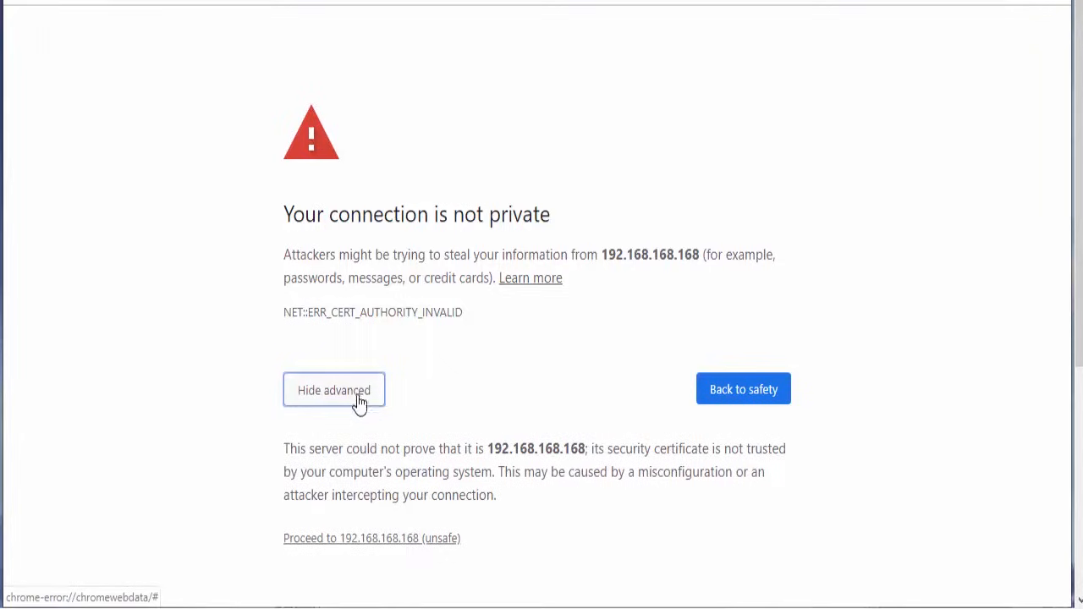
{"action": "mouse_move", "coordinate": [345, 544]}
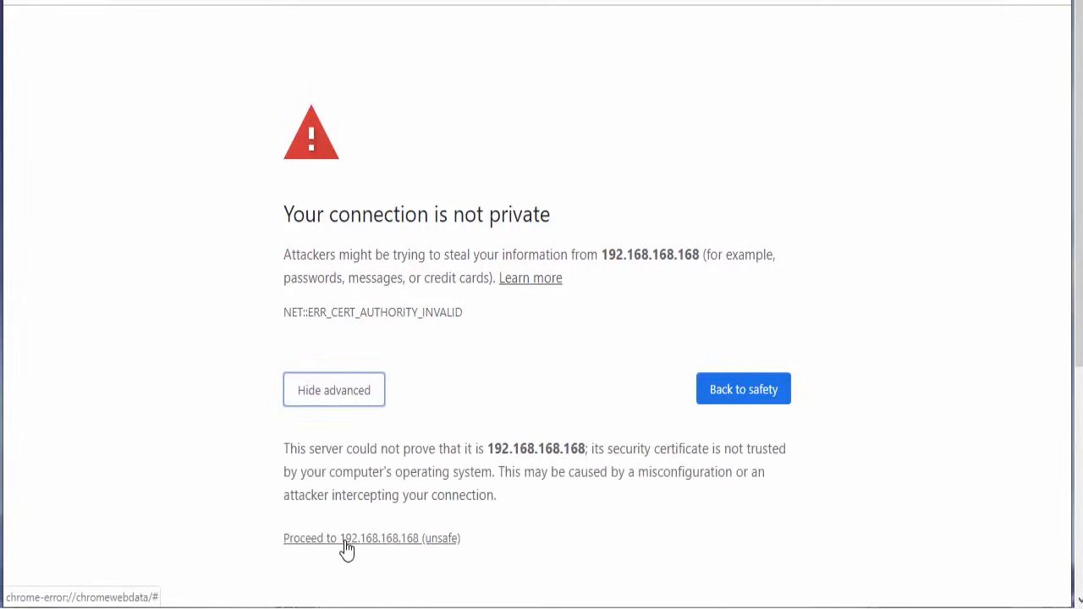
{"action": "mouse_move", "coordinate": [362, 550]}
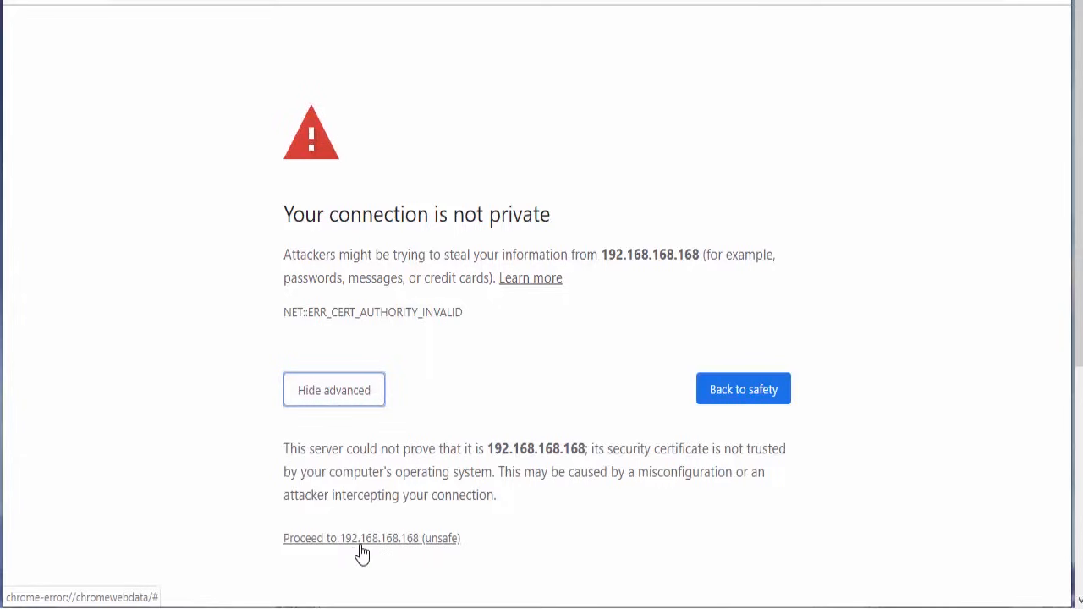
{"action": "left_click", "coordinate": [350, 538]}
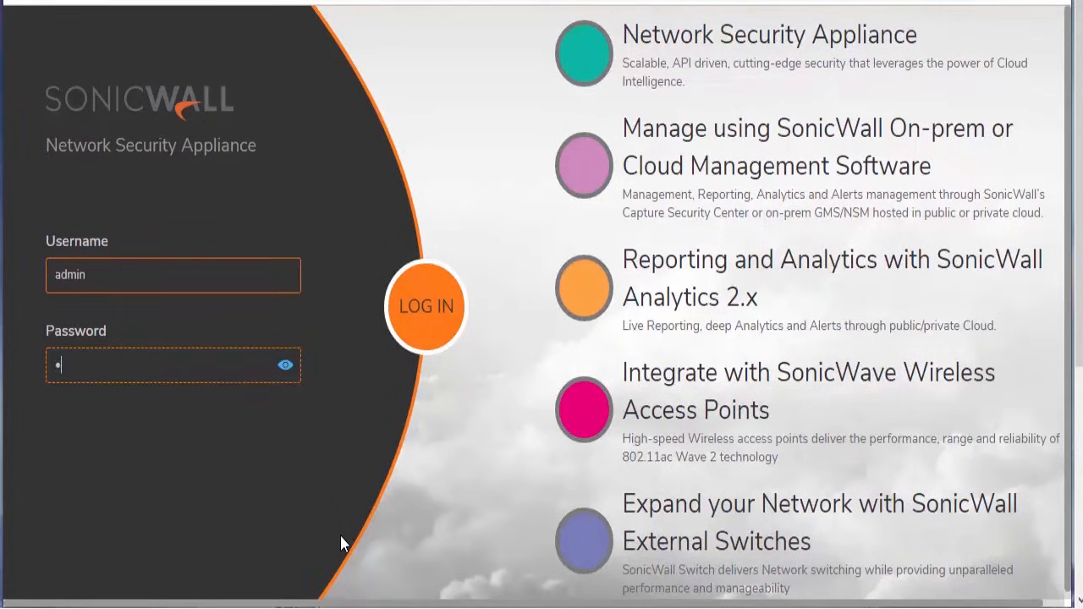
- Sign in to the SonicWall appliance as admin with the default password
{"action": "type", "text": "password"}
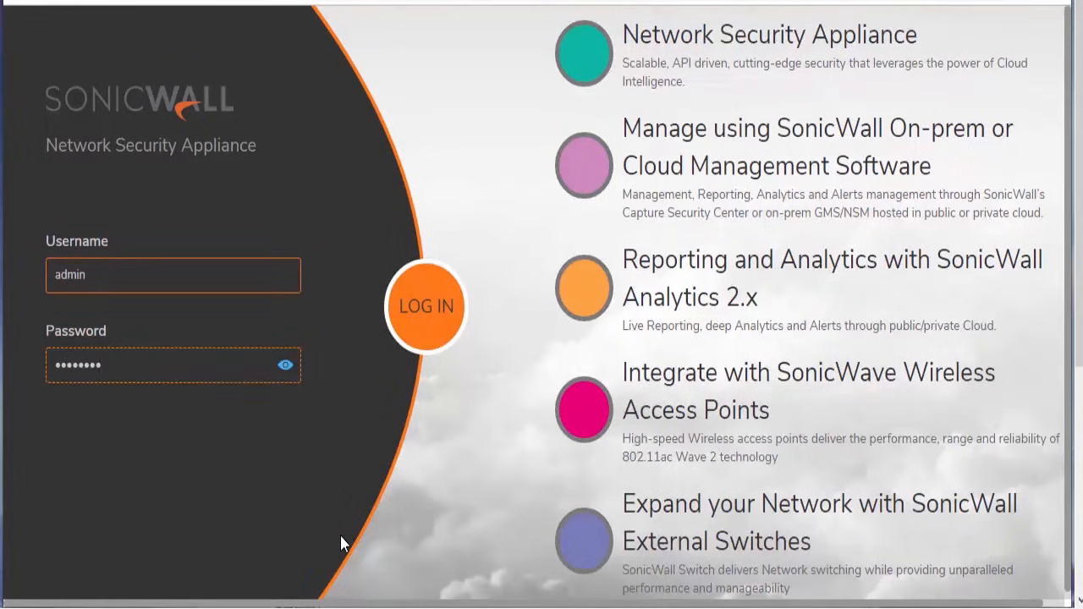
{"action": "left_click", "coordinate": [426, 306]}
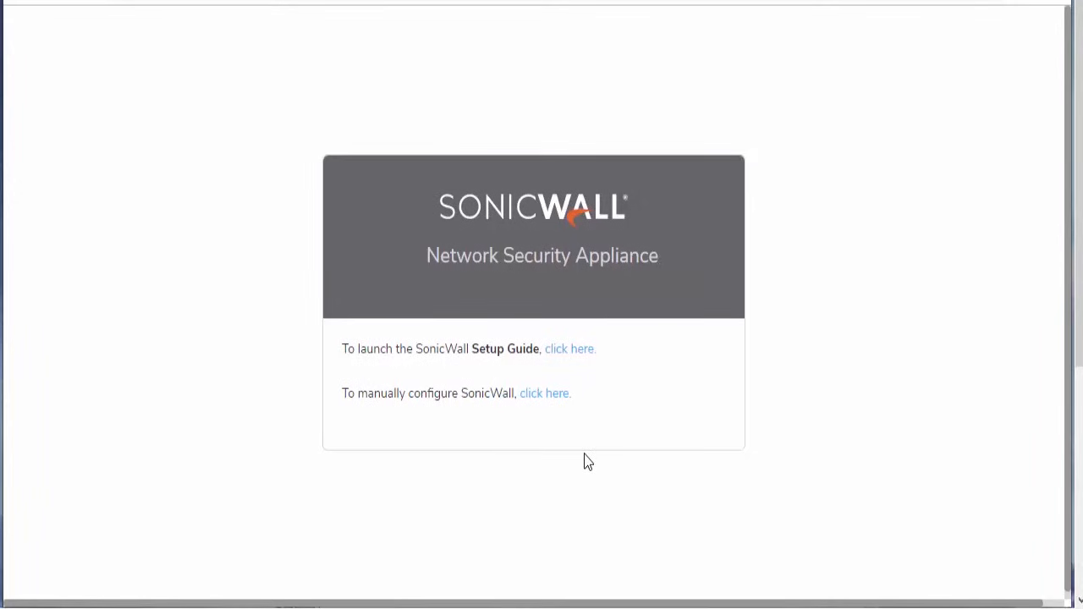
{"action": "mouse_move", "coordinate": [594, 463]}
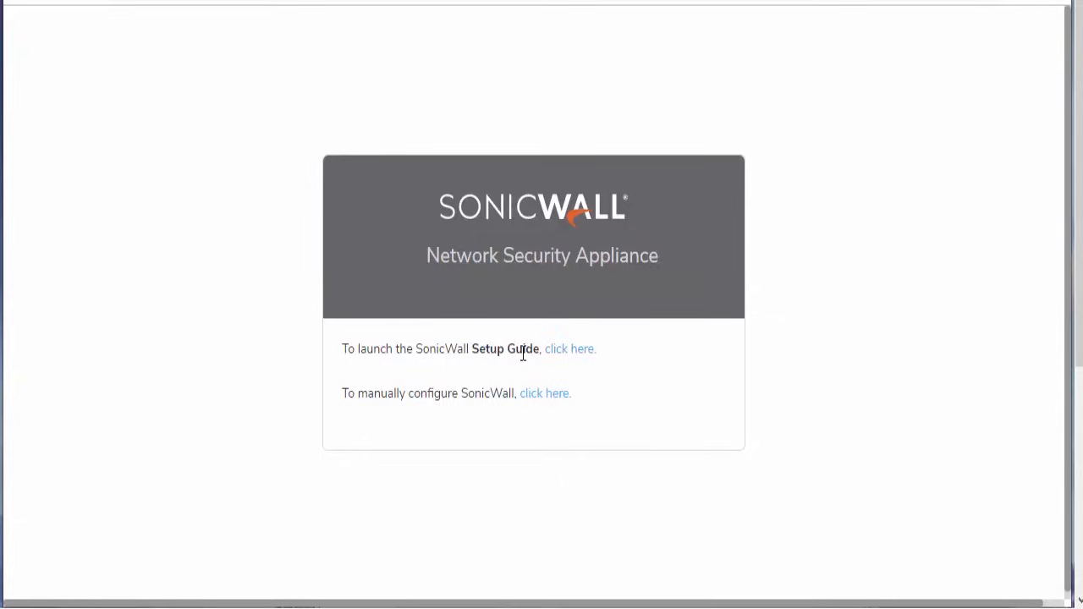
{"action": "mouse_move", "coordinate": [528, 407]}
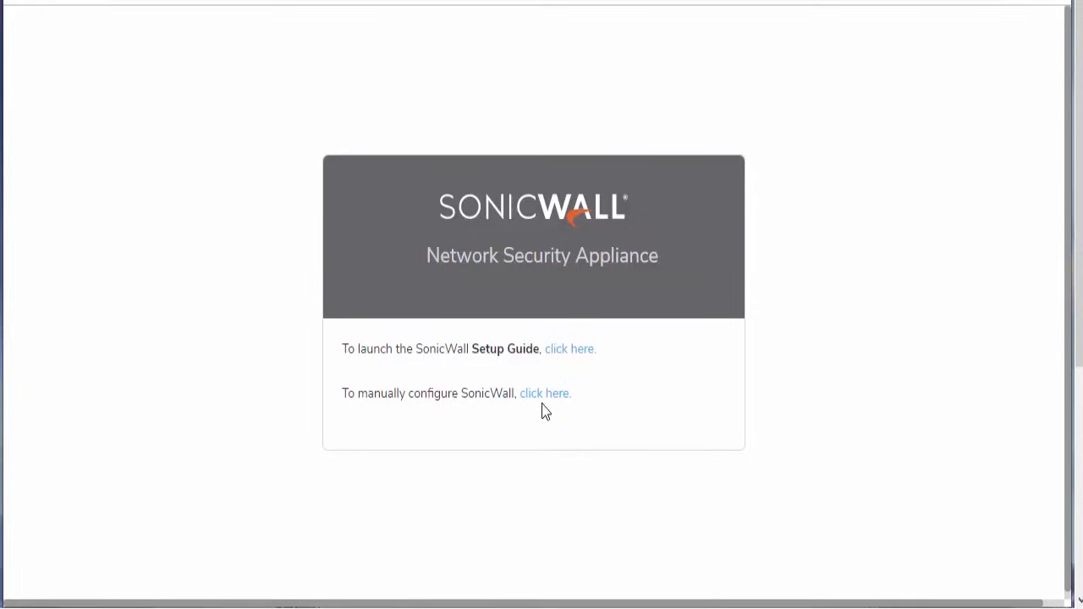
{"action": "mouse_move", "coordinate": [545, 392]}
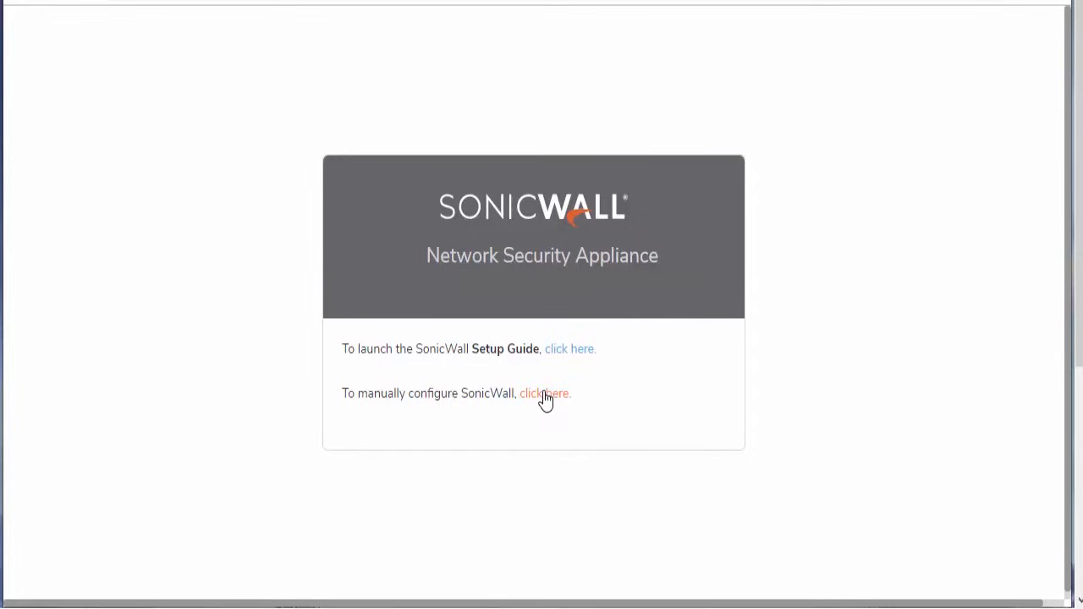
{"action": "mouse_move", "coordinate": [568, 349]}
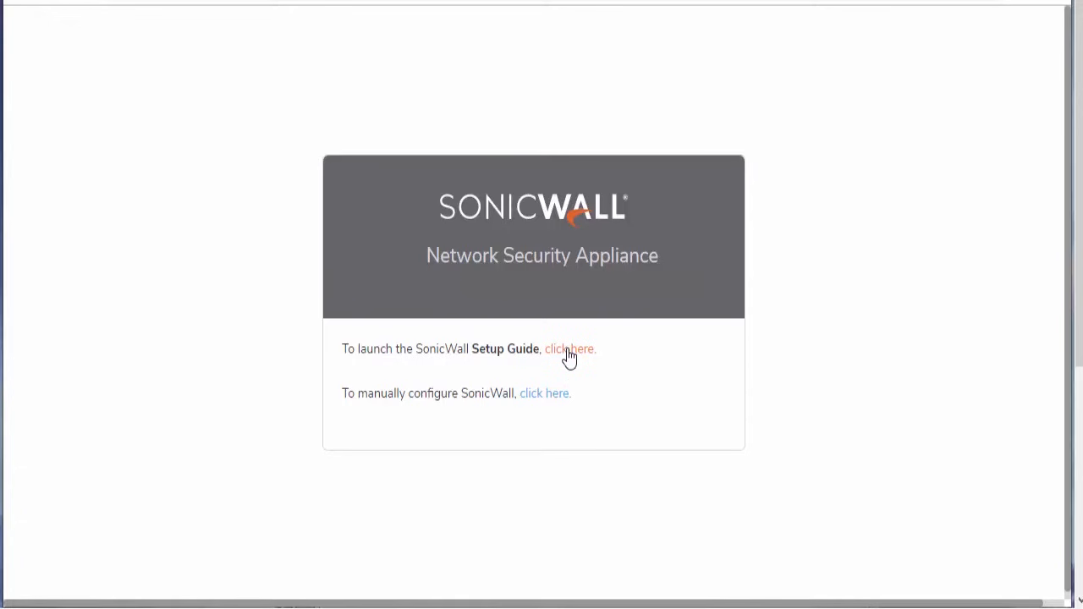
- Launch the SonicOS Setup Guide from the post-login welcome page
{"action": "left_click", "coordinate": [569, 348]}
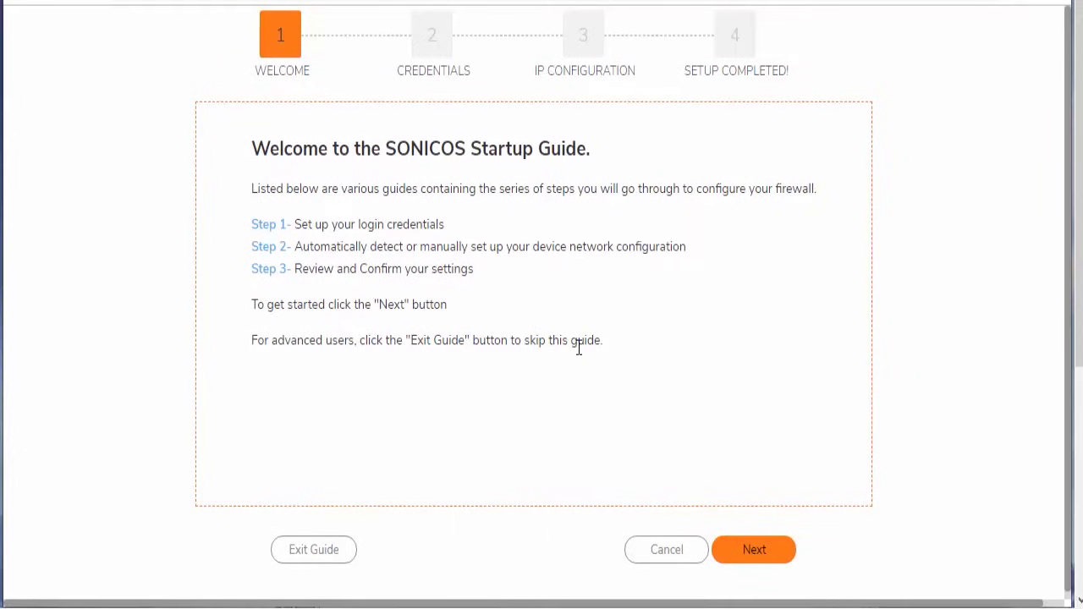
{"action": "mouse_move", "coordinate": [572, 306]}
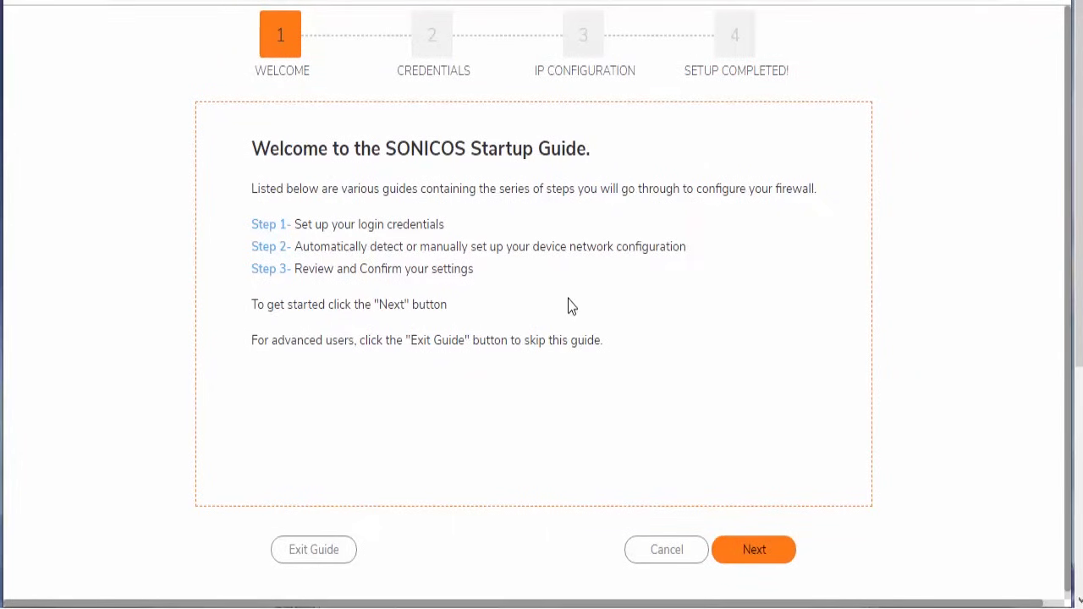
{"action": "mouse_move", "coordinate": [470, 237]}
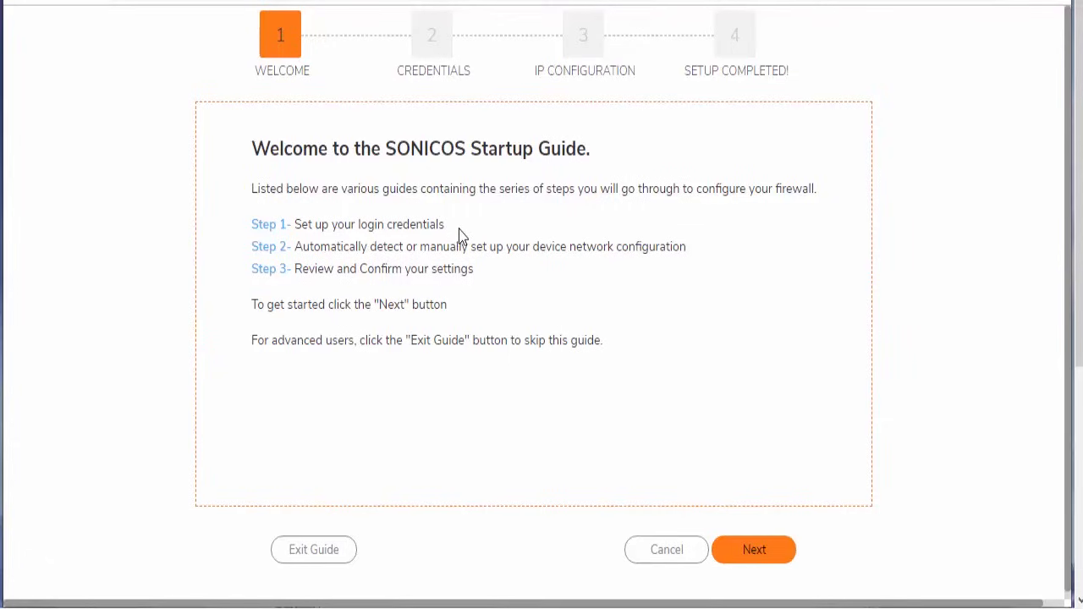
{"action": "mouse_move", "coordinate": [463, 247]}
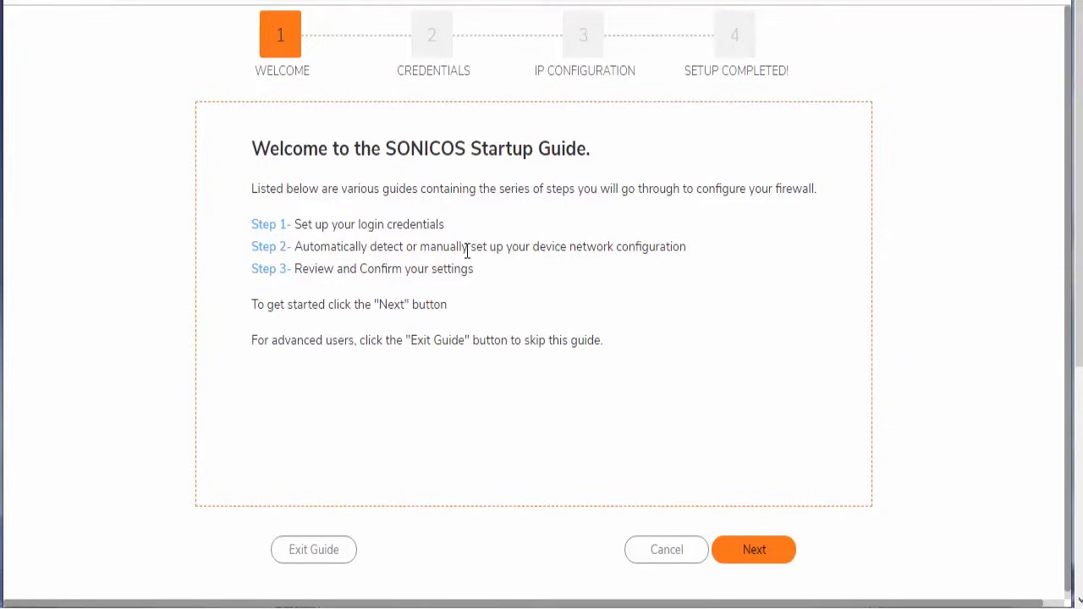
{"action": "mouse_move", "coordinate": [447, 271]}
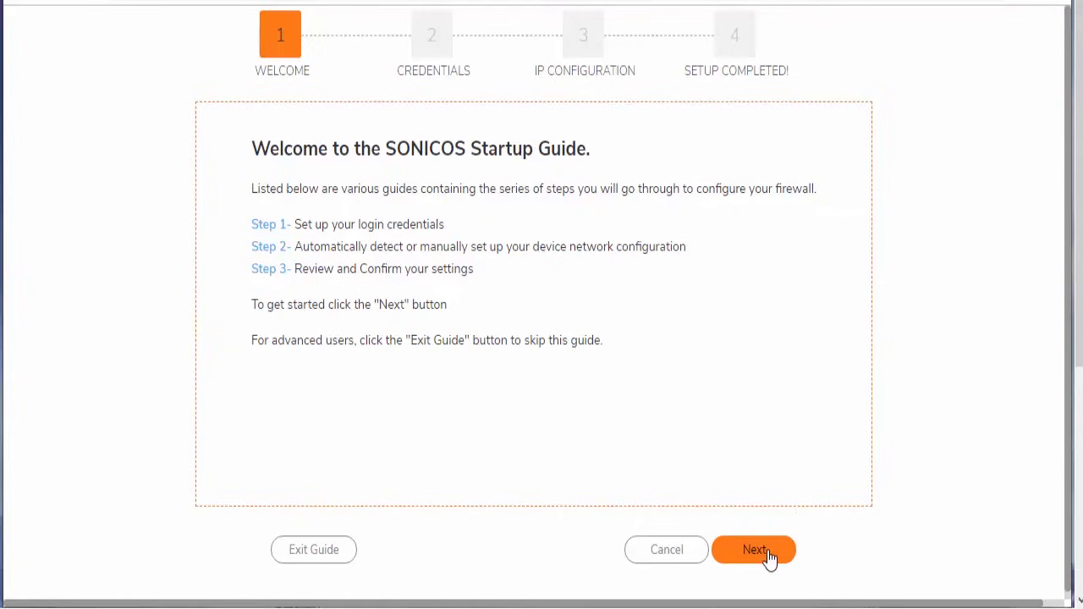
- Enter and confirm a new admin password on the Credentials step and continue to IP Configuration
{"action": "left_click", "coordinate": [751, 548]}
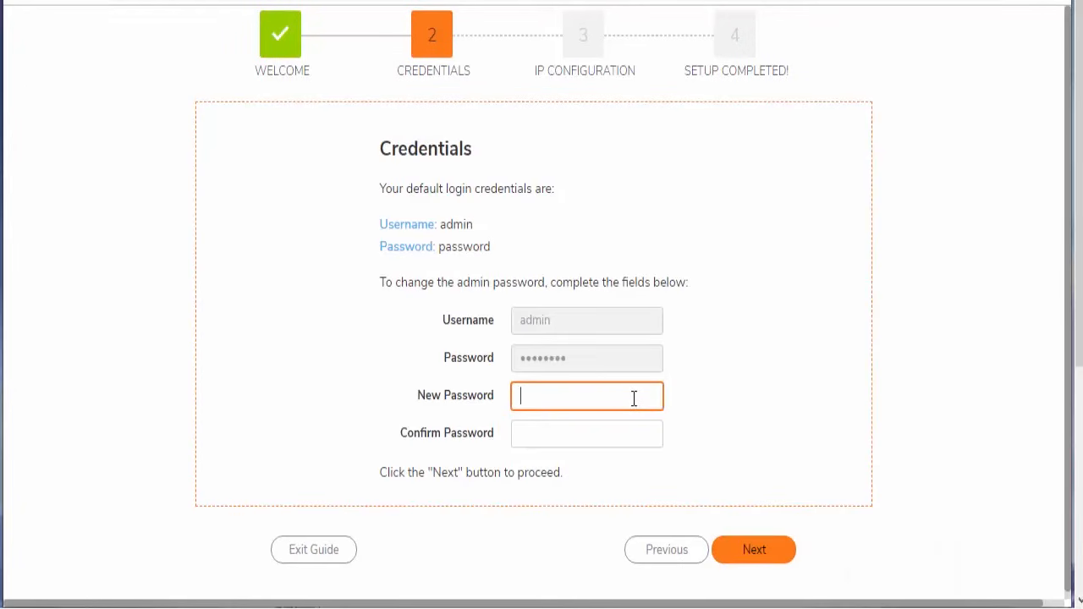
{"action": "type", "text": "password"}
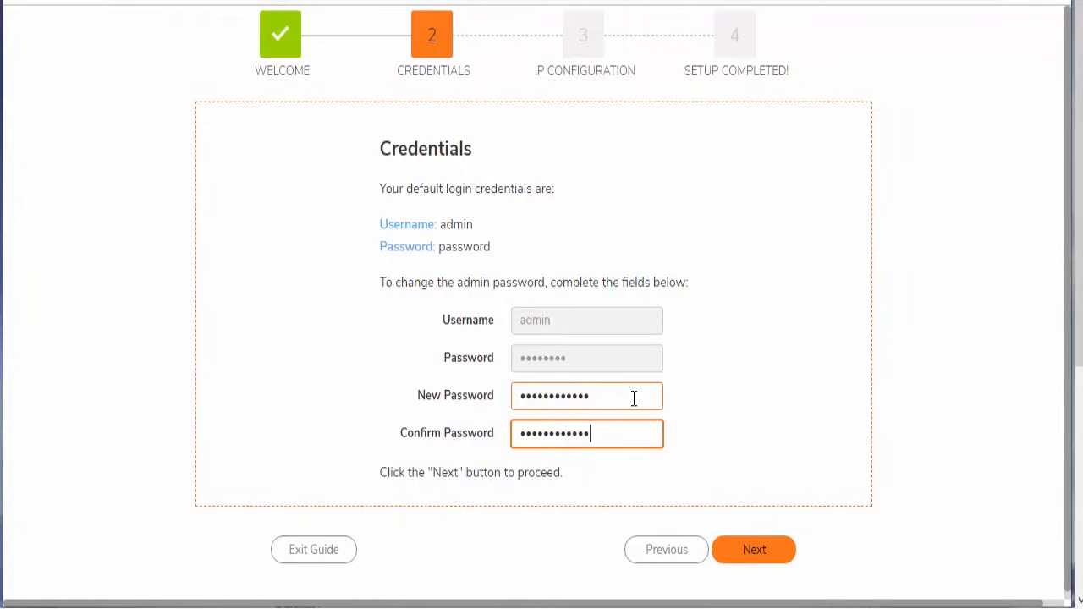
{"action": "left_click", "coordinate": [753, 548]}
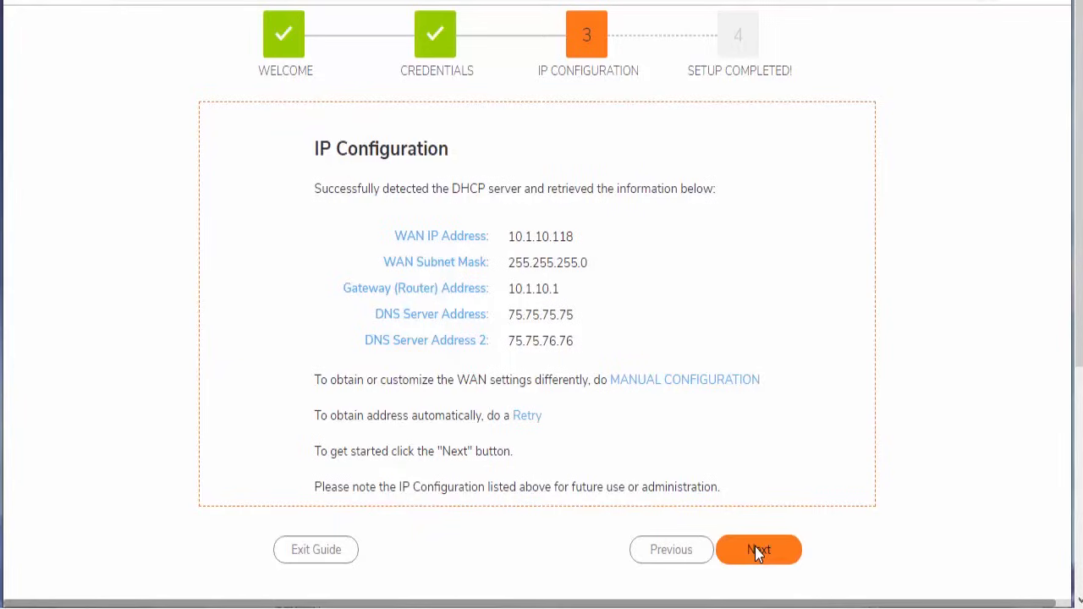
{"action": "mouse_move", "coordinate": [777, 550]}
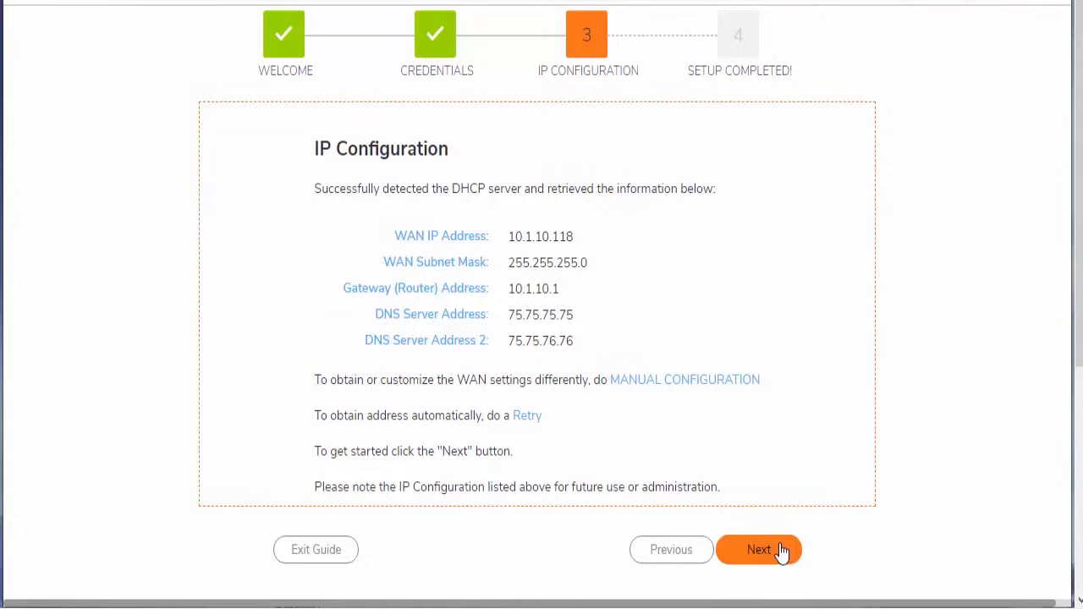
{"action": "mouse_move", "coordinate": [653, 403]}
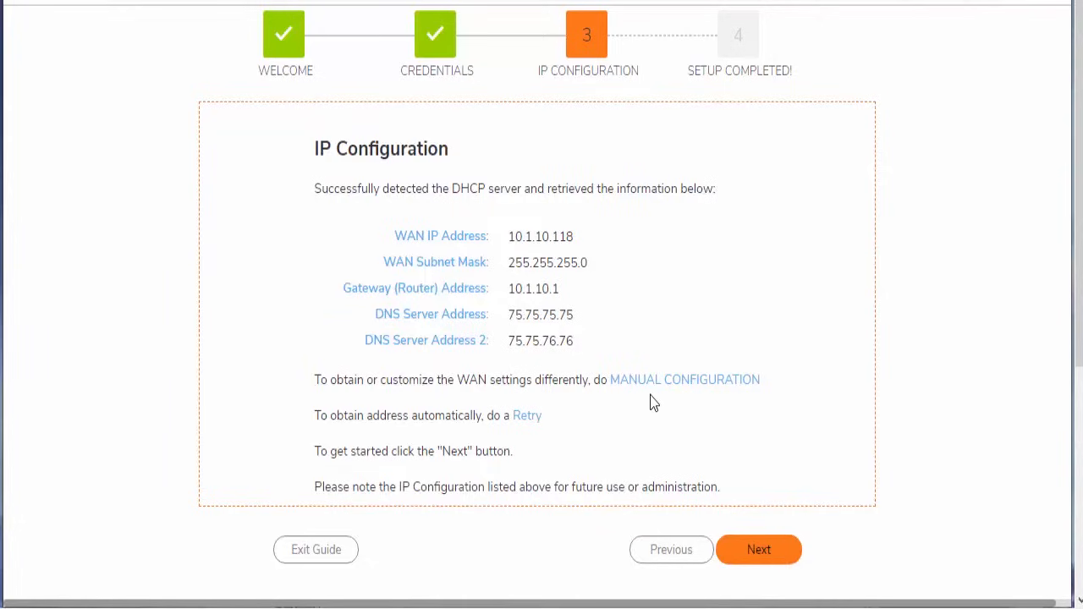
{"action": "left_click", "coordinate": [684, 379]}
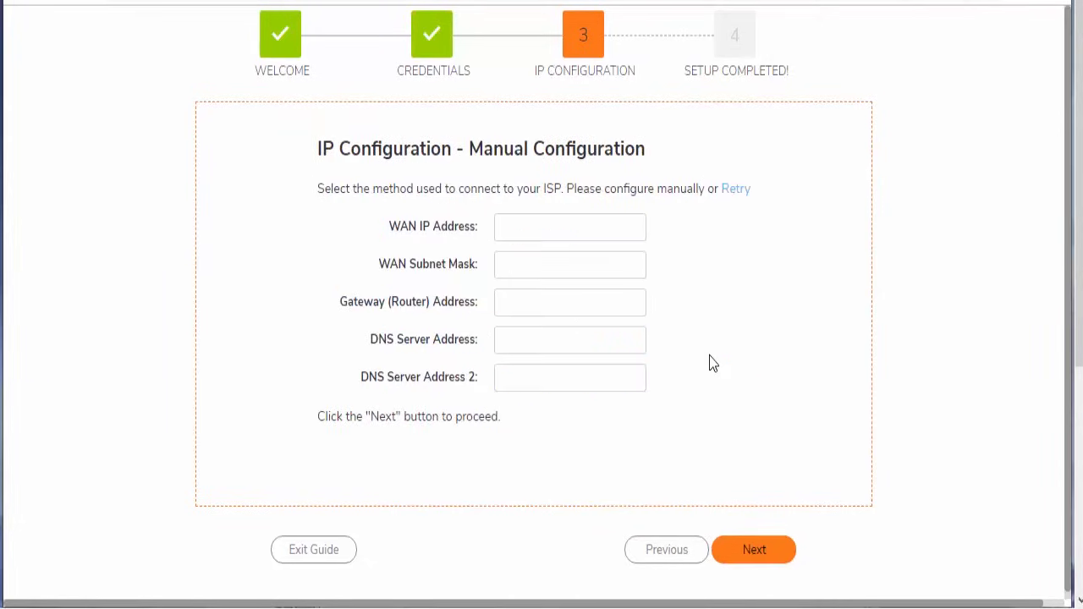
{"action": "left_click", "coordinate": [568, 227]}
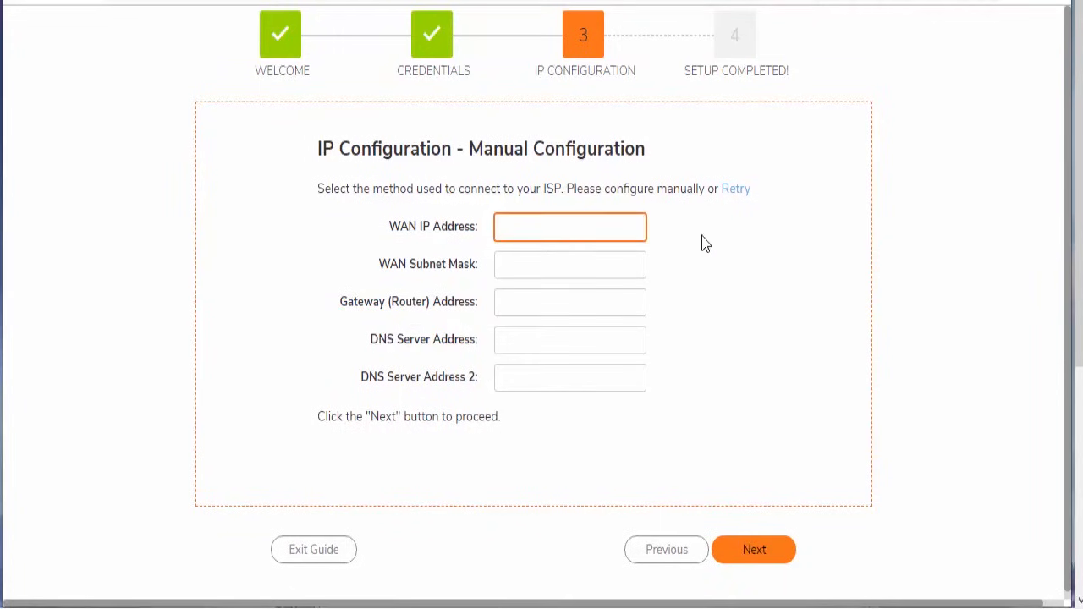
{"action": "mouse_move", "coordinate": [369, 218]}
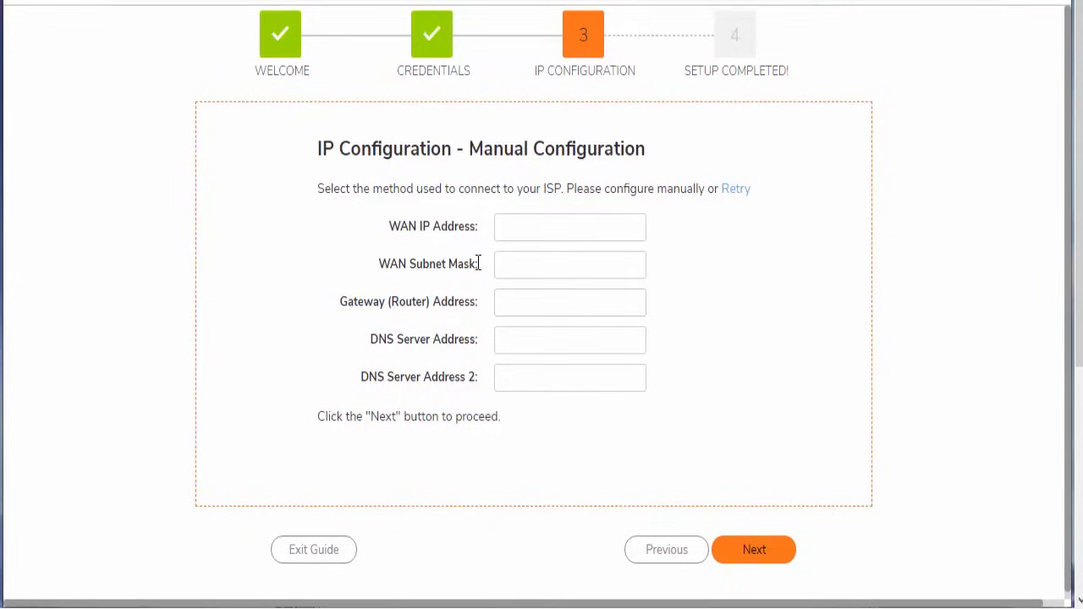
{"action": "left_click", "coordinate": [569, 301]}
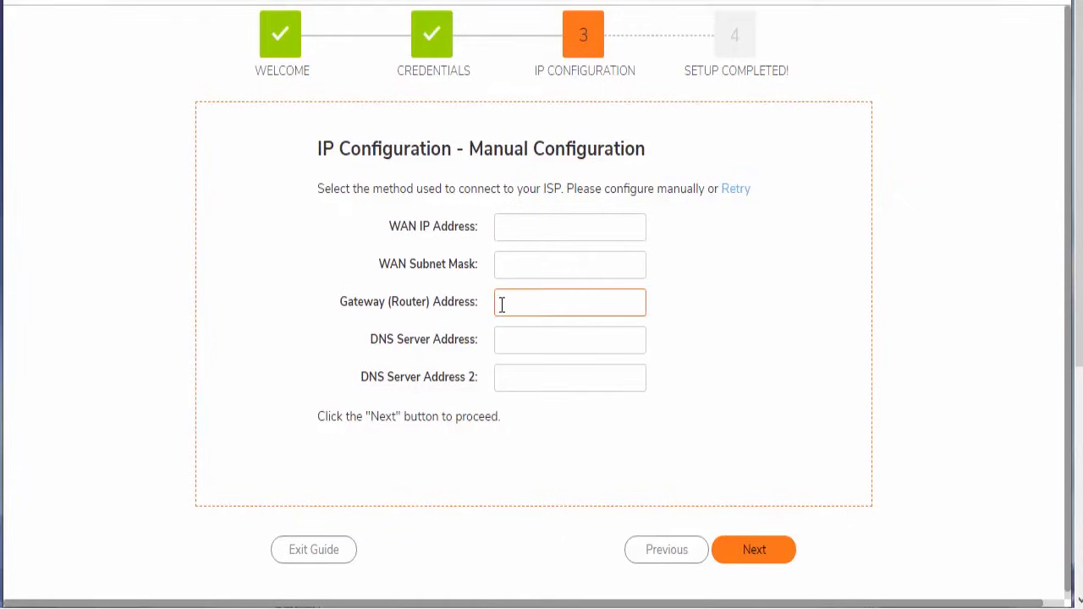
{"action": "left_click", "coordinate": [568, 377]}
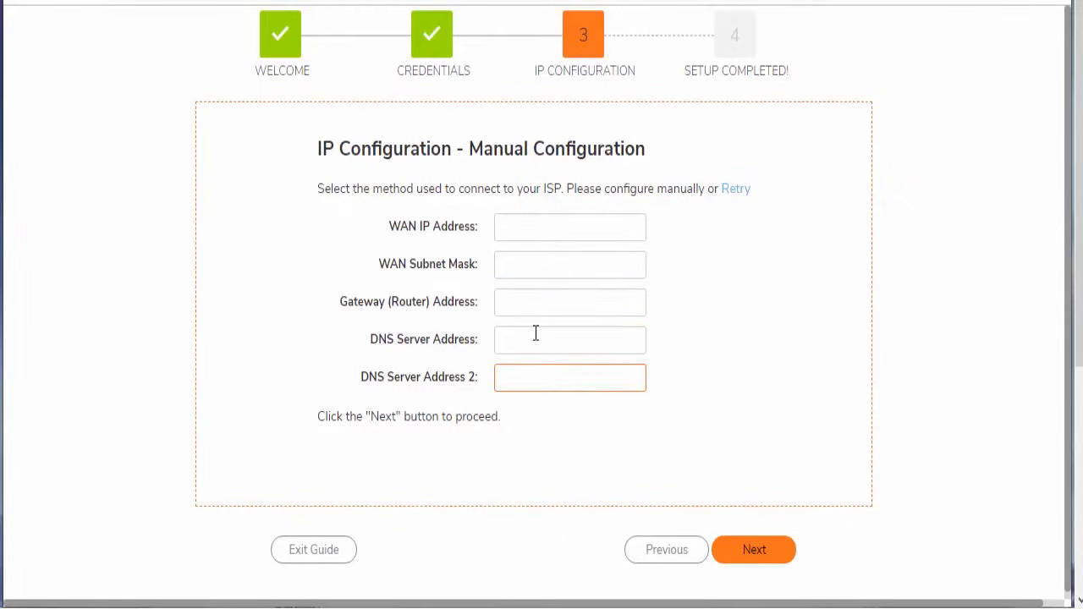
{"action": "left_click", "coordinate": [568, 339]}
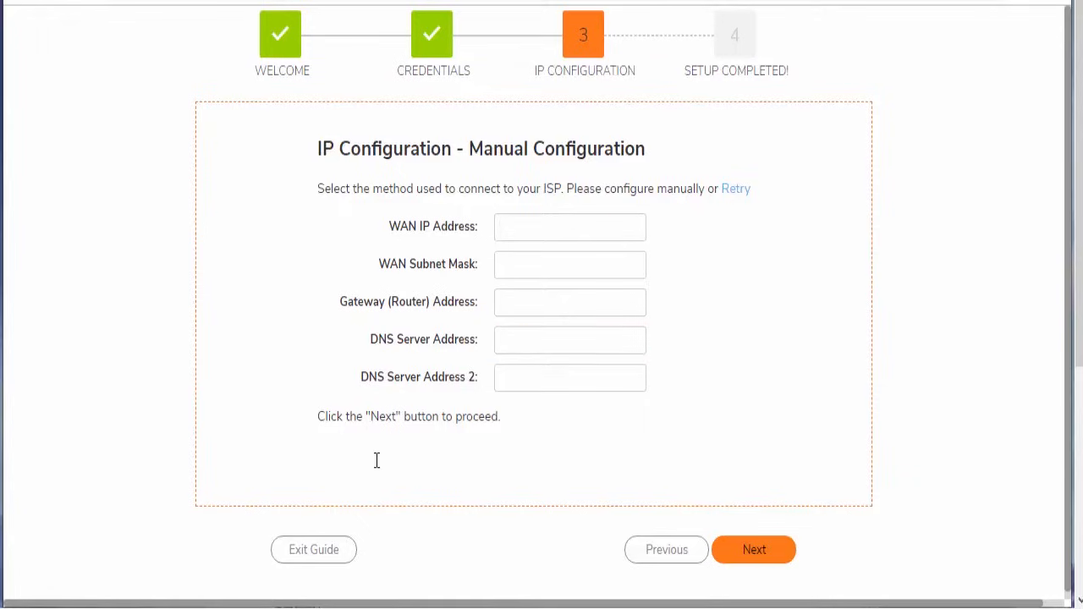
{"action": "mouse_move", "coordinate": [666, 548]}
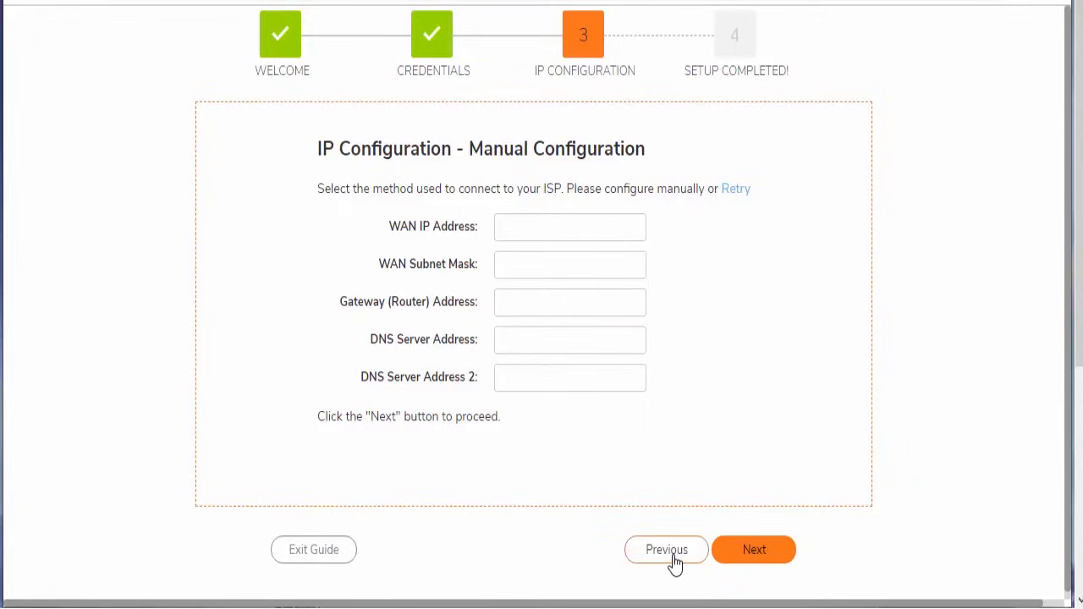
- Step back through Credentials, accept the DHCP-detected WAN IP 10.1.10.118, and finish the guide
{"action": "left_click", "coordinate": [666, 548]}
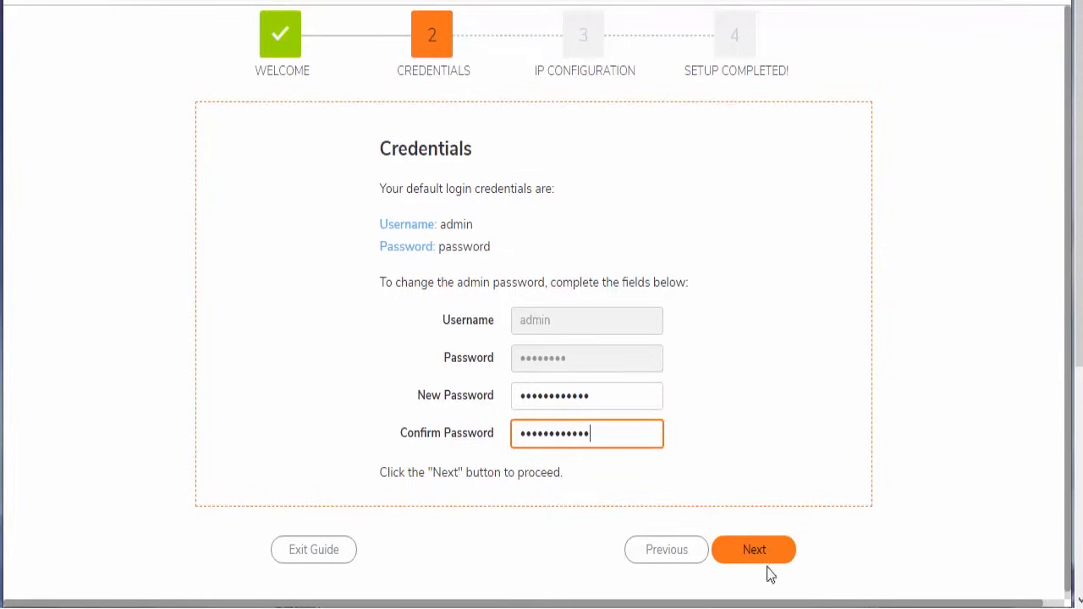
{"action": "left_click", "coordinate": [753, 549]}
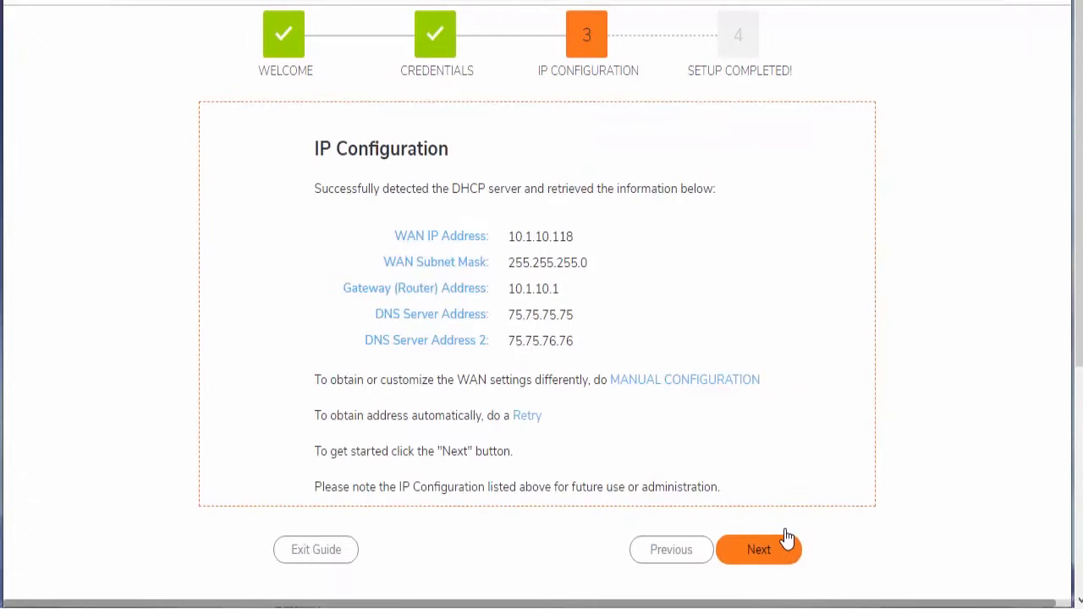
{"action": "mouse_move", "coordinate": [771, 541]}
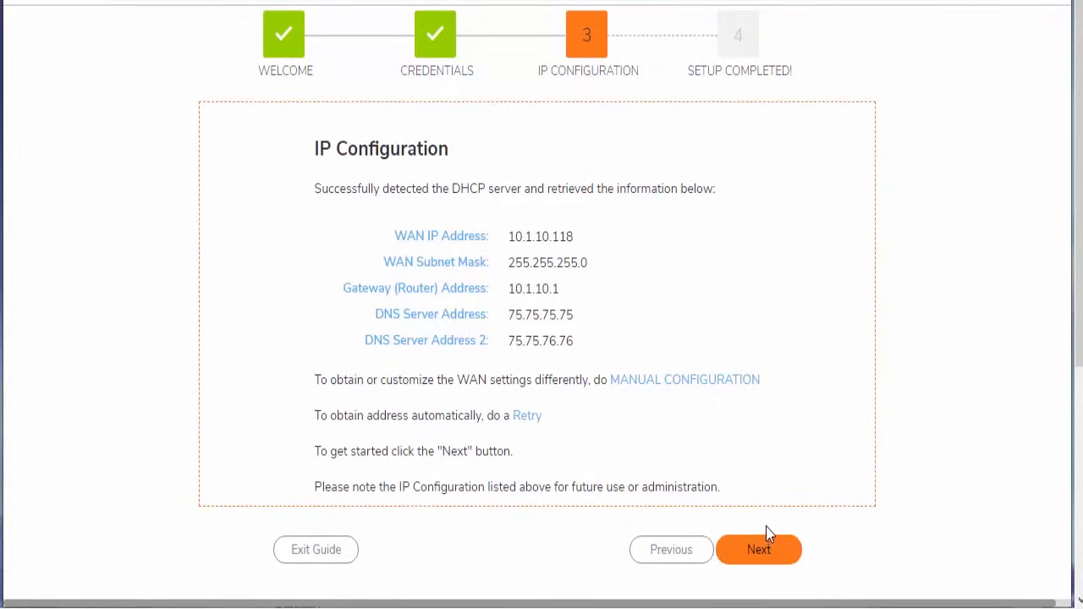
{"action": "mouse_move", "coordinate": [757, 530]}
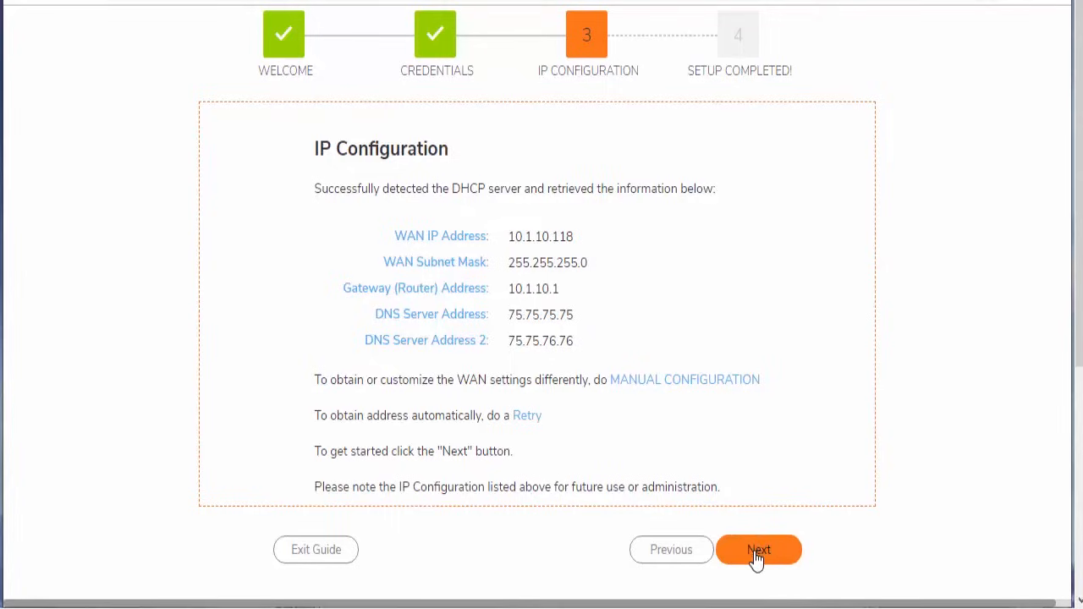
{"action": "left_click", "coordinate": [758, 548]}
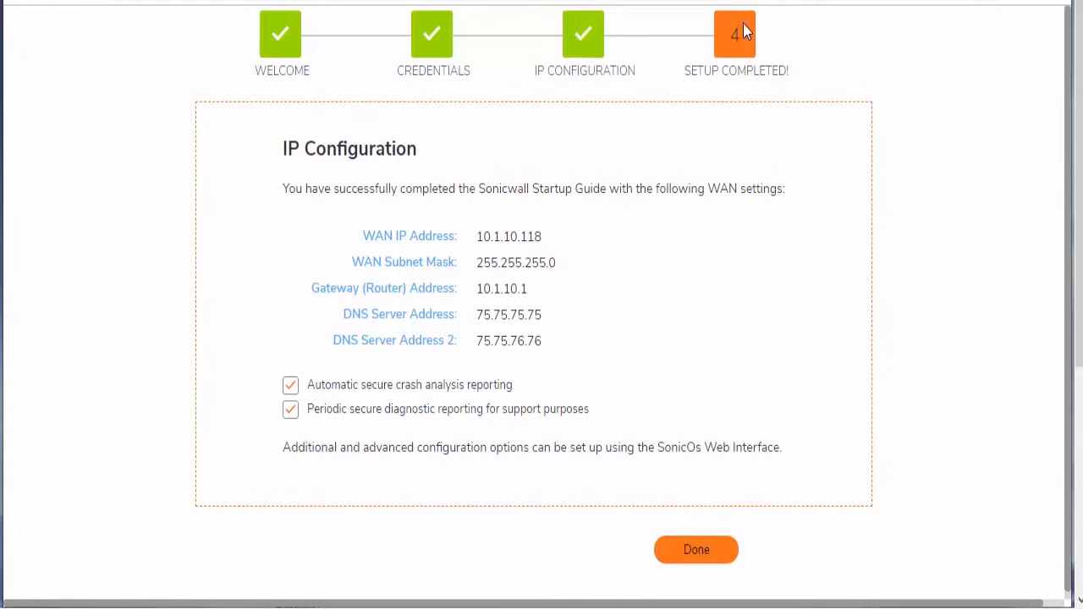
{"action": "mouse_move", "coordinate": [787, 30]}
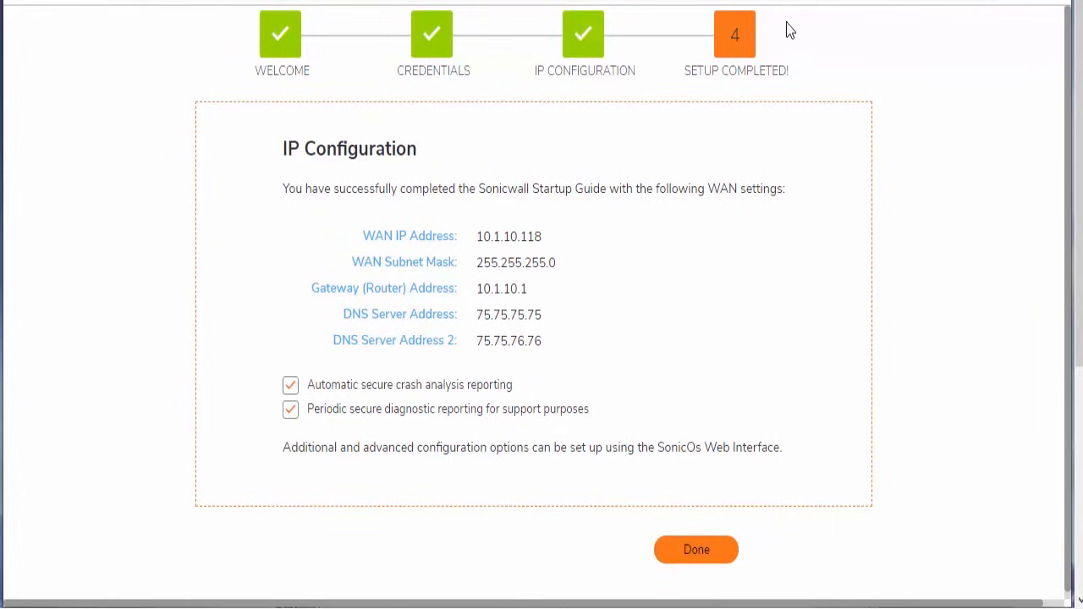
{"action": "mouse_move", "coordinate": [778, 129]}
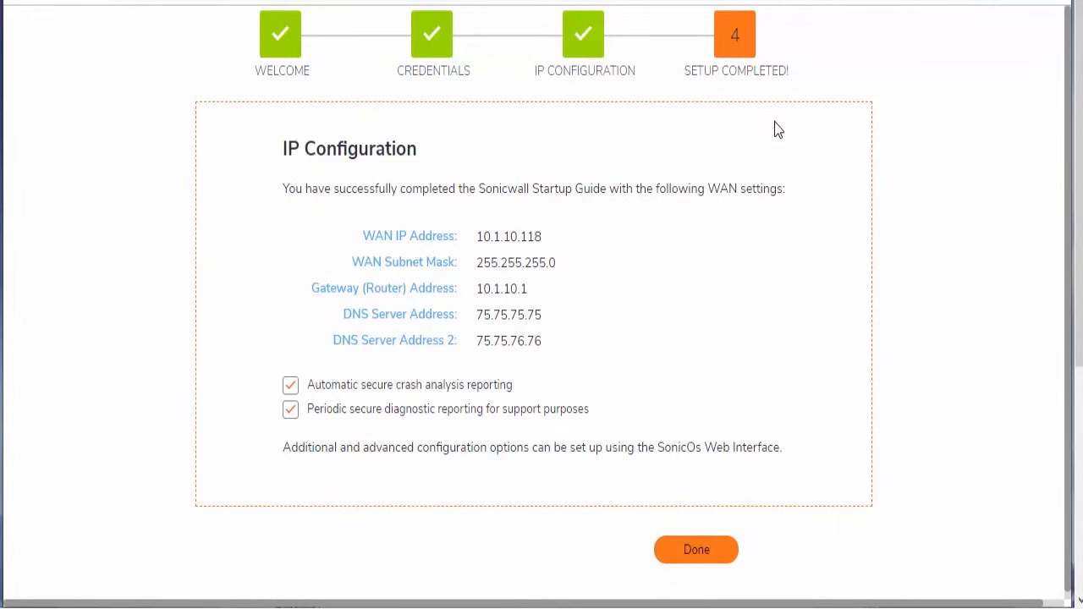
{"action": "mouse_move", "coordinate": [726, 179]}
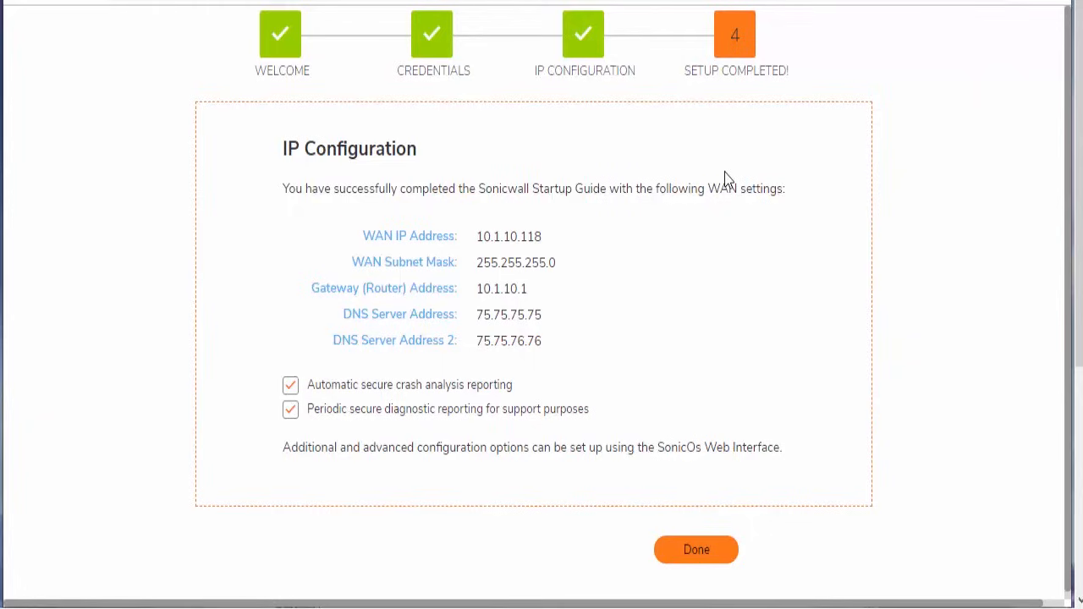
{"action": "mouse_move", "coordinate": [694, 257]}
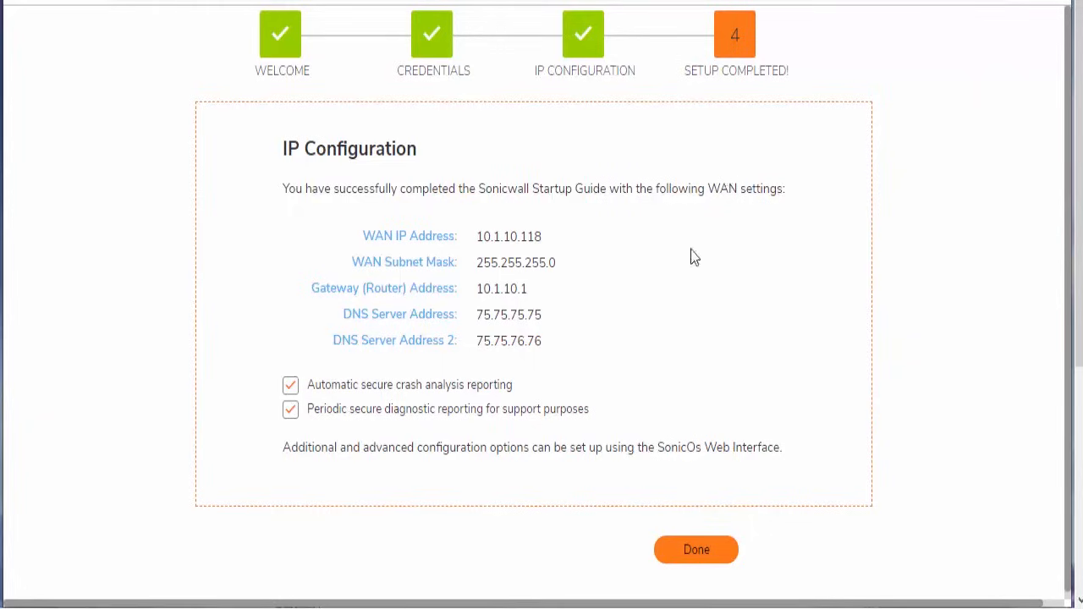
{"action": "mouse_move", "coordinate": [720, 546]}
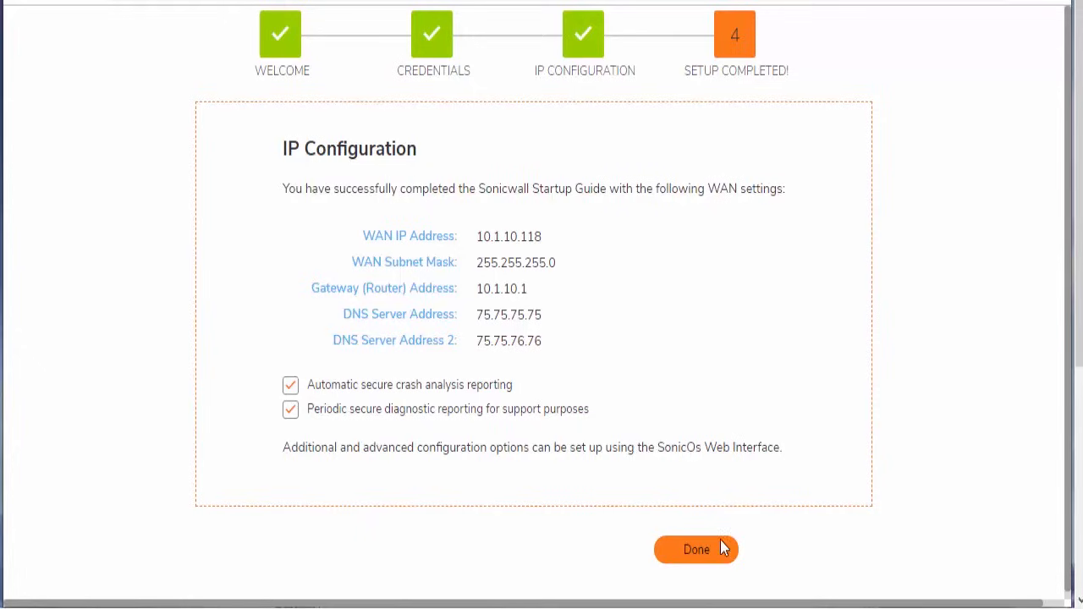
{"action": "mouse_move", "coordinate": [802, 555]}
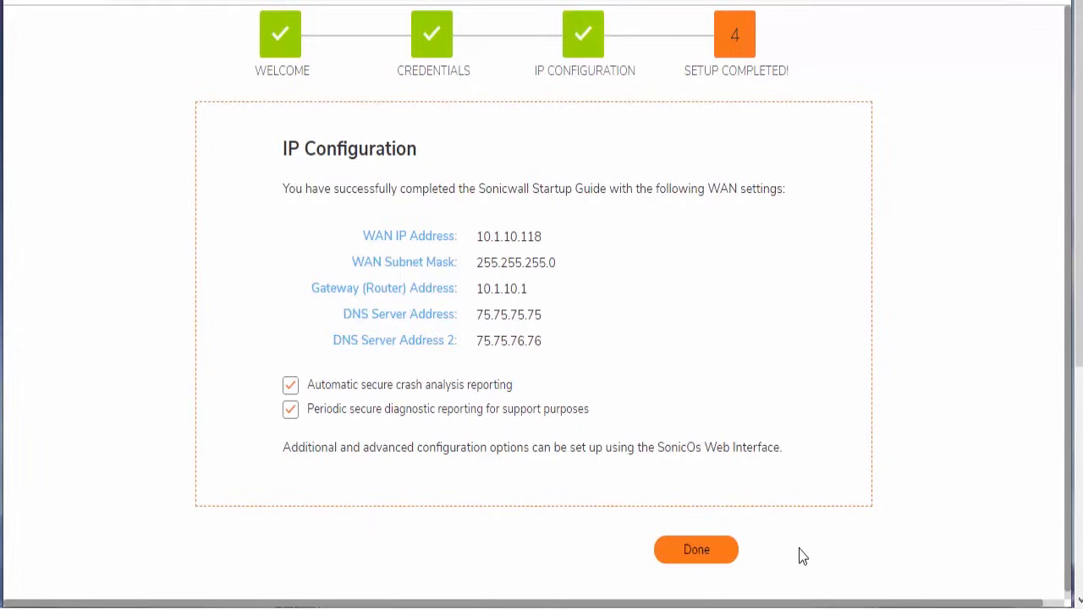
{"action": "mouse_move", "coordinate": [385, 94]}
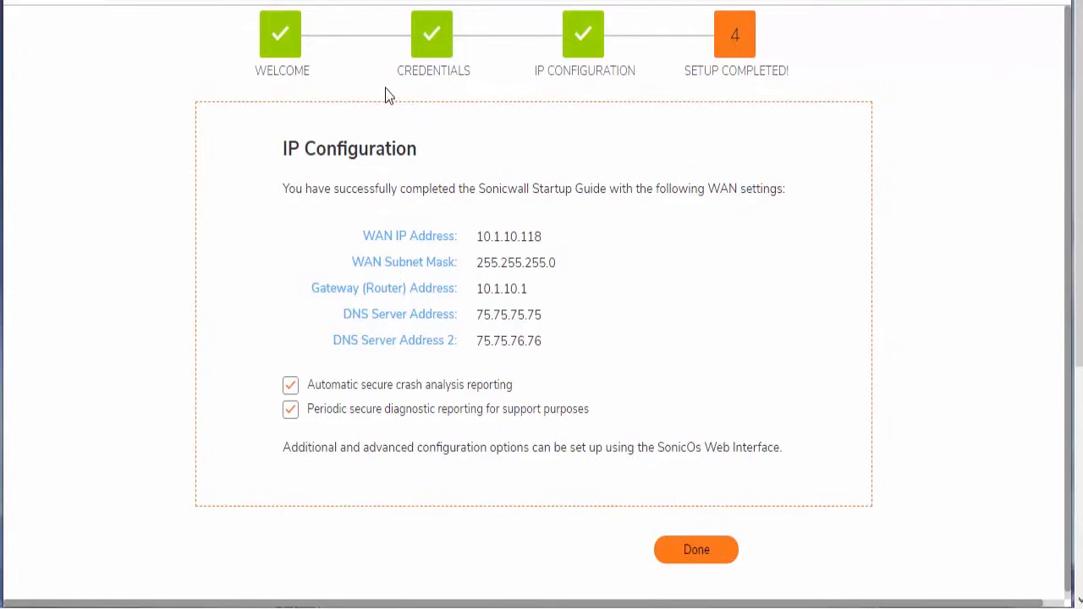
{"action": "mouse_move", "coordinate": [795, 484]}
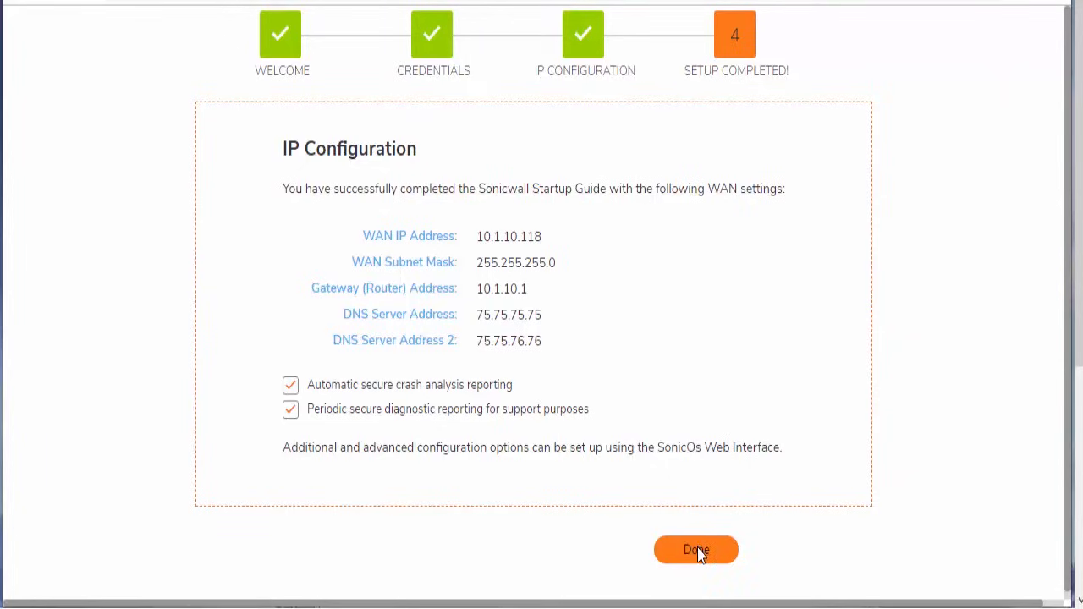
{"action": "left_click", "coordinate": [695, 549]}
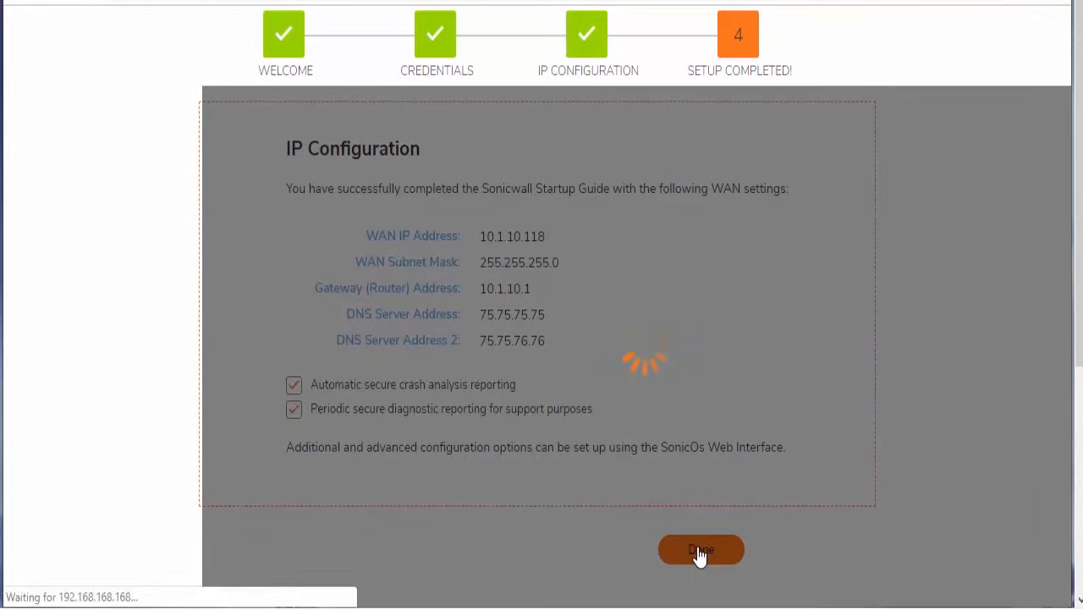
- Go to Network Interfaces listing X0 on LAN and X1 WAN at 10.1.10.118 via DHCP
{"action": "left_click", "coordinate": [700, 548]}
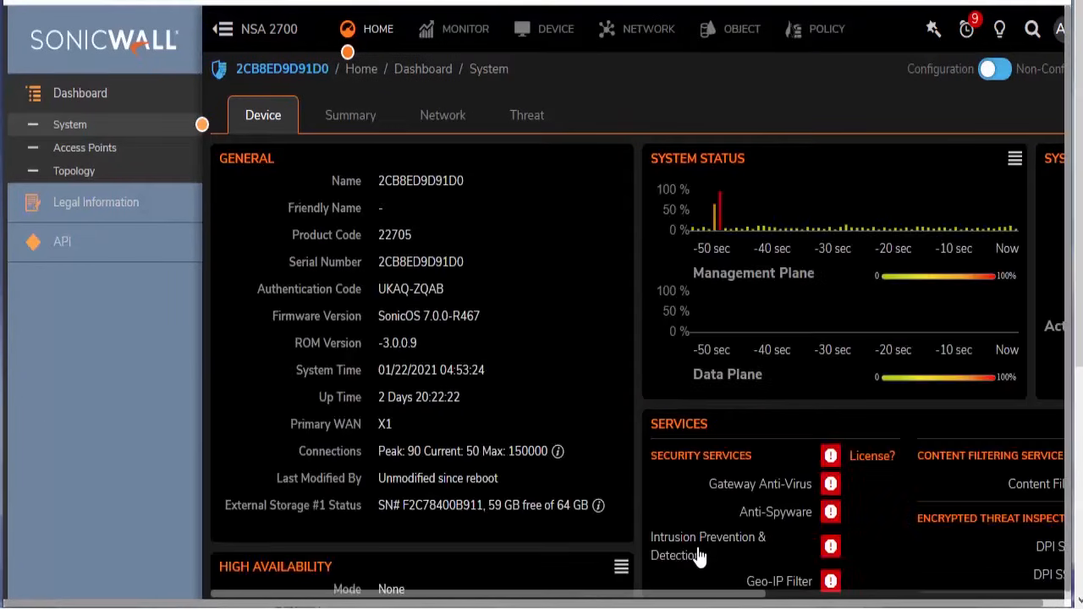
{"action": "mouse_move", "coordinate": [697, 557]}
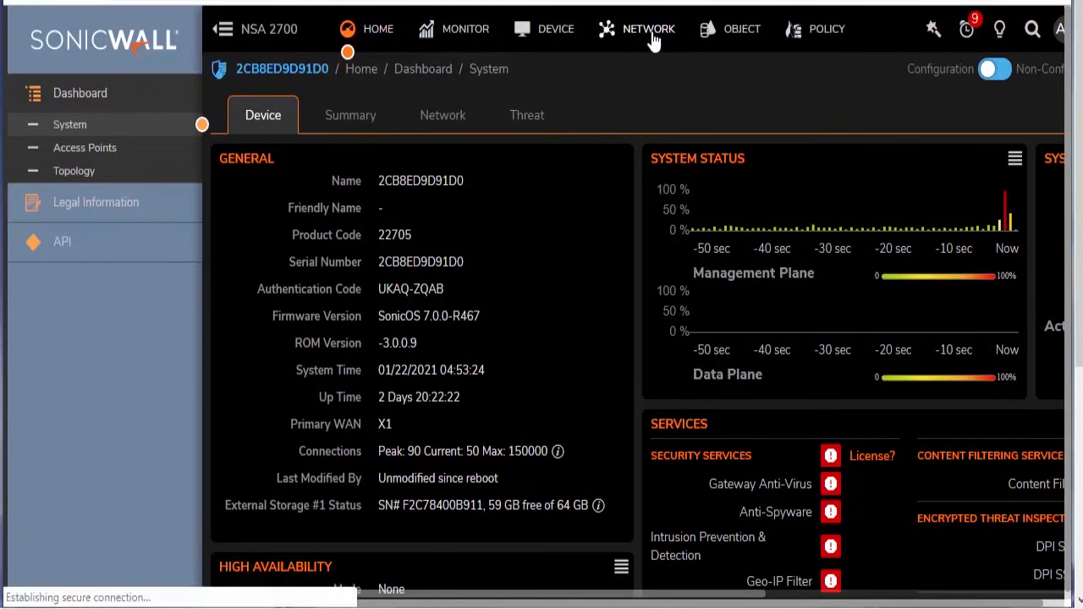
{"action": "left_click", "coordinate": [648, 29]}
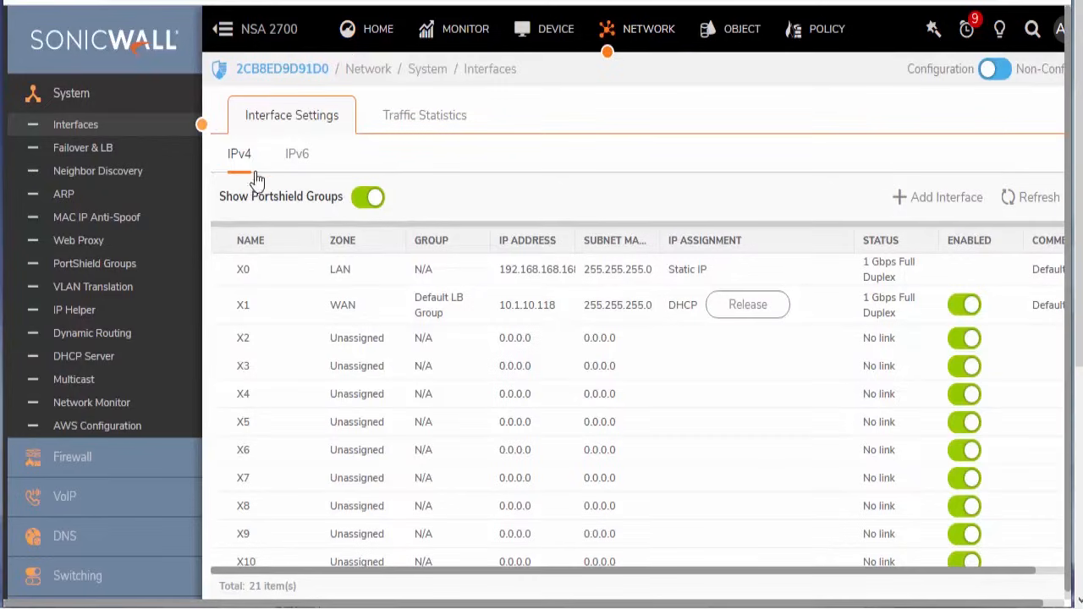
{"action": "mouse_move", "coordinate": [75, 134]}
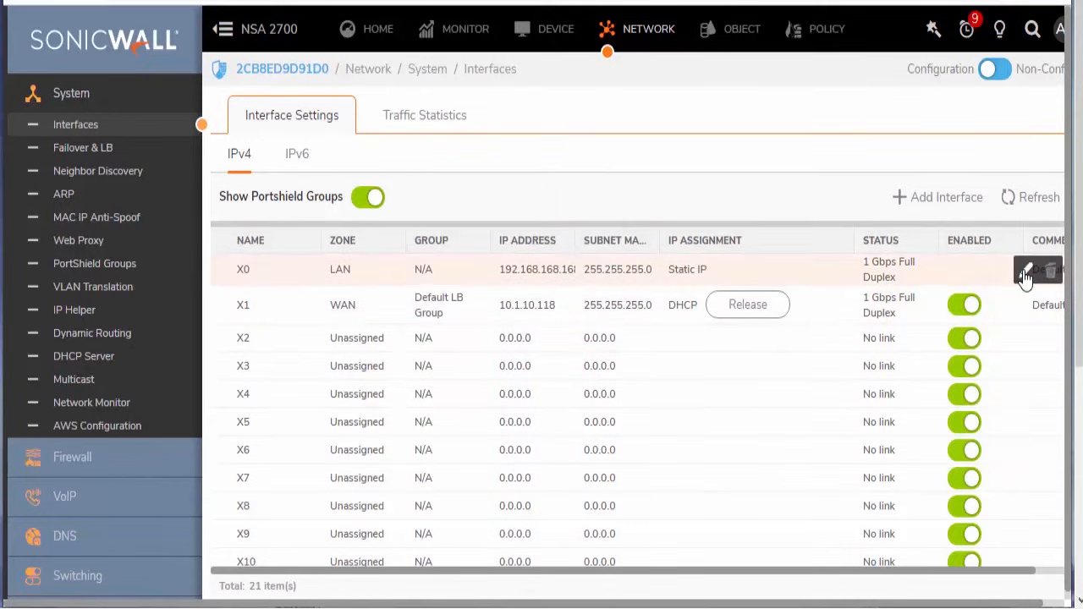
- Edit interface X0 and enter IP address 10.10.251.1 with subnet mask 255.255.255.0
{"action": "left_click", "coordinate": [1025, 272]}
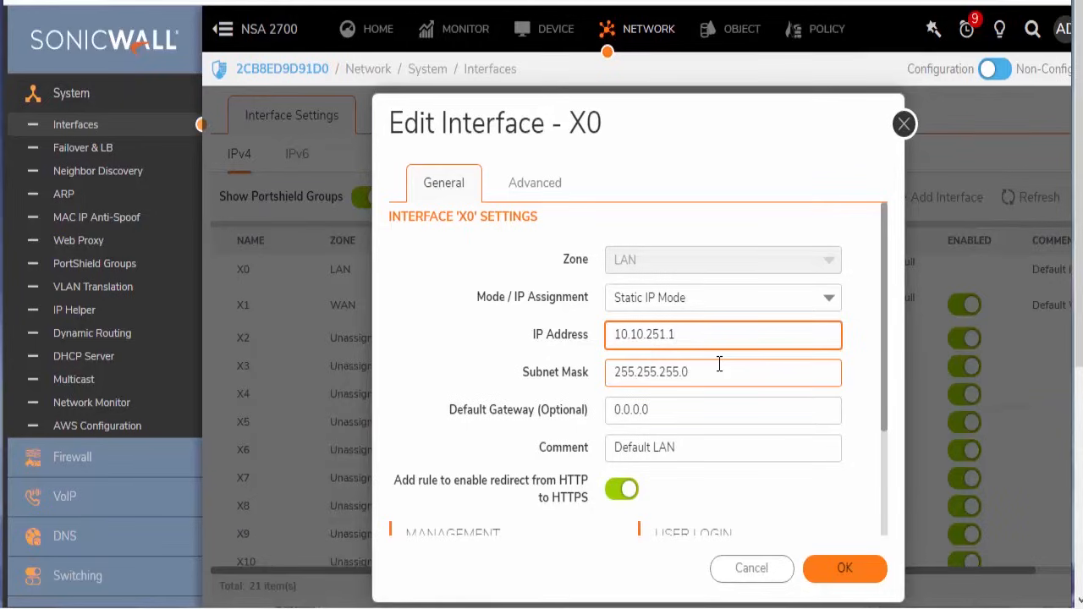
{"action": "left_click", "coordinate": [723, 334]}
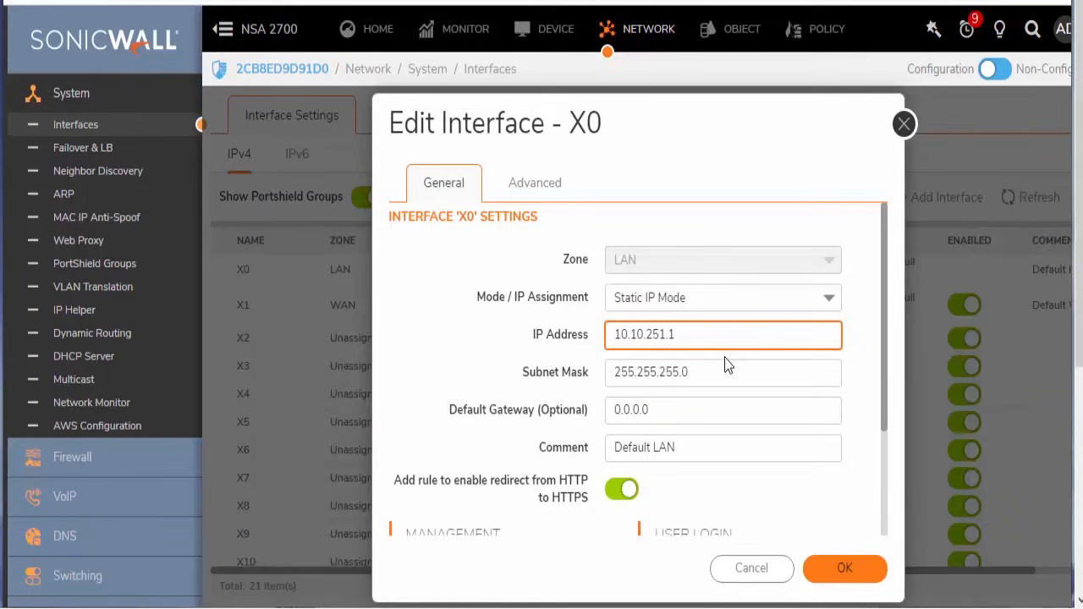
{"action": "left_click", "coordinate": [723, 372]}
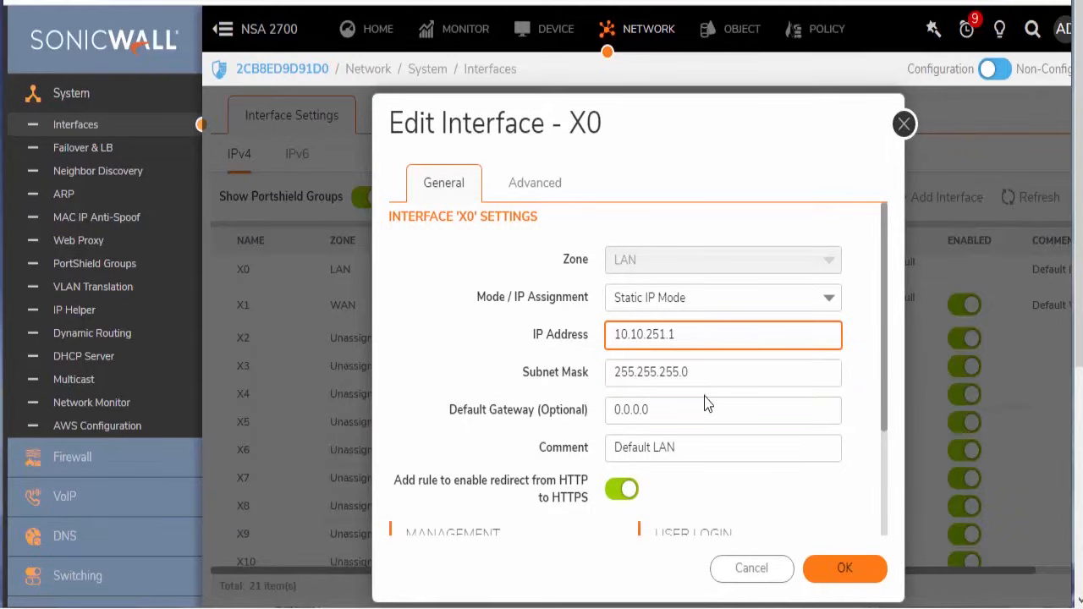
{"action": "left_click", "coordinate": [720, 409]}
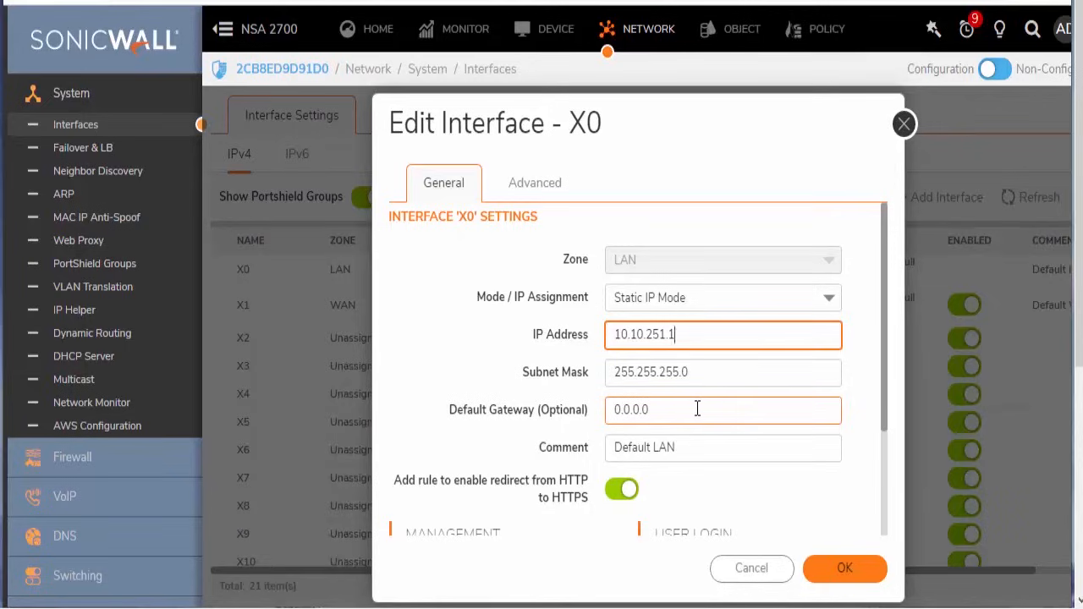
- Confirm the X0 address 10.10.251.1 and enable SSH management alongside HTTPS and Ping
{"action": "scroll", "scroll_direction": "down", "scroll_amount": 3}
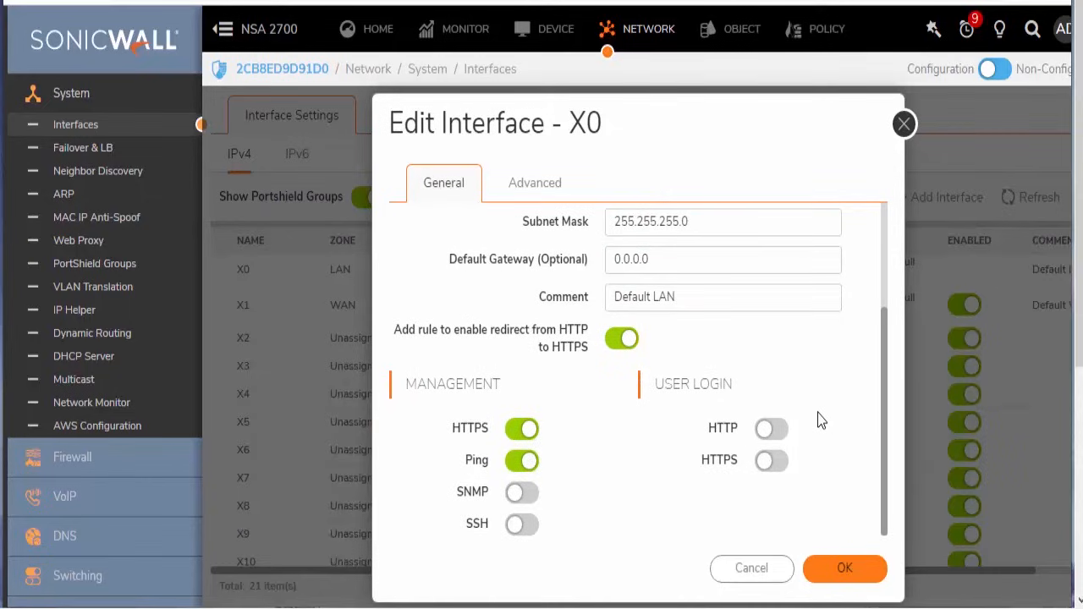
{"action": "mouse_move", "coordinate": [663, 406]}
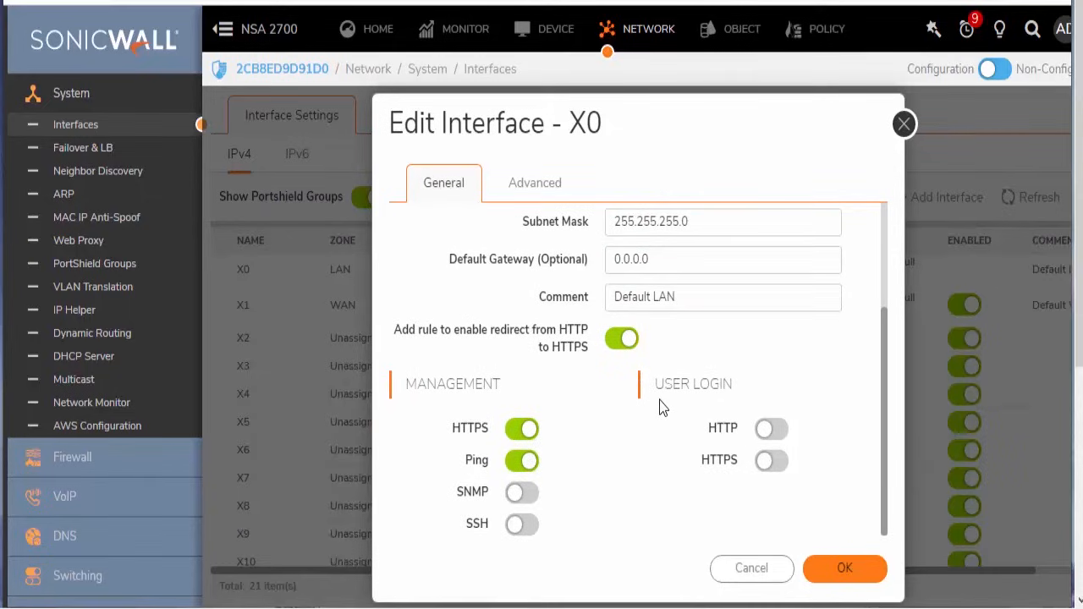
{"action": "mouse_move", "coordinate": [457, 531]}
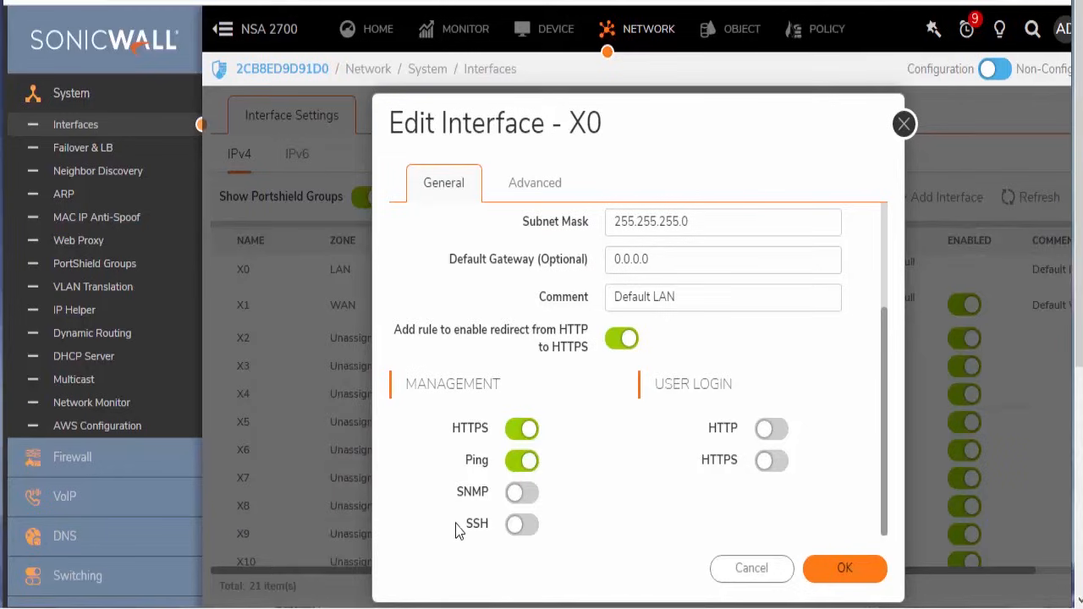
{"action": "mouse_move", "coordinate": [566, 447]}
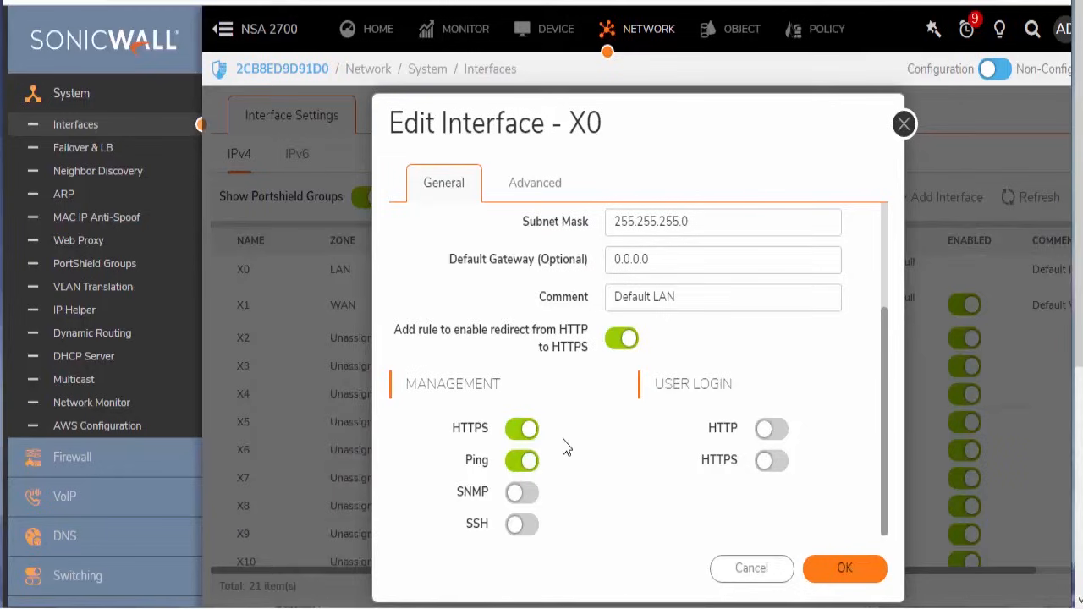
{"action": "mouse_move", "coordinate": [572, 447]}
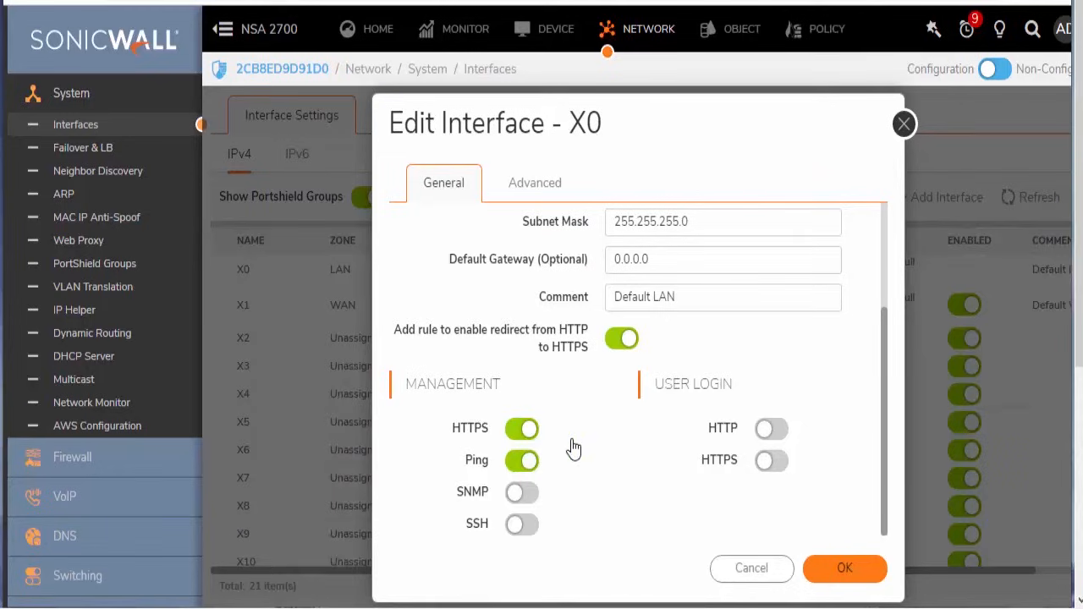
{"action": "mouse_move", "coordinate": [516, 439]}
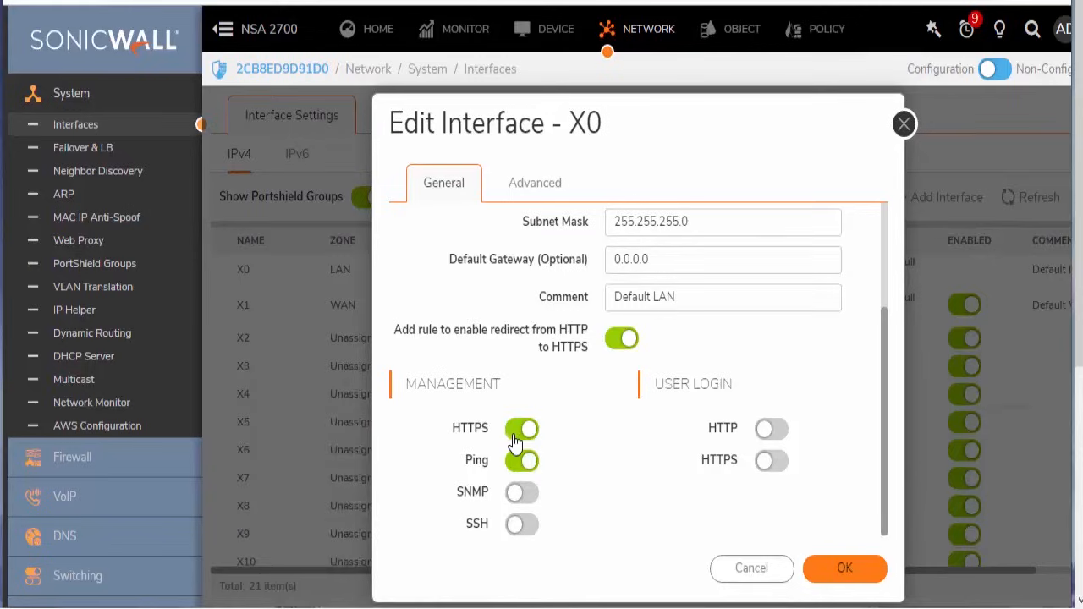
{"action": "mouse_move", "coordinate": [521, 460]}
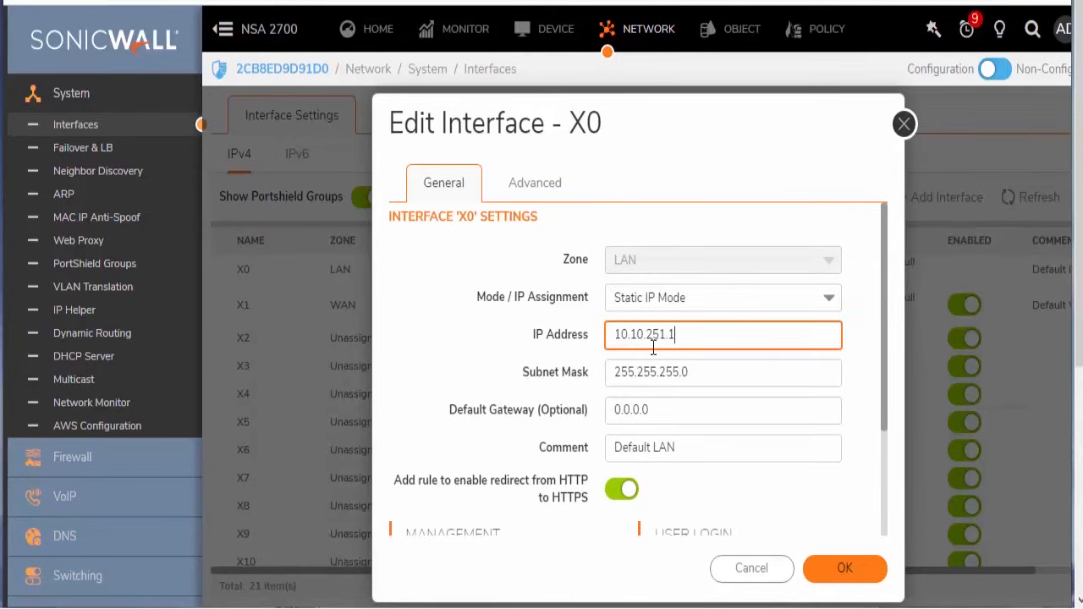
{"action": "left_click", "coordinate": [720, 447]}
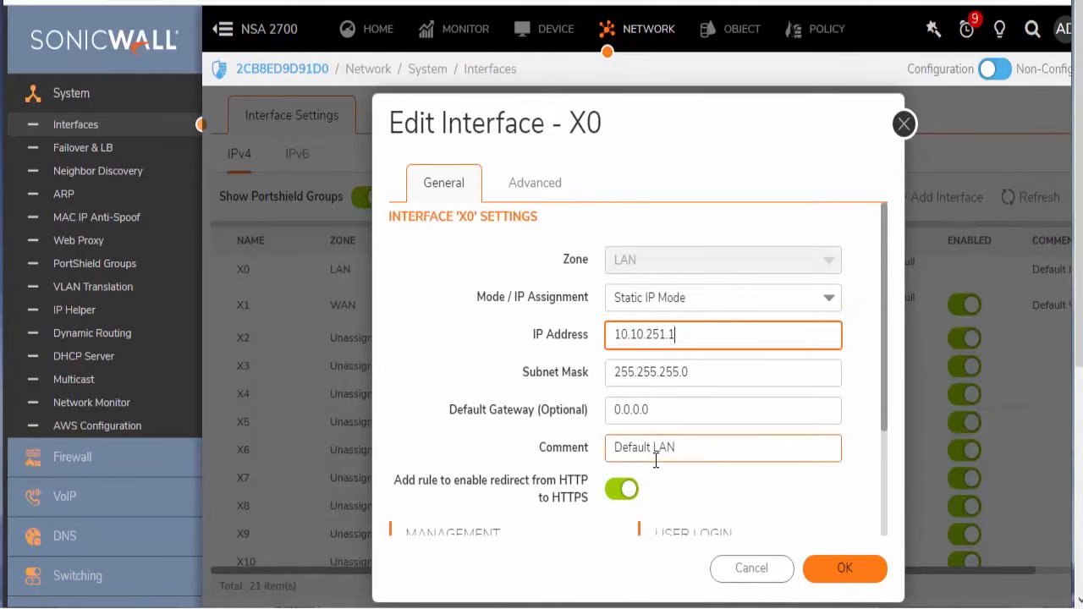
{"action": "scroll", "scroll_direction": "down", "scroll_amount": 3}
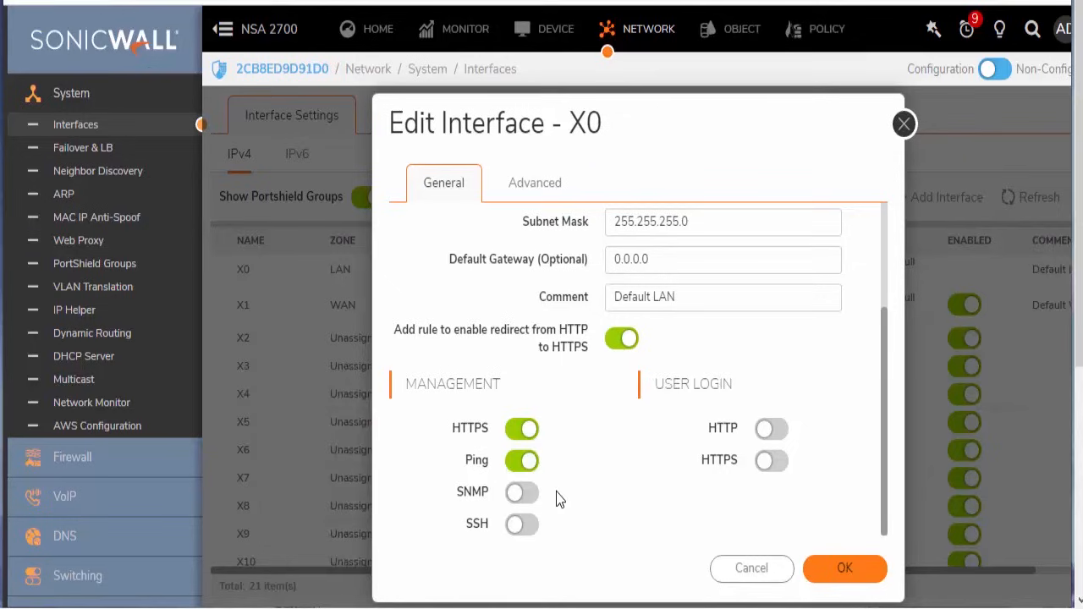
{"action": "mouse_move", "coordinate": [521, 540]}
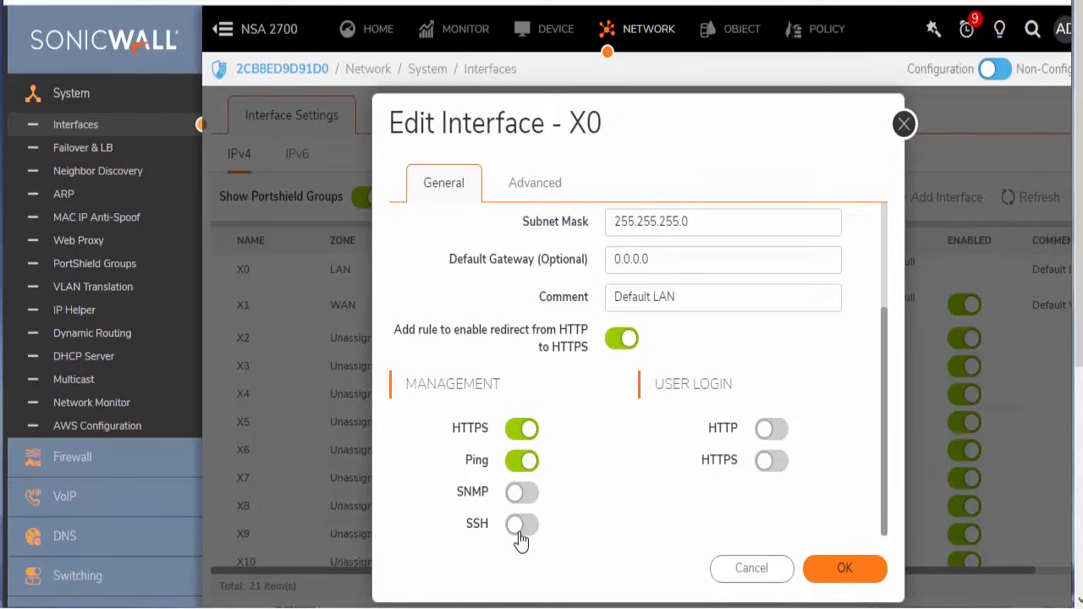
{"action": "mouse_move", "coordinate": [558, 526]}
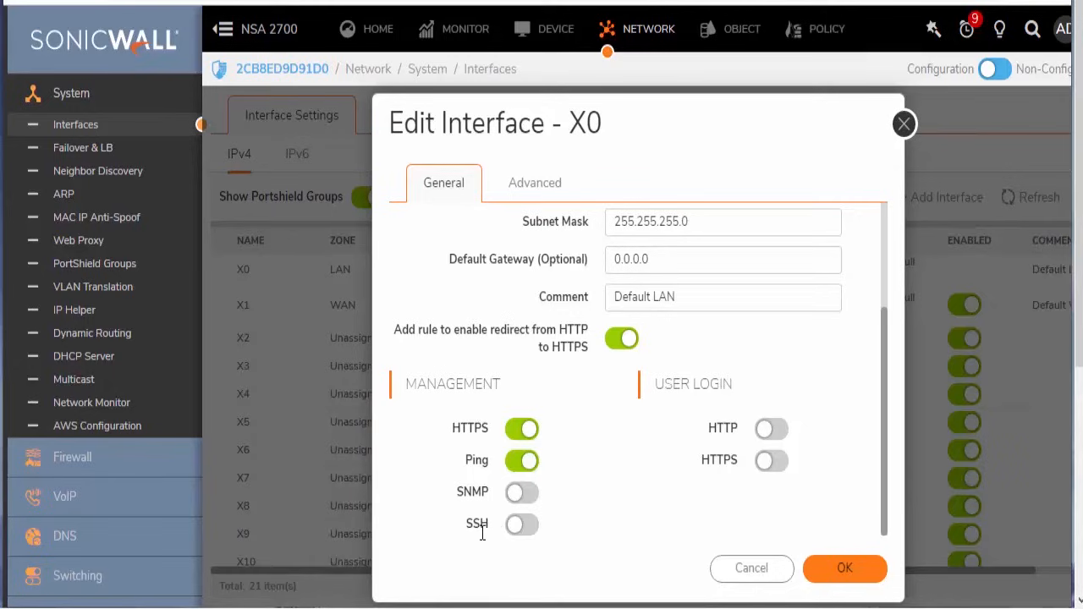
{"action": "left_click", "coordinate": [521, 525]}
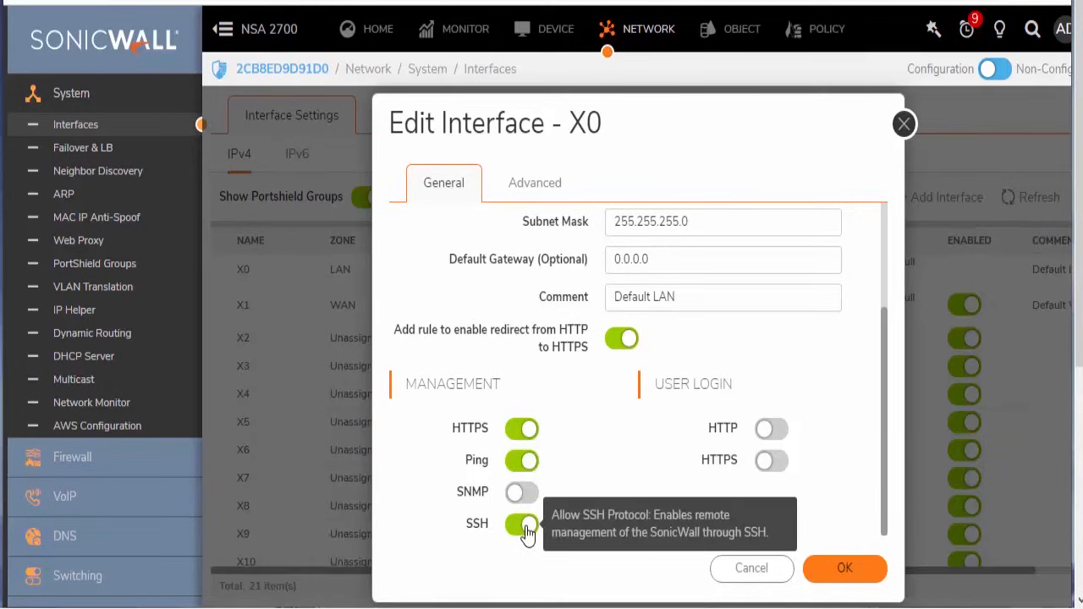
{"action": "mouse_move", "coordinate": [521, 492]}
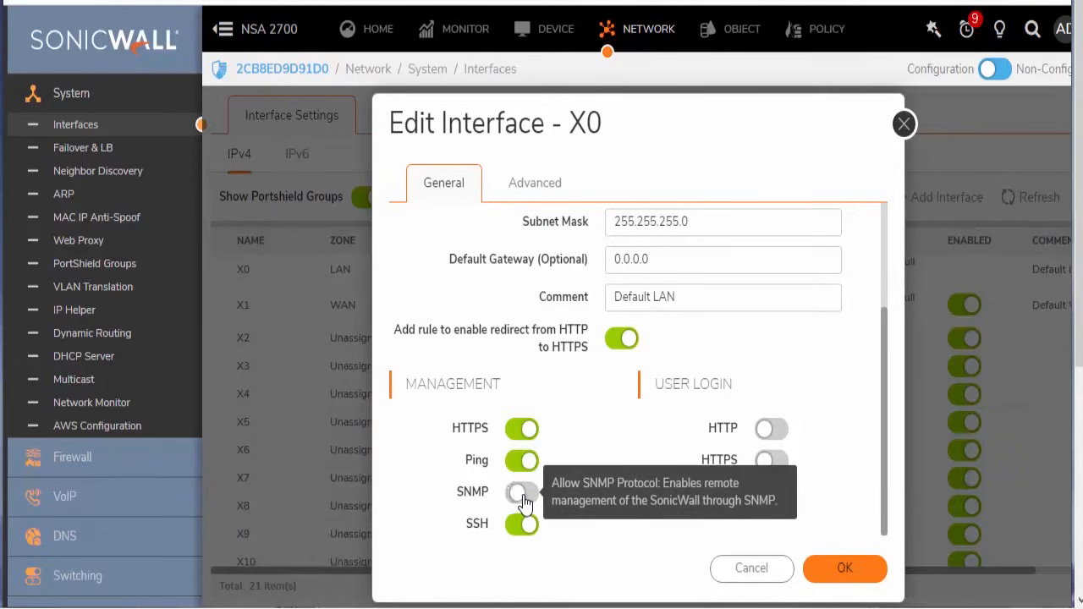
{"action": "mouse_move", "coordinate": [522, 528]}
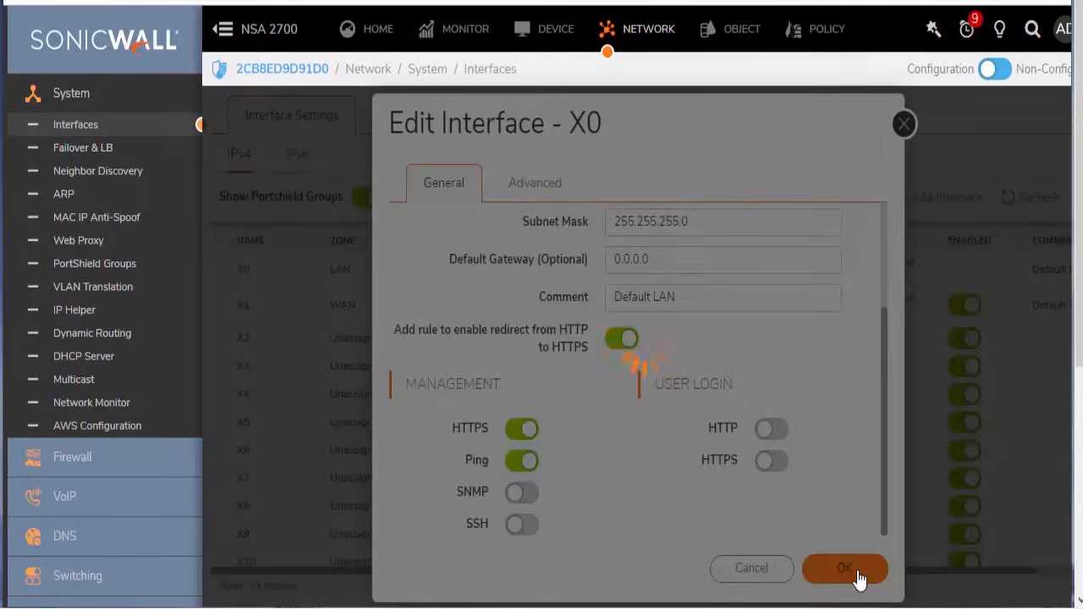
- Save the X0 interface changes so the session redirects to 10.10.251.1
{"action": "left_click", "coordinate": [844, 568]}
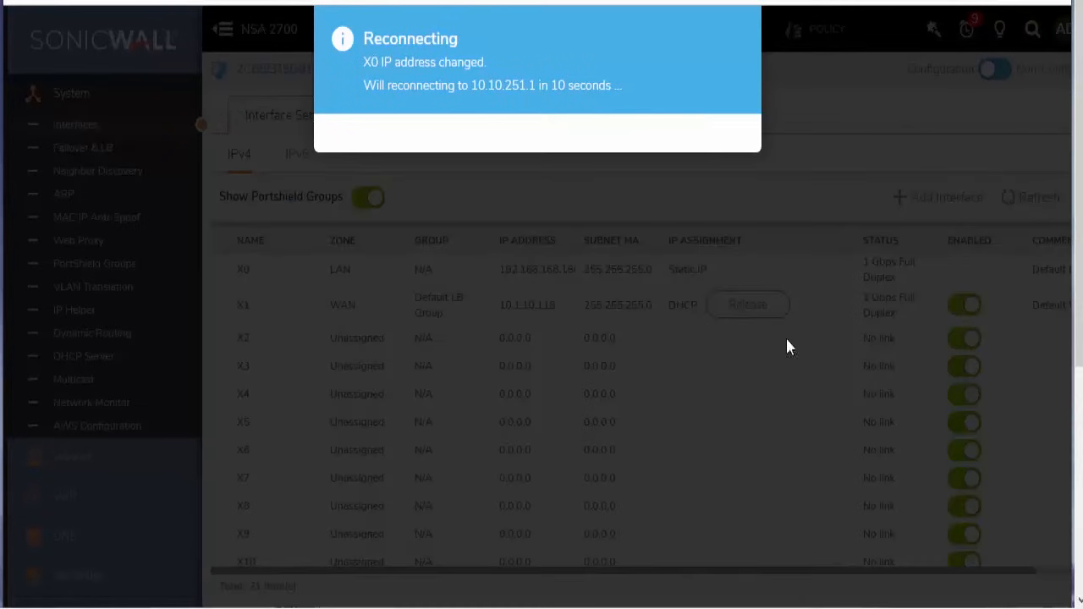
{"action": "mouse_move", "coordinate": [438, 102]}
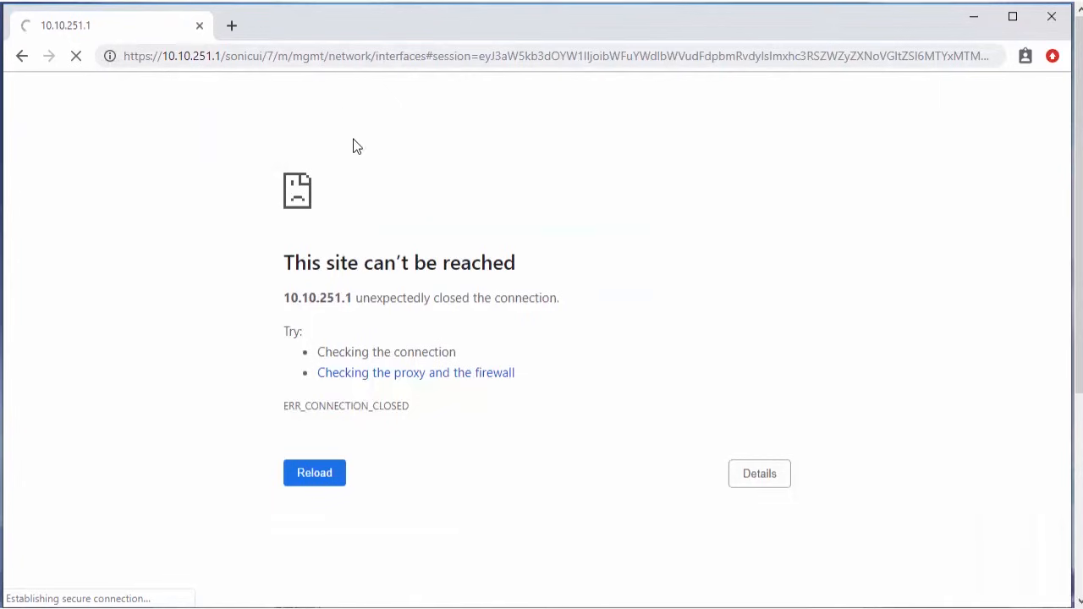
- Reload at 10.10.251.1 and sign back in as admin to reach the interfaces list
{"action": "left_click", "coordinate": [315, 472]}
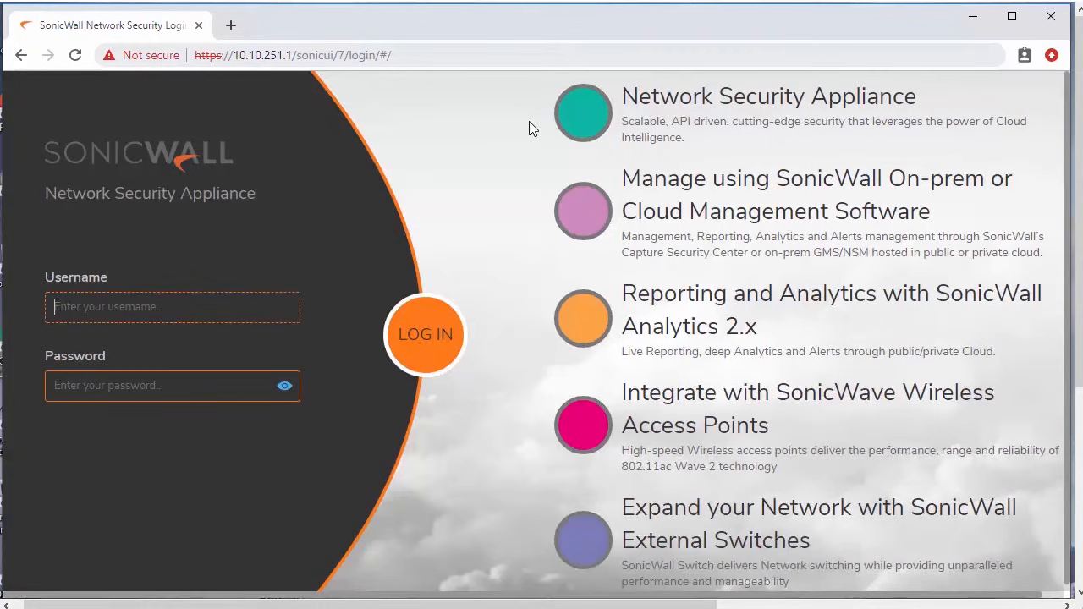
{"action": "mouse_move", "coordinate": [279, 274]}
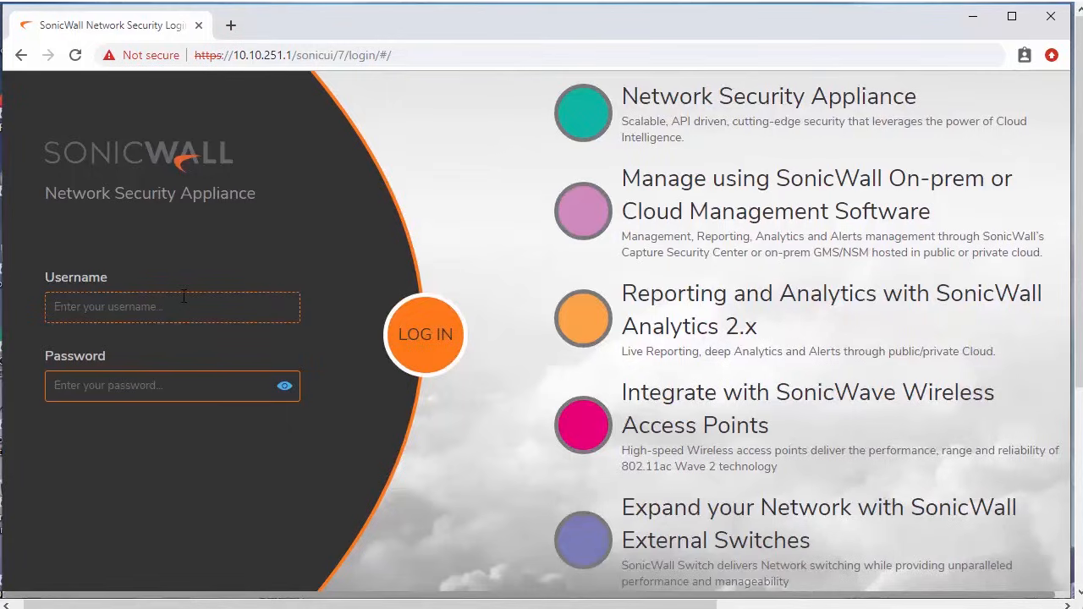
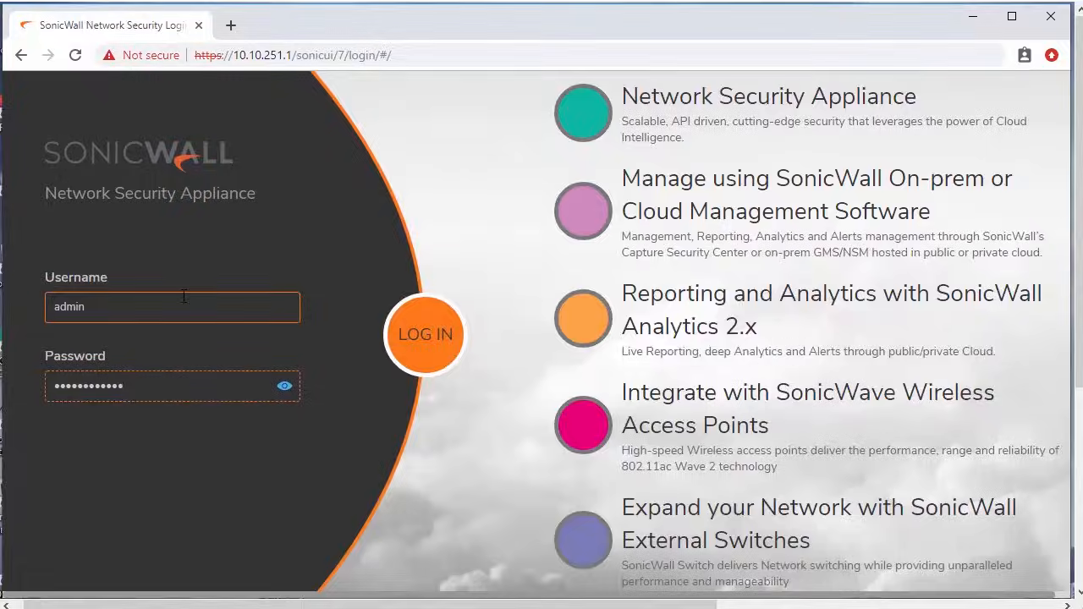
{"action": "left_click", "coordinate": [425, 335]}
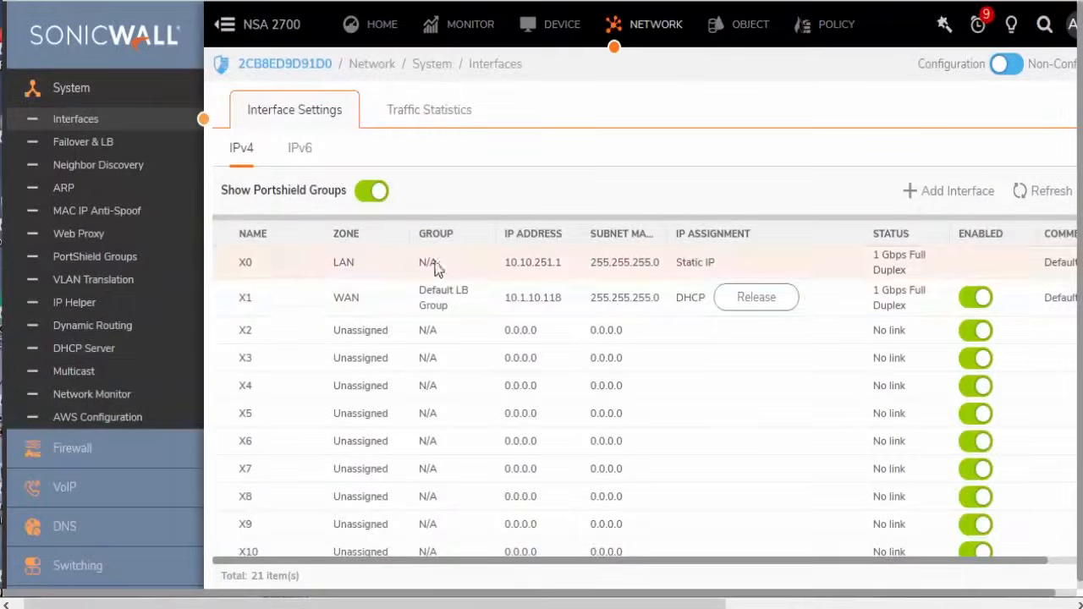
{"action": "mouse_move", "coordinate": [572, 298]}
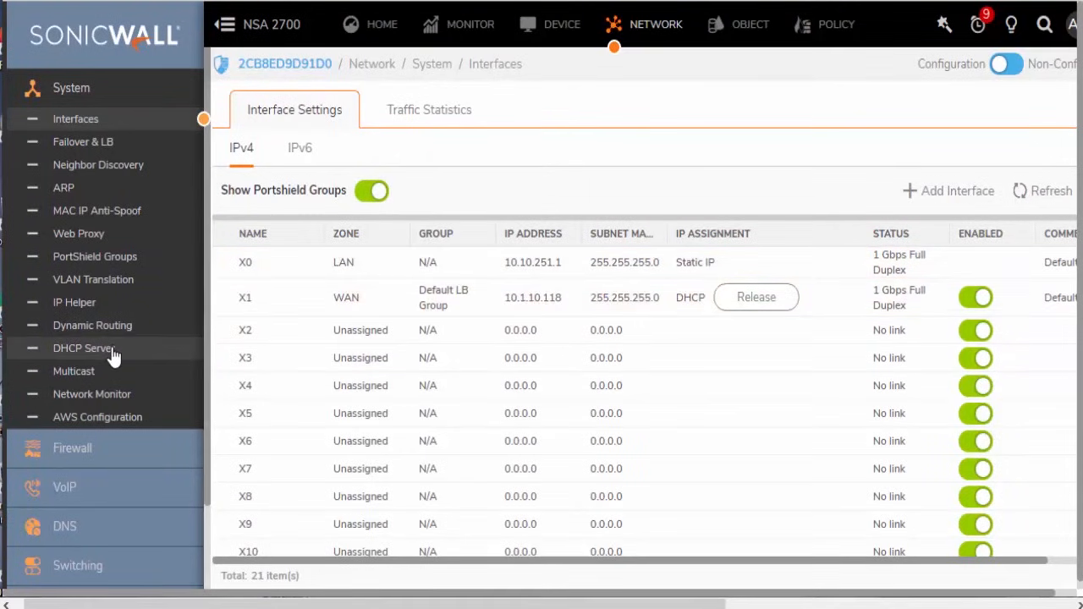
{"action": "mouse_move", "coordinate": [71, 349]}
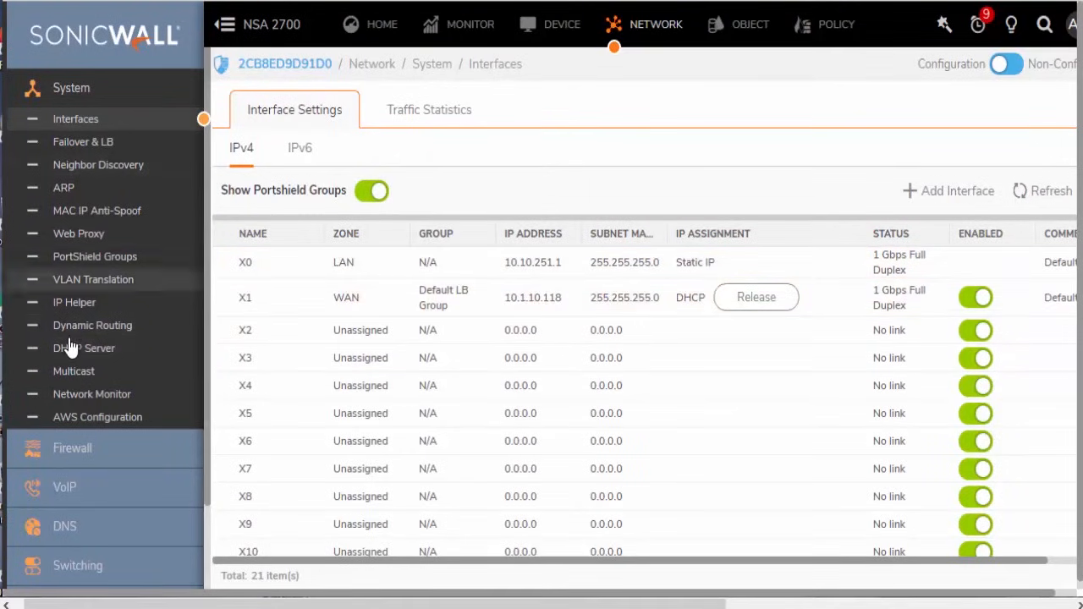
- Review the X0 lease scope 10.10.251.2–10.10.251.254 and the current lease to LAB-02 at 10.10.251.216
{"action": "left_click", "coordinate": [85, 348]}
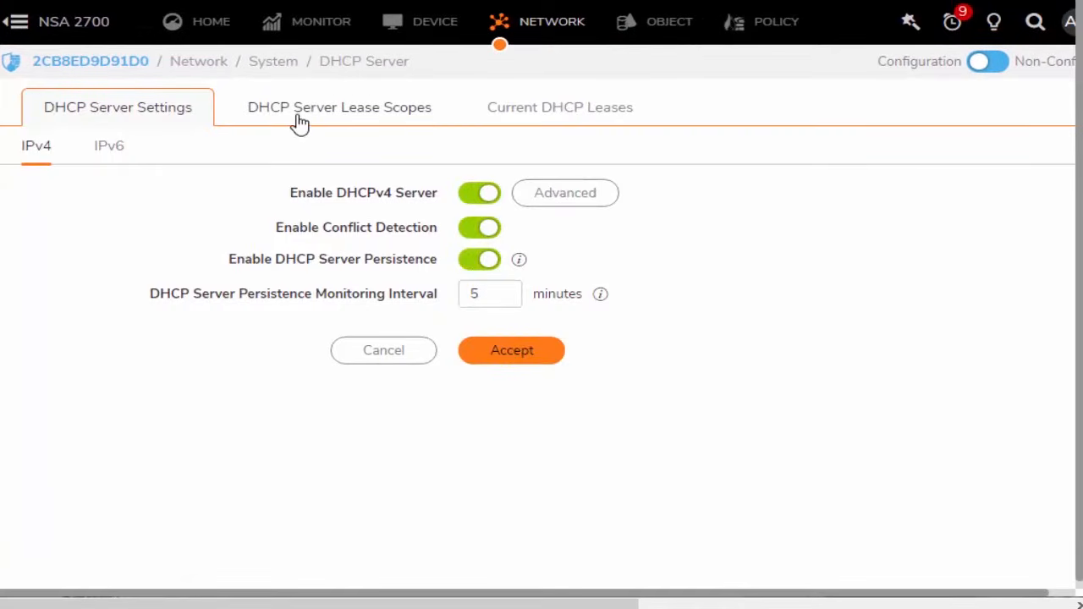
{"action": "left_click", "coordinate": [339, 107]}
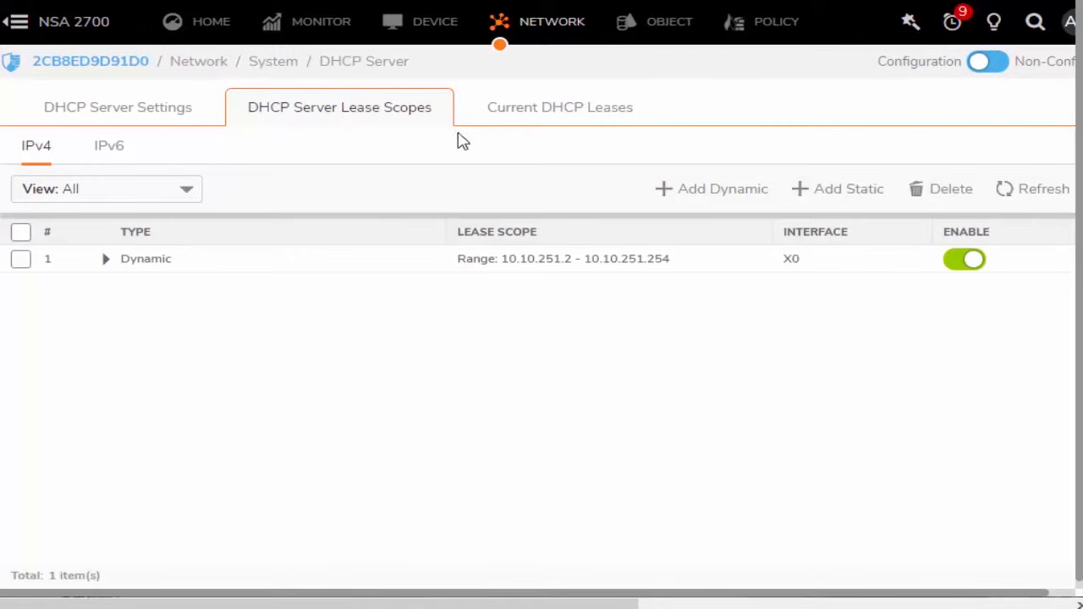
{"action": "left_click", "coordinate": [558, 106]}
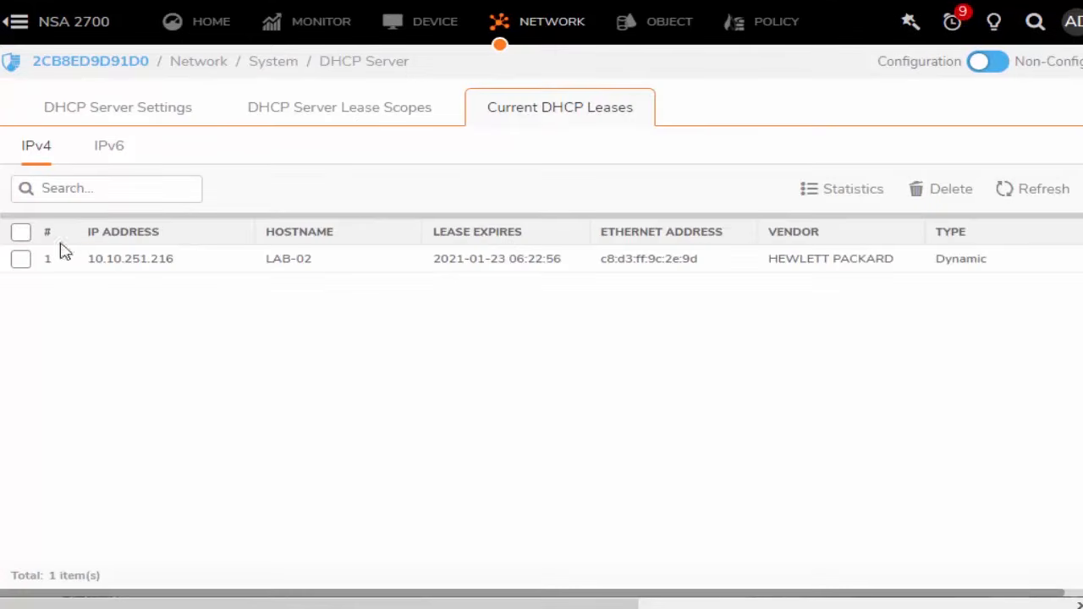
{"action": "mouse_move", "coordinate": [213, 288]}
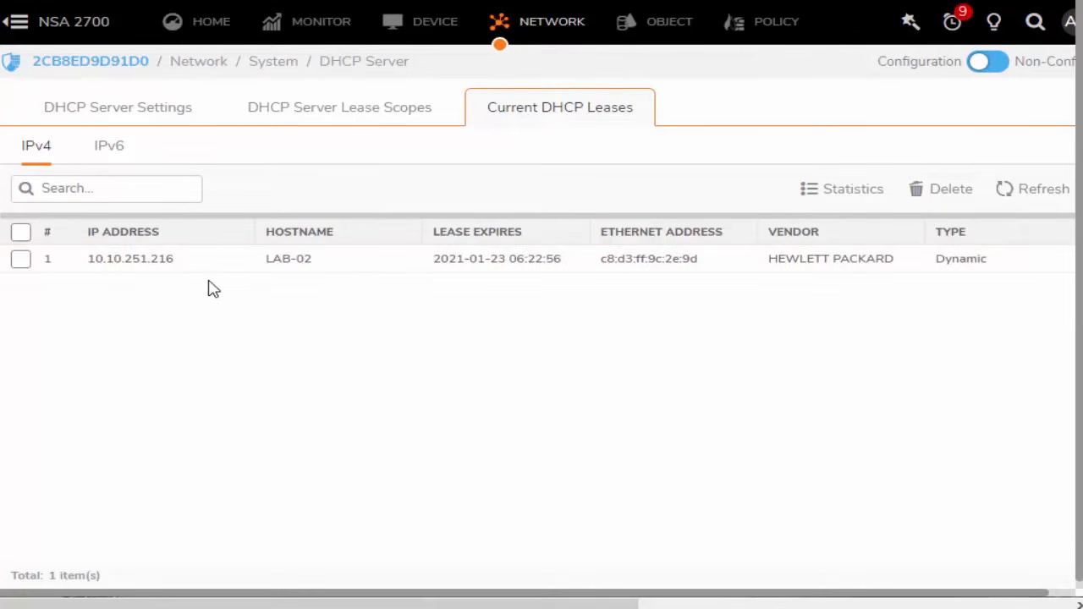
{"action": "mouse_move", "coordinate": [132, 258]}
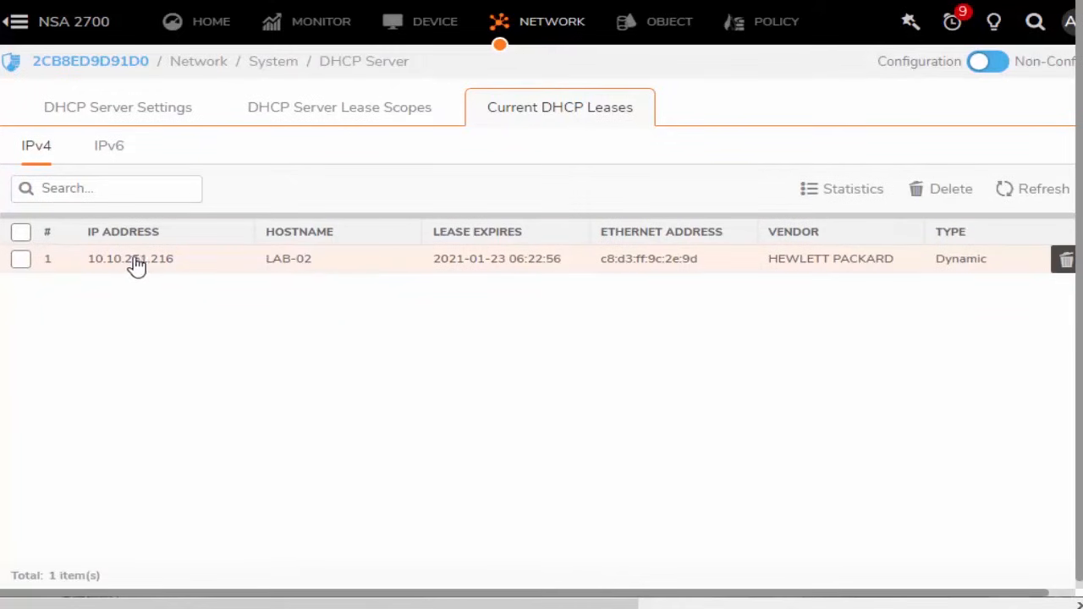
{"action": "mouse_move", "coordinate": [332, 112]}
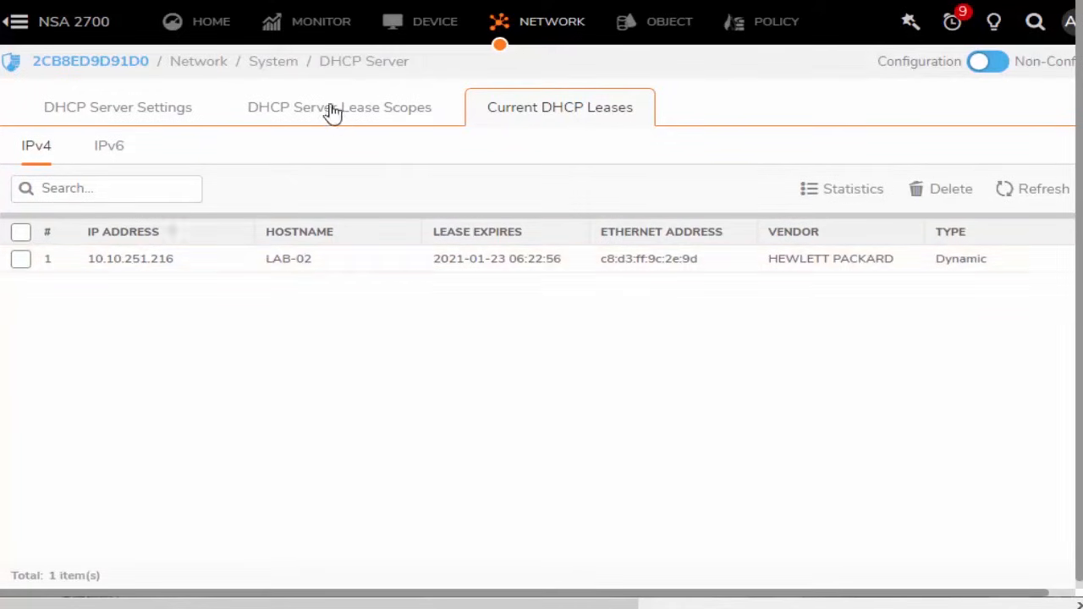
{"action": "left_click", "coordinate": [338, 107]}
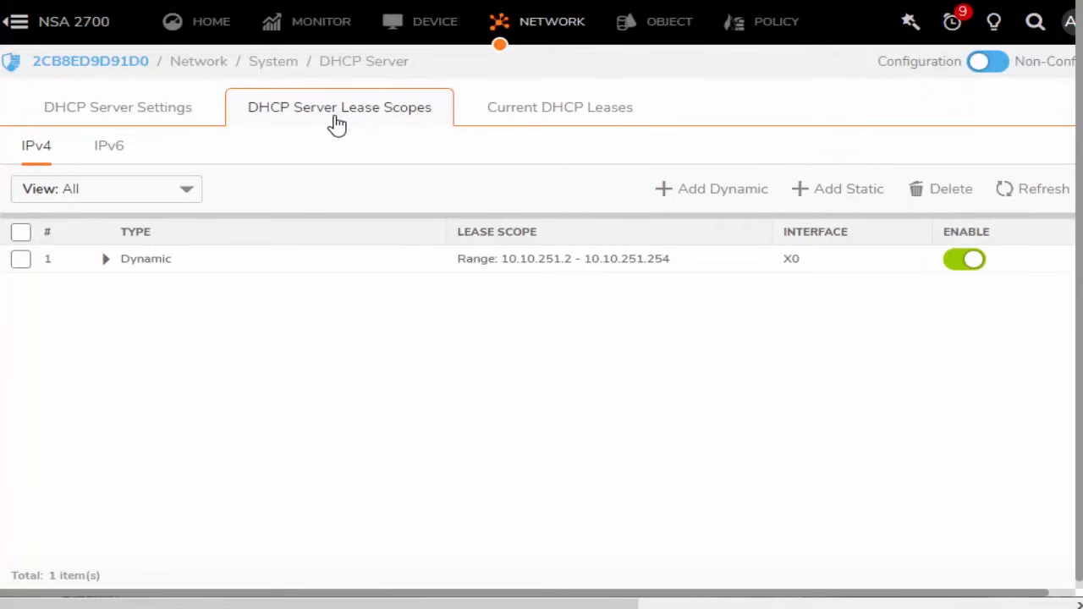
{"action": "mouse_move", "coordinate": [213, 273]}
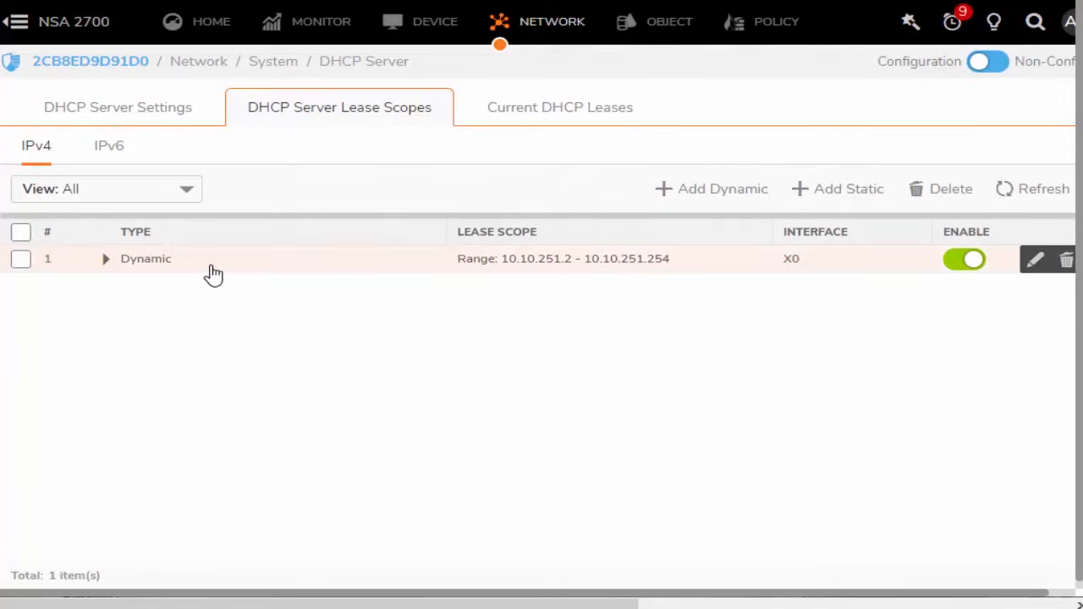
{"action": "mouse_move", "coordinate": [218, 270]}
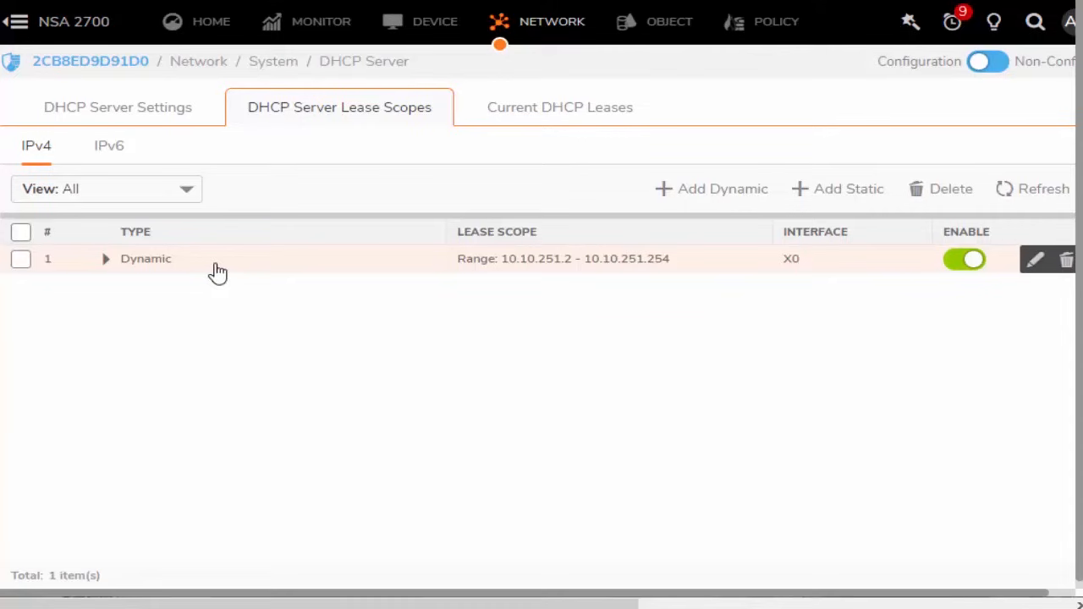
{"action": "mouse_move", "coordinate": [1029, 271]}
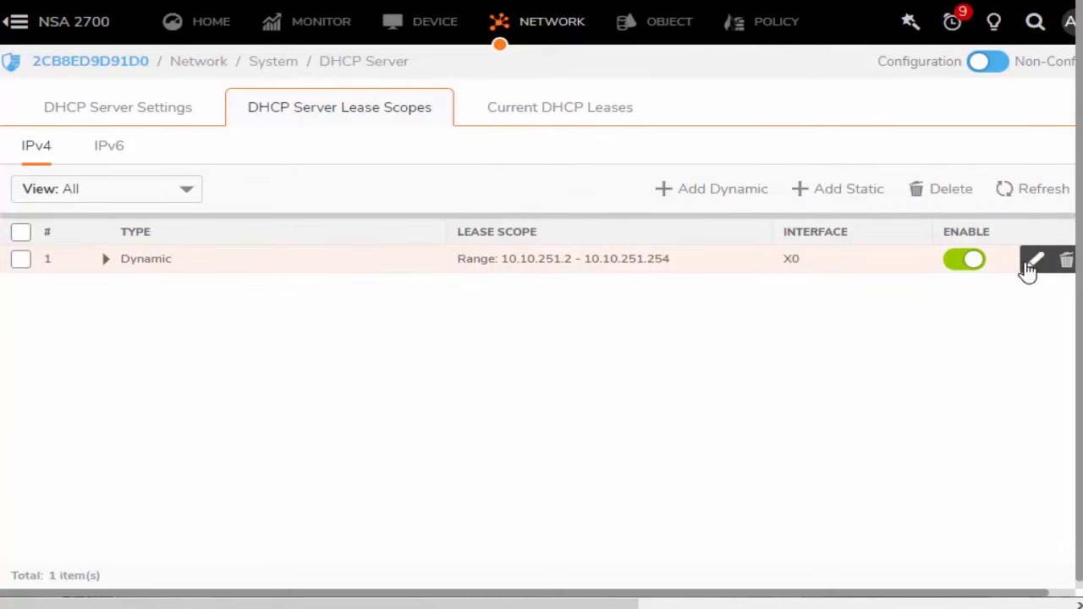
- Edit the X0 dynamic scope so Range Start is 10.10.251.50 and Range End is 10.10.251.100
{"action": "left_click", "coordinate": [1033, 261]}
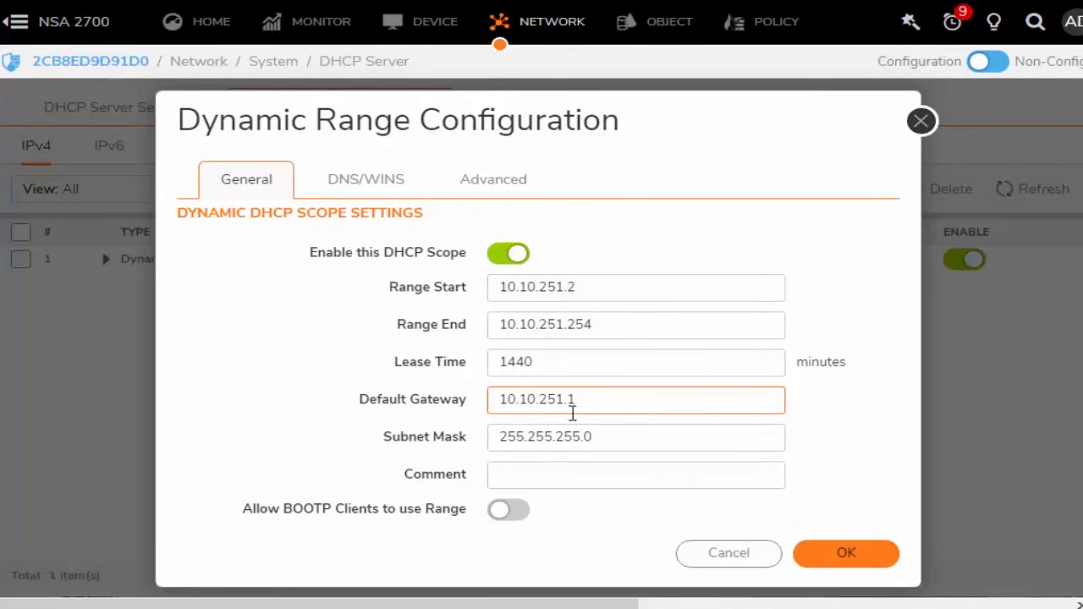
{"action": "left_click", "coordinate": [636, 325]}
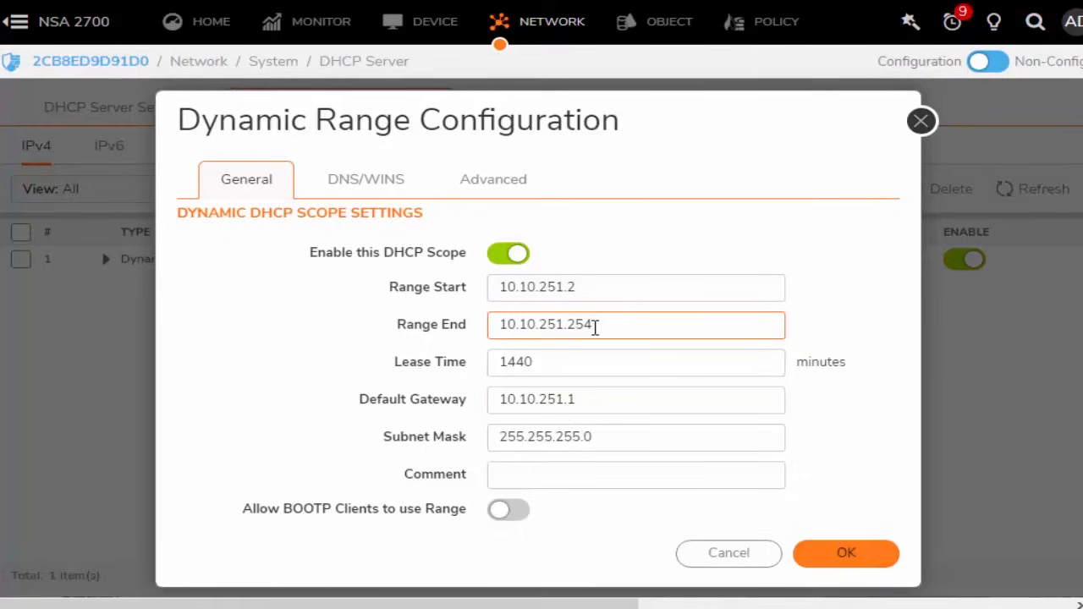
{"action": "left_click", "coordinate": [634, 288]}
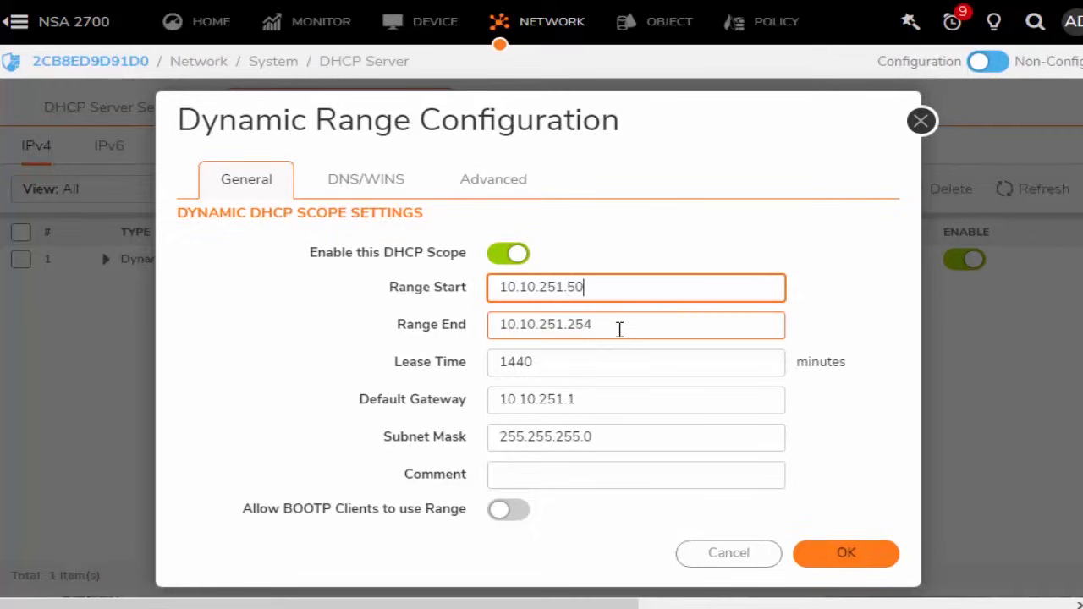
{"action": "key", "text": "BackSpace"}
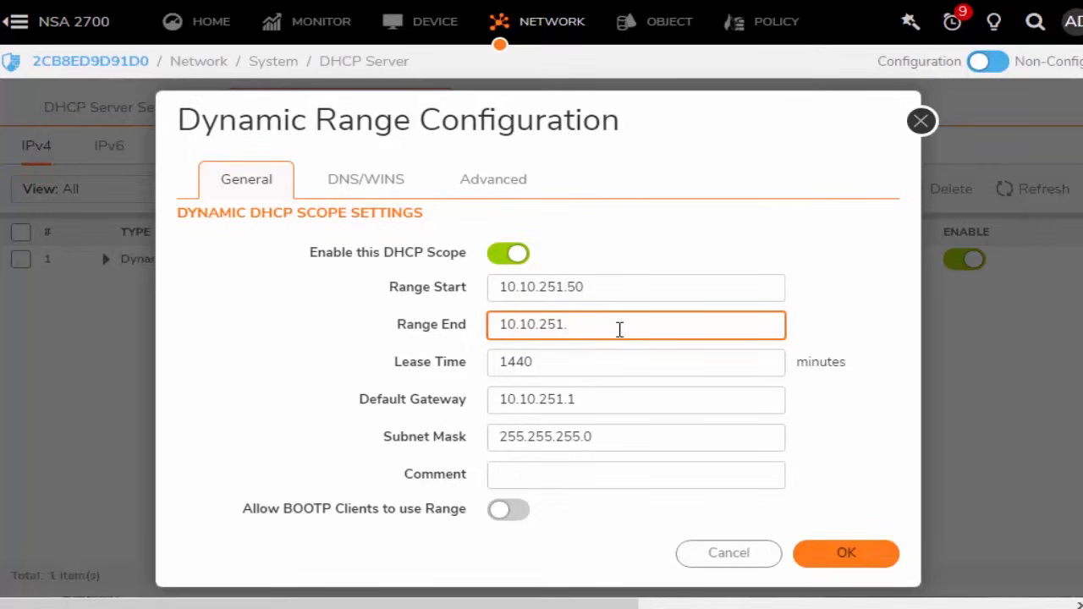
{"action": "type", "text": "100"}
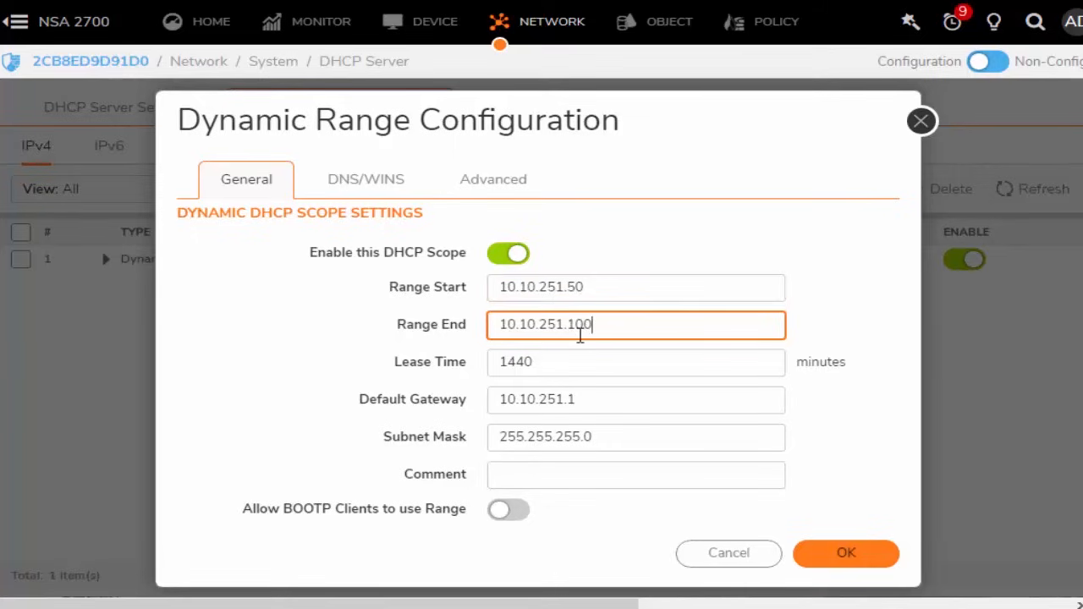
{"action": "mouse_move", "coordinate": [662, 371]}
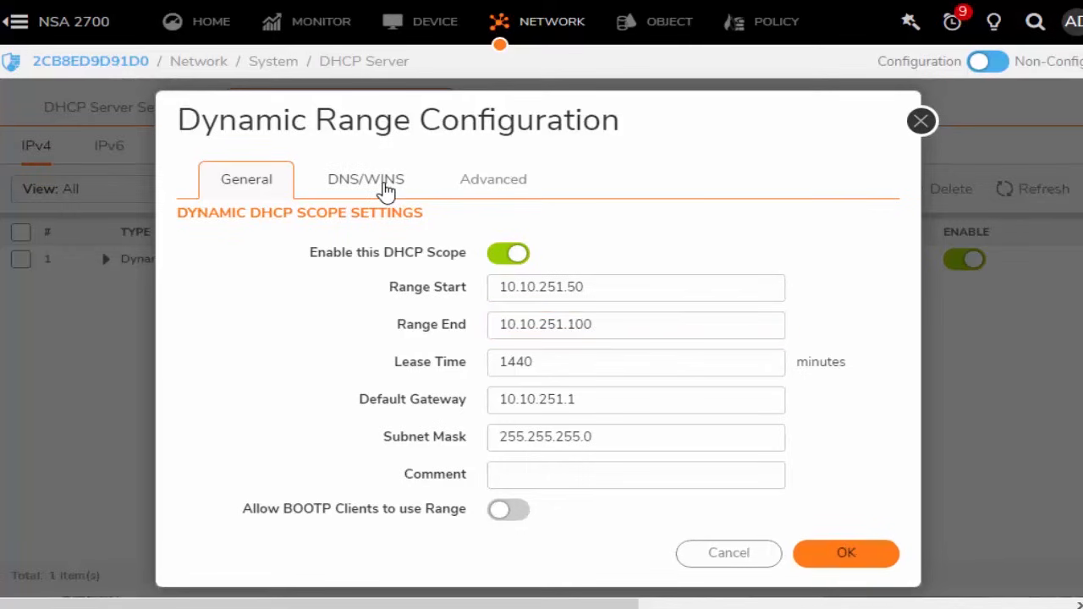
- Review the scope's inherited DNS/WINS settings and save the narrowed range with OK
{"action": "left_click", "coordinate": [366, 179]}
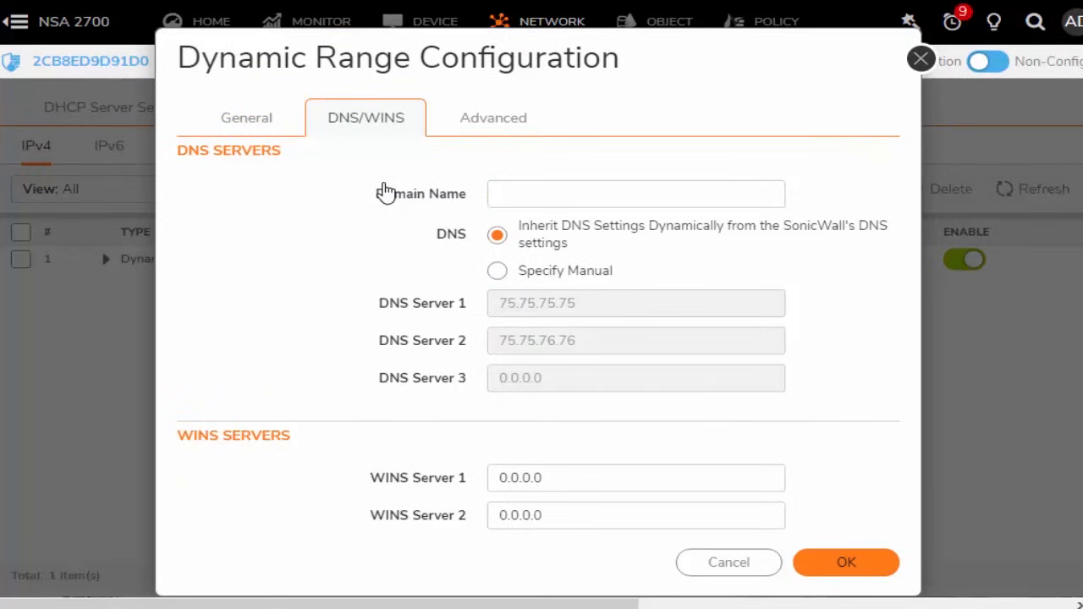
{"action": "mouse_move", "coordinate": [528, 225]}
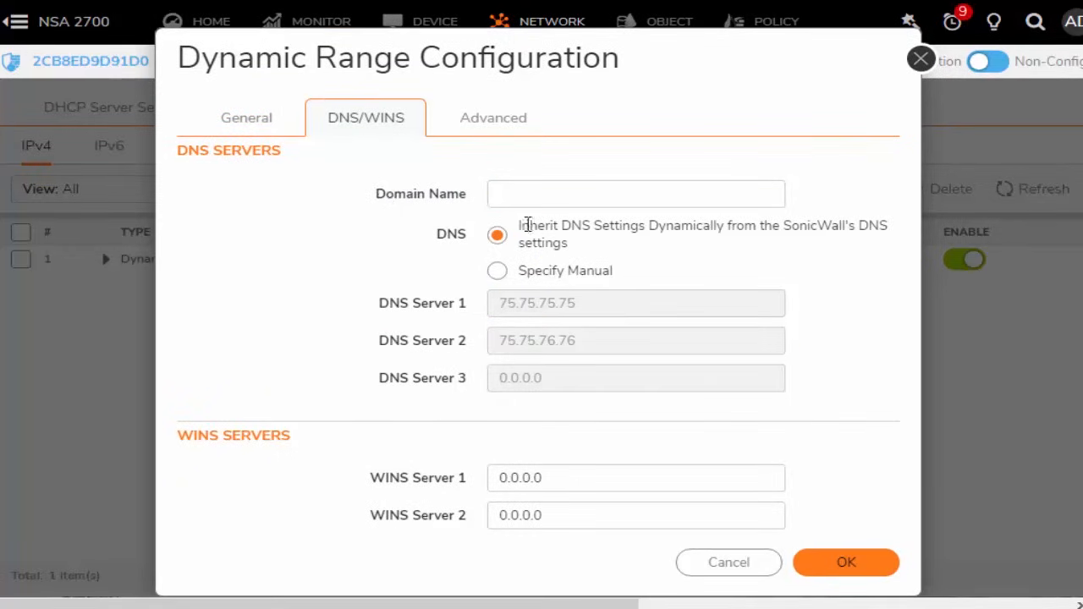
{"action": "mouse_move", "coordinate": [541, 208]}
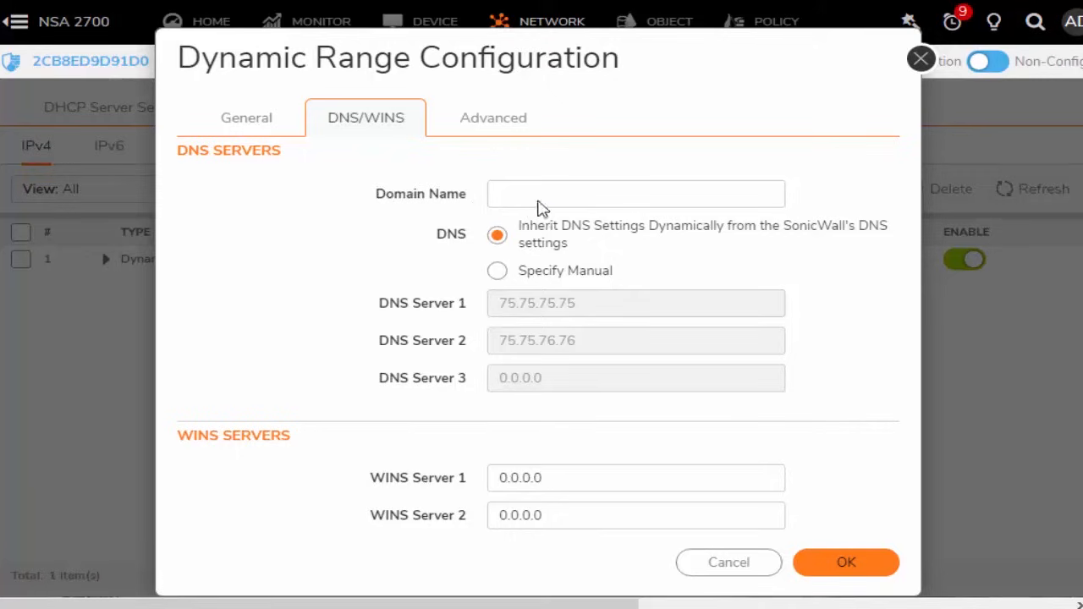
{"action": "mouse_move", "coordinate": [623, 260]}
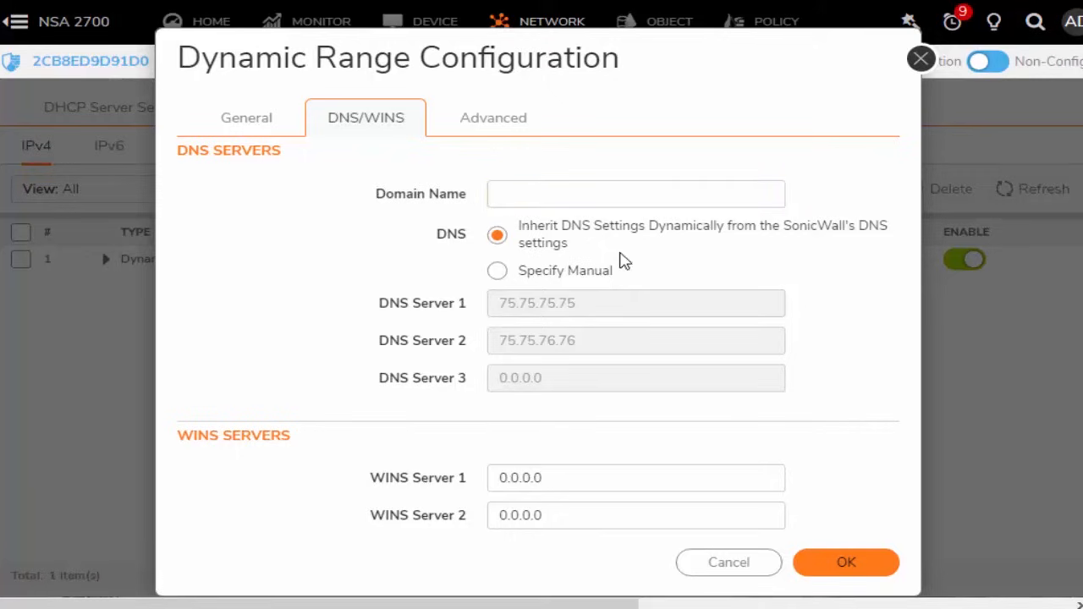
{"action": "mouse_move", "coordinate": [579, 244]}
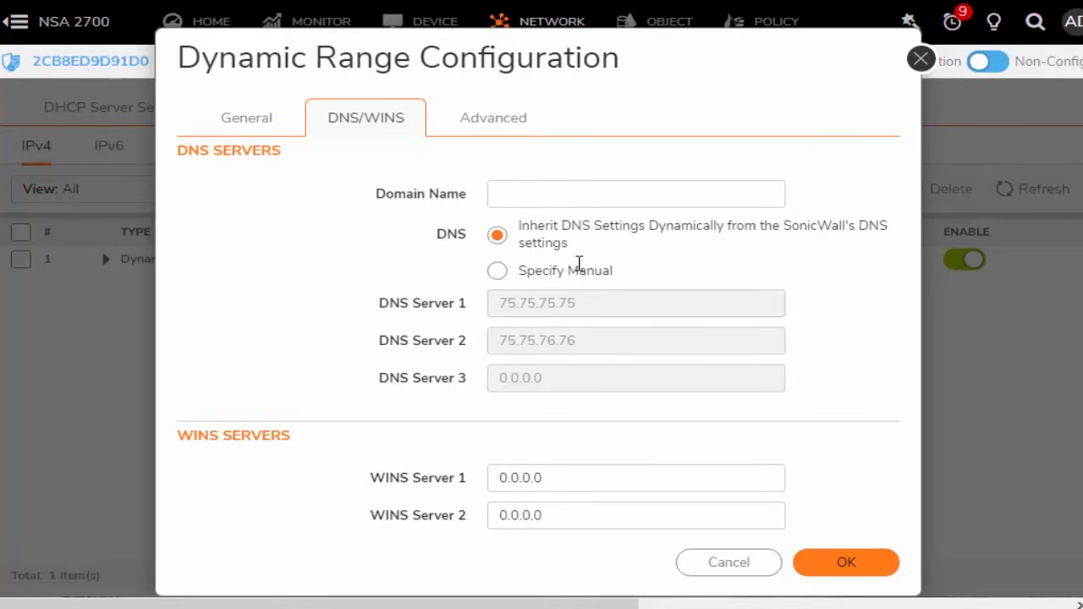
{"action": "mouse_move", "coordinate": [560, 257]}
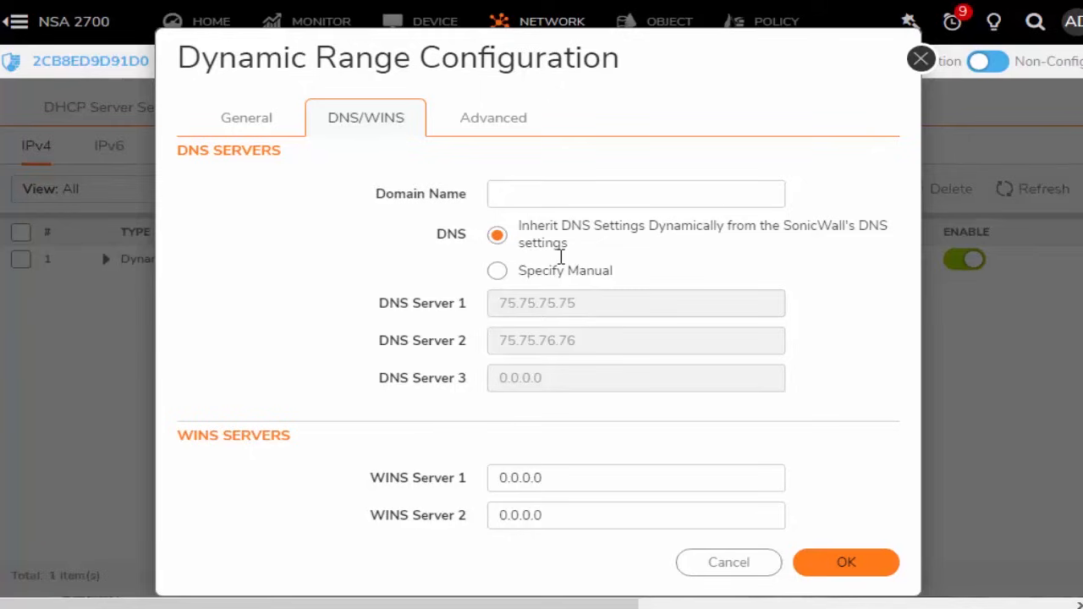
{"action": "mouse_move", "coordinate": [595, 264]}
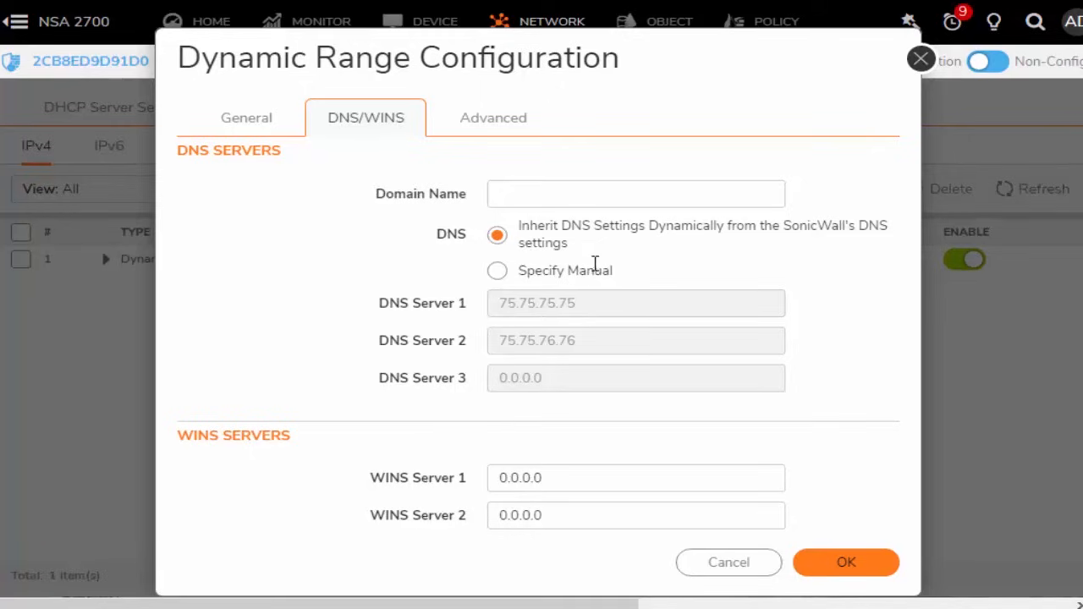
{"action": "mouse_move", "coordinate": [636, 291]}
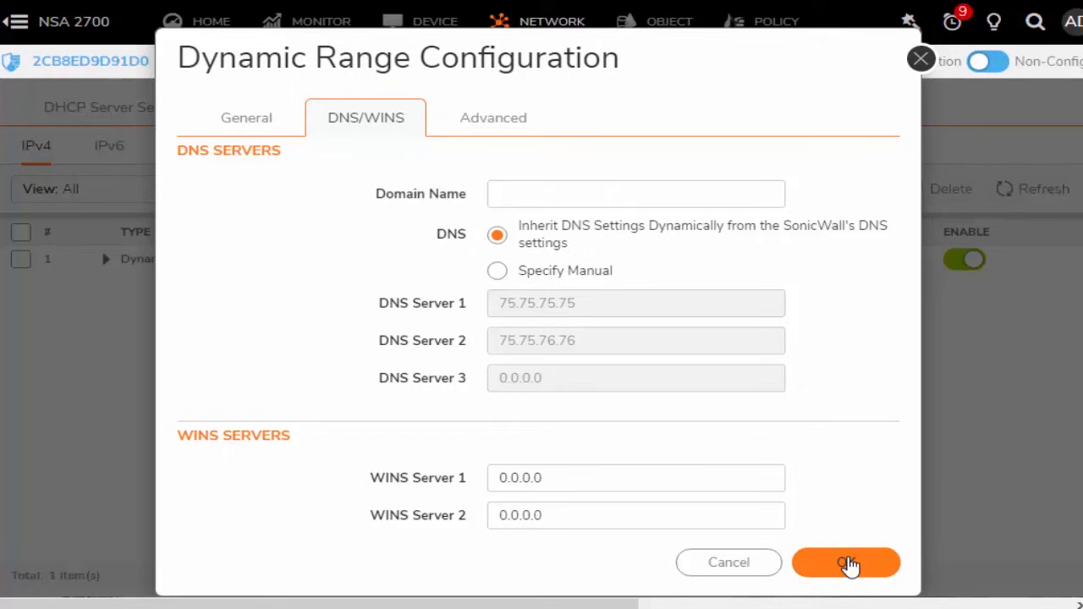
{"action": "left_click", "coordinate": [845, 562]}
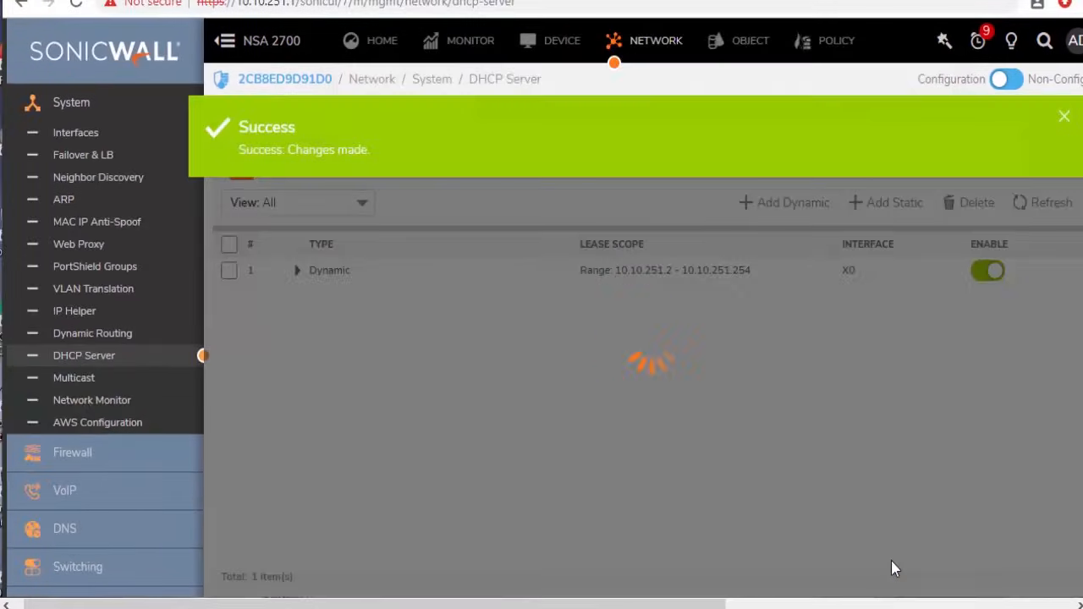
- Dismiss the success banner, leaving the X0 scope listed as 10.10.251.50–10.10.251.100
{"action": "left_click", "coordinate": [1062, 115]}
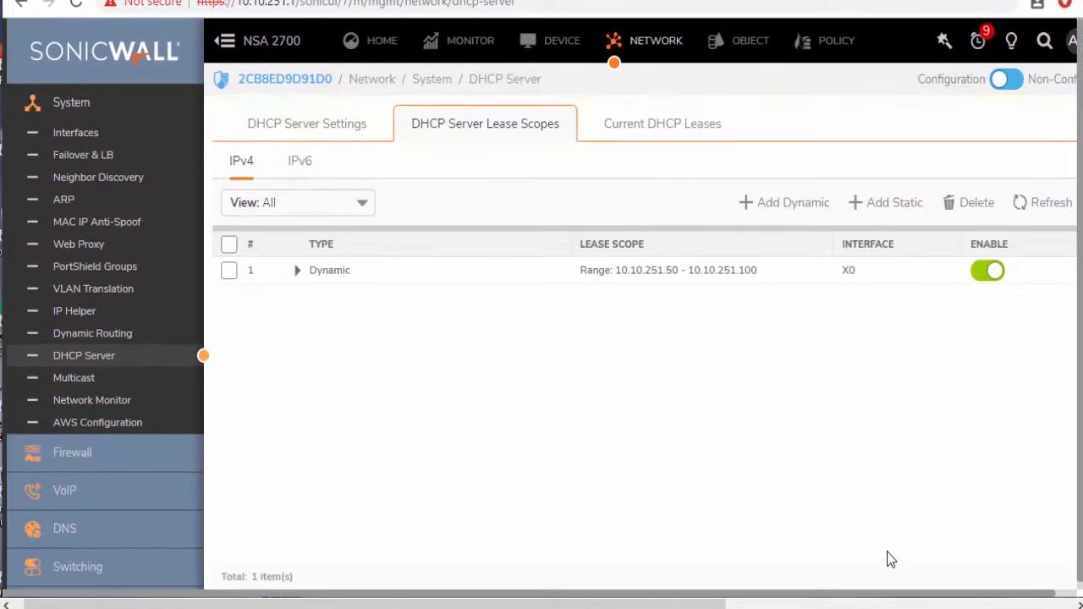
{"action": "mouse_move", "coordinate": [497, 484]}
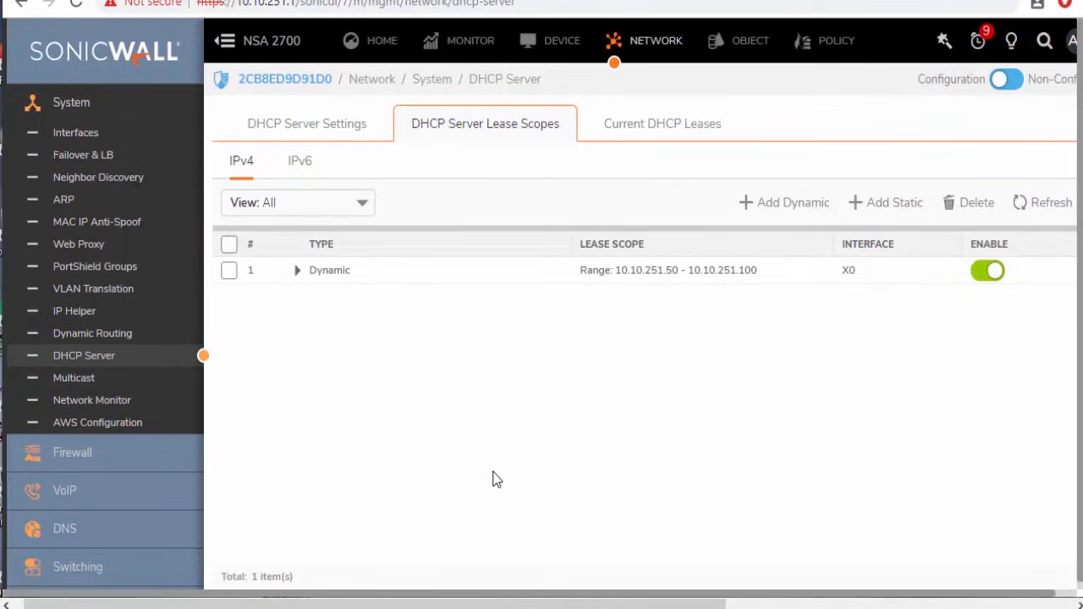
{"action": "mouse_move", "coordinate": [832, 41]}
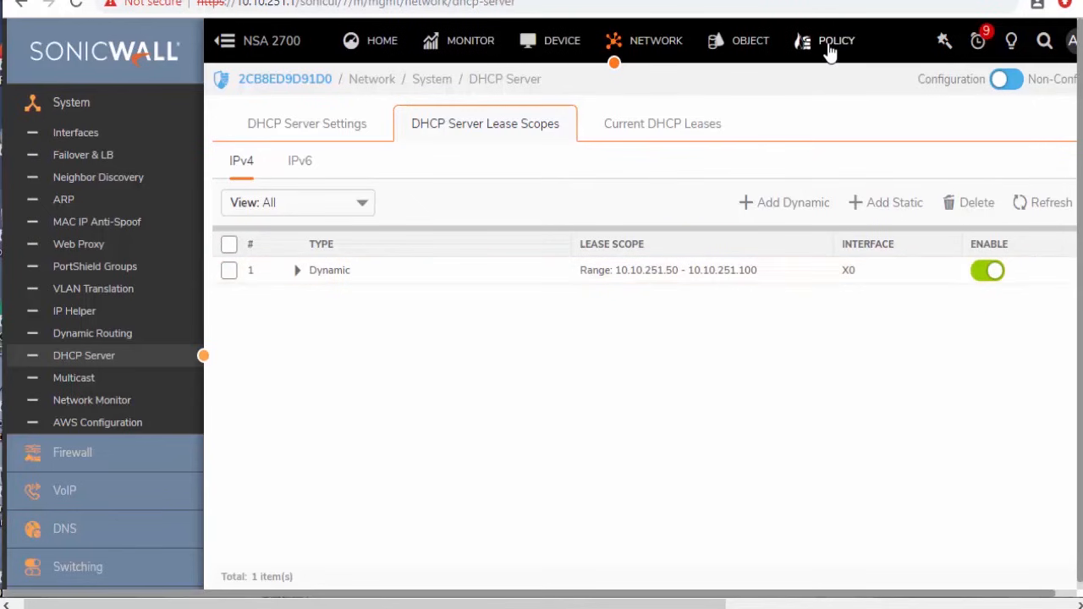
- Filter the Access Rules zone matrix to LAN → WAN, showing 2 of 113 rules
{"action": "left_click", "coordinate": [836, 40]}
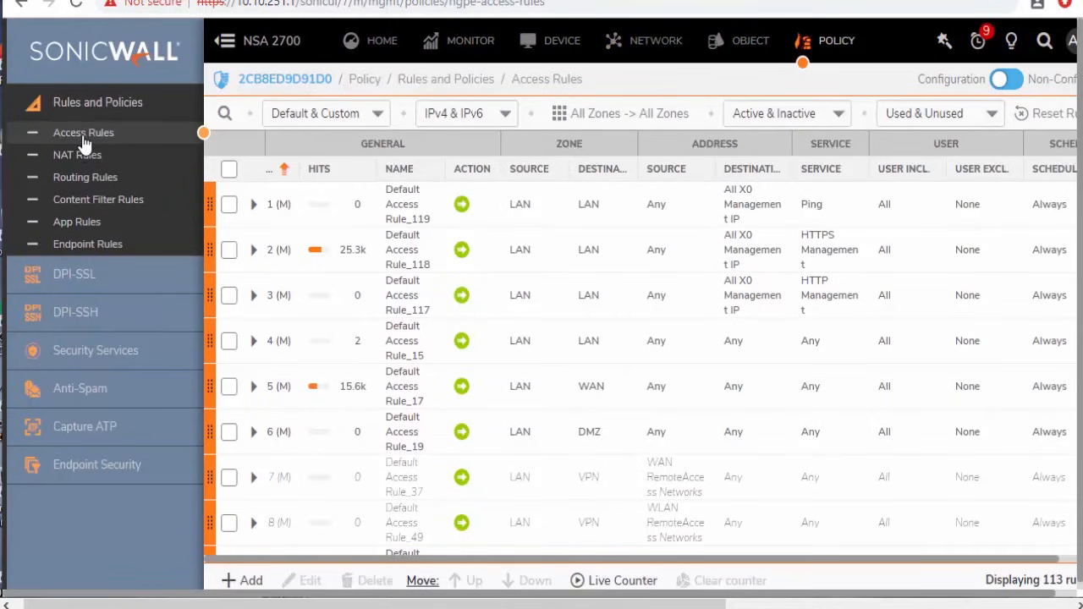
{"action": "mouse_move", "coordinate": [615, 112]}
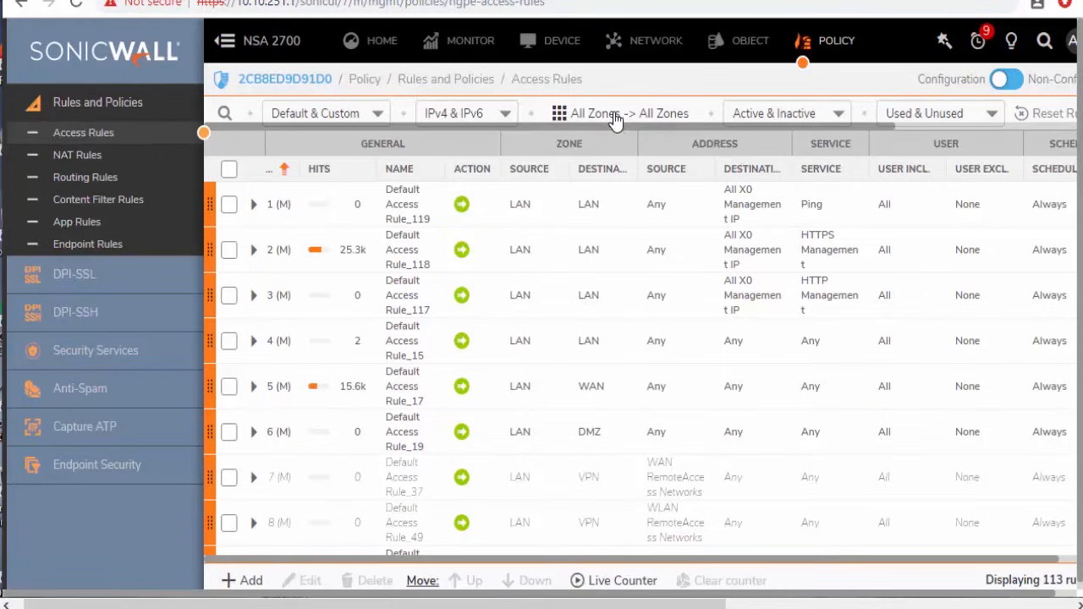
{"action": "left_click", "coordinate": [558, 111]}
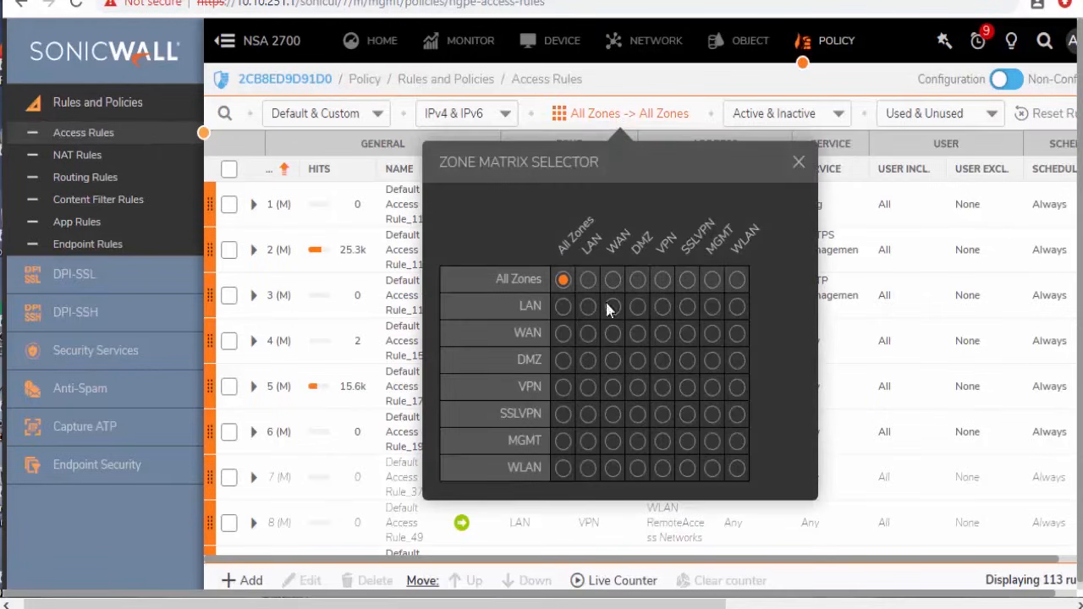
{"action": "left_click", "coordinate": [613, 306]}
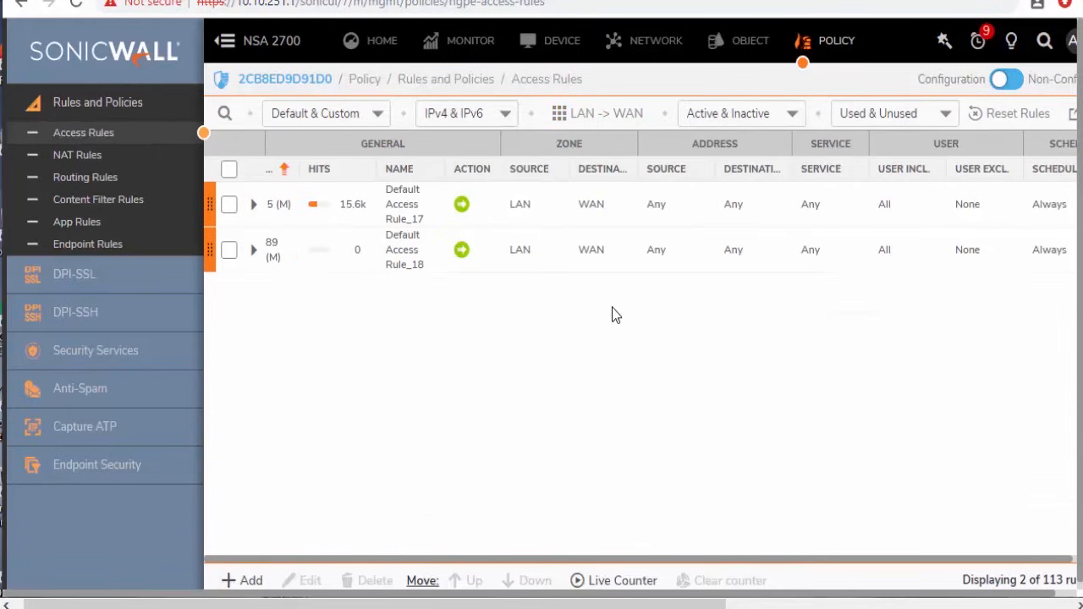
{"action": "mouse_move", "coordinate": [622, 318]}
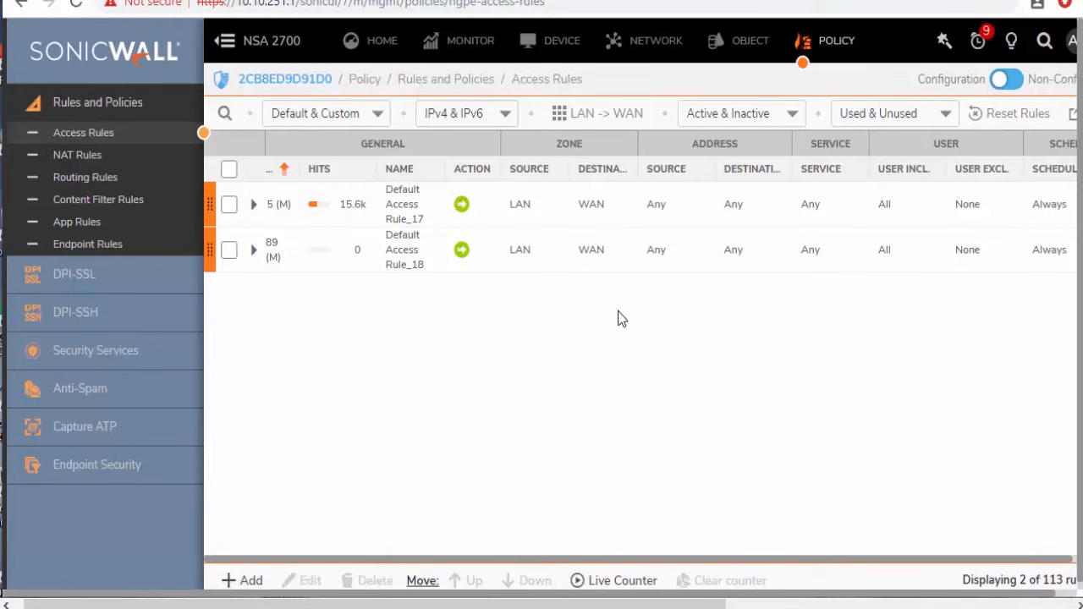
{"action": "mouse_move", "coordinate": [521, 228]}
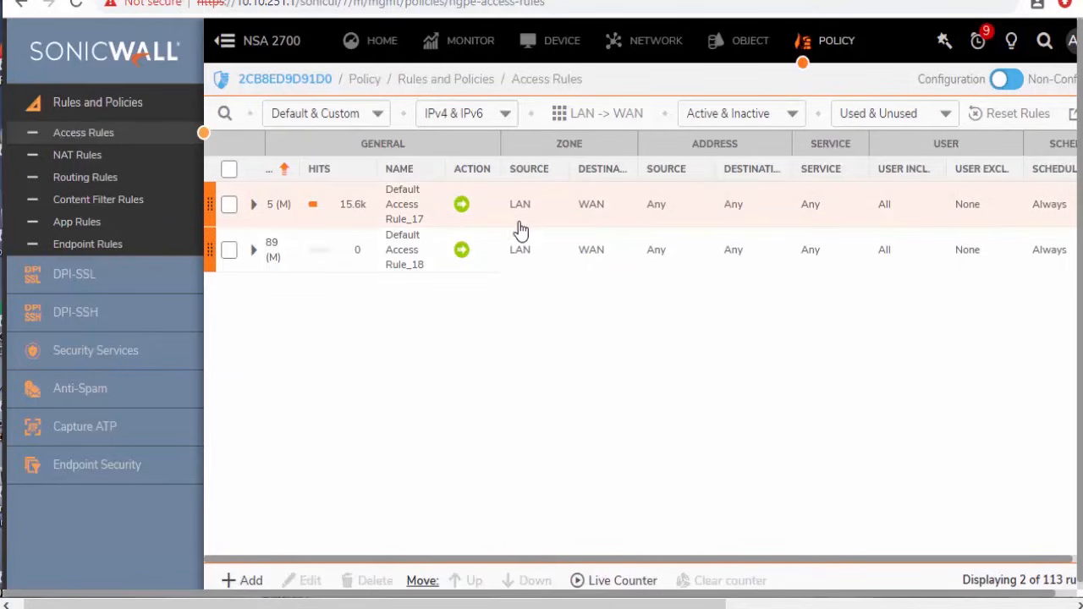
{"action": "mouse_move", "coordinate": [632, 240]}
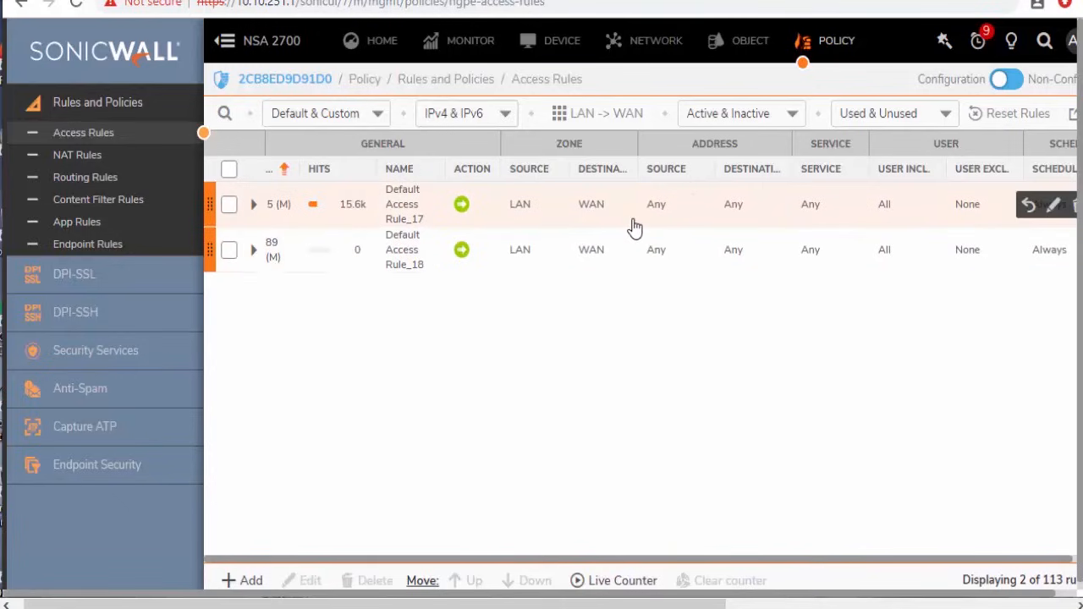
{"action": "mouse_move", "coordinate": [636, 376]}
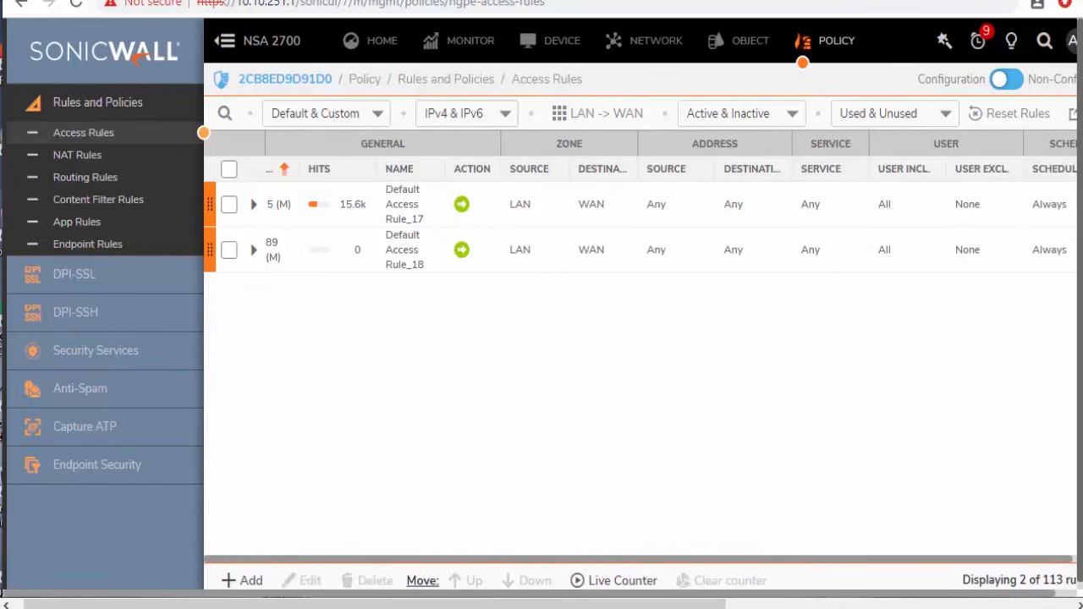
{"action": "mouse_move", "coordinate": [643, 325]}
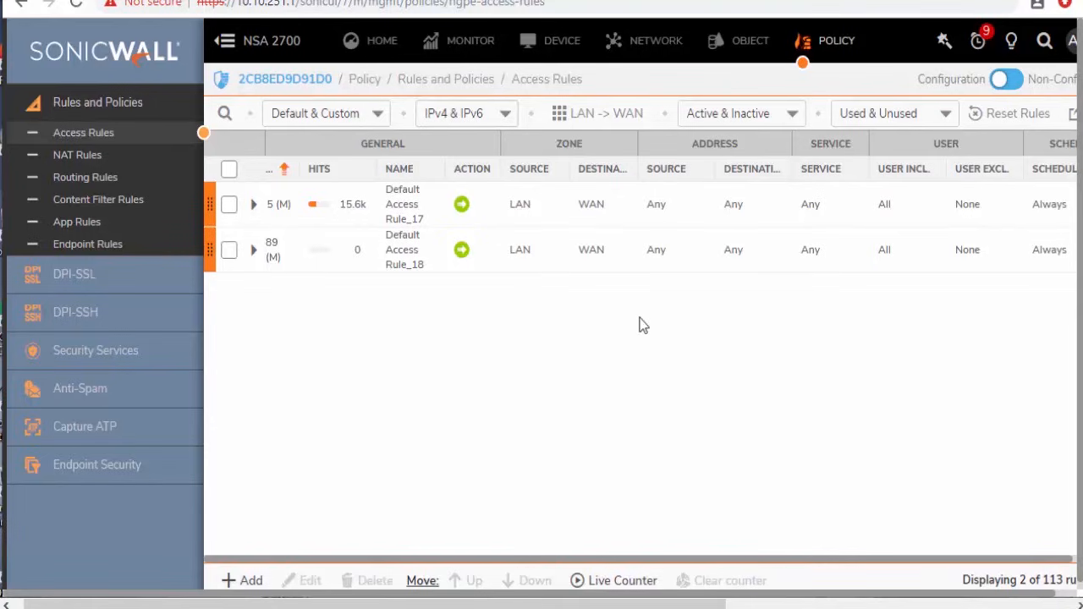